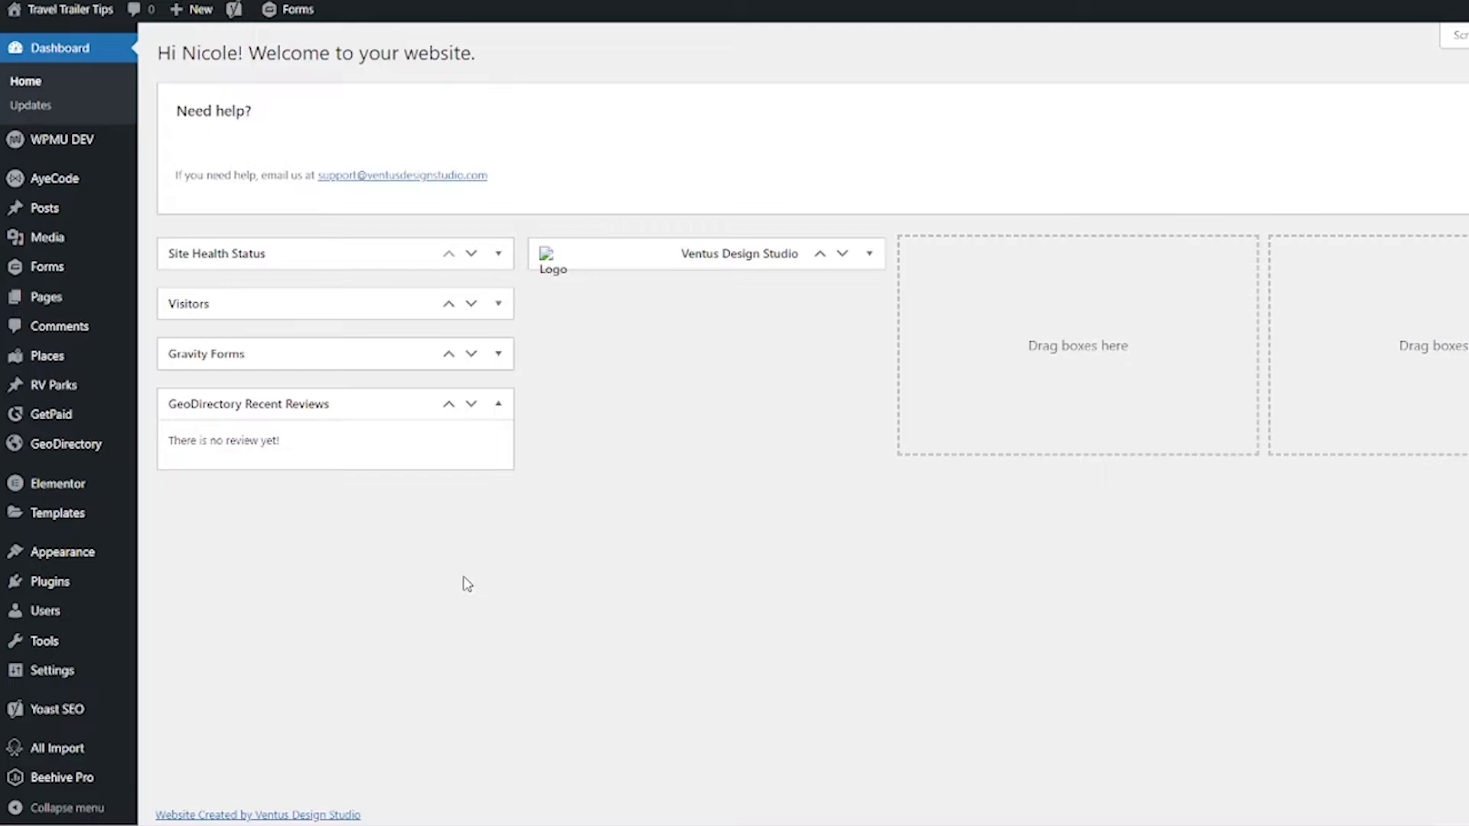
pyautogui.moveTo(504, 591)
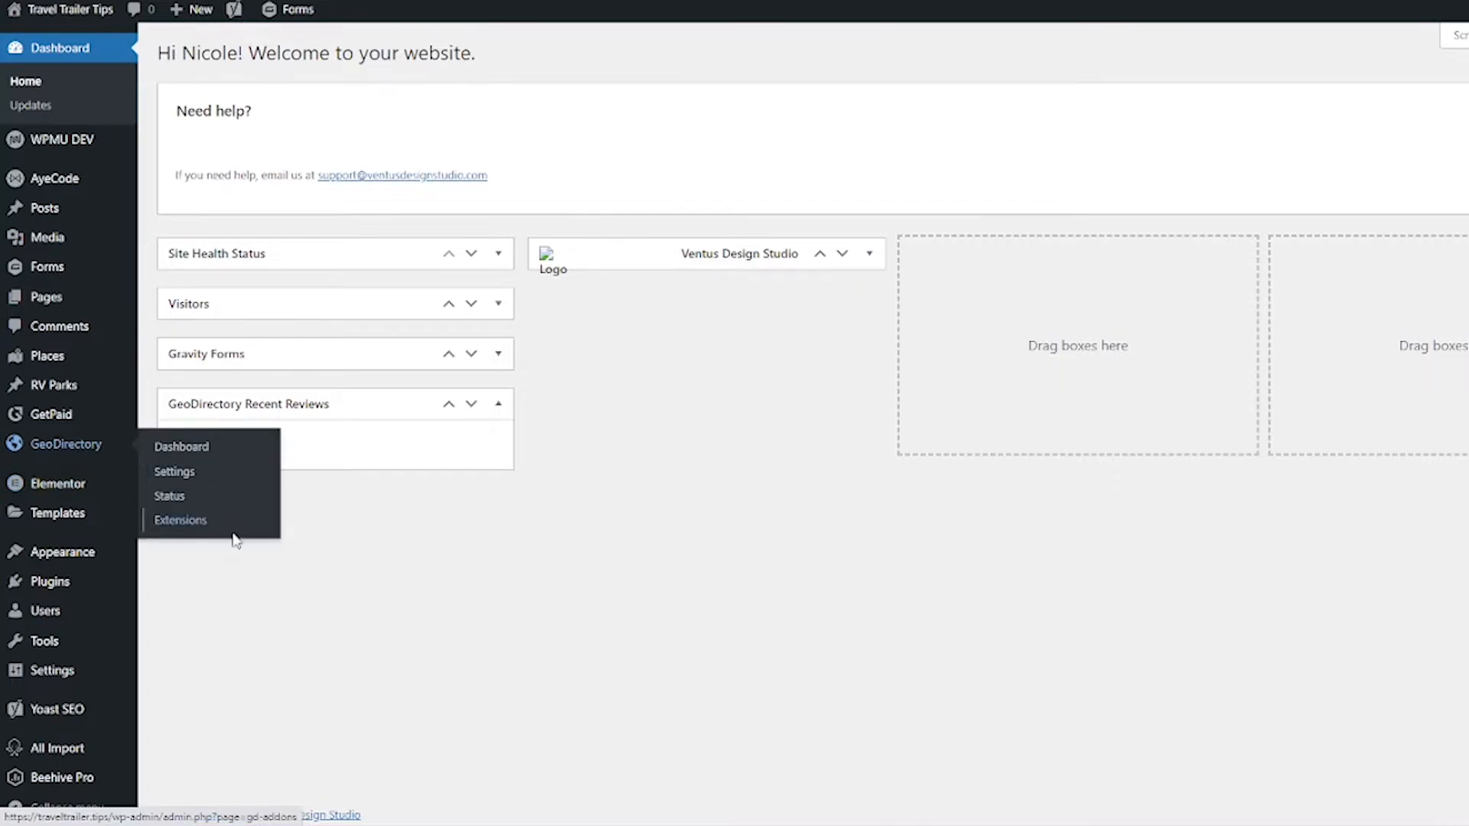
# Step: Go to the GeoDirectory Extensions catalogue listing the Pricing Manager add-on
pyautogui.click(181, 521)
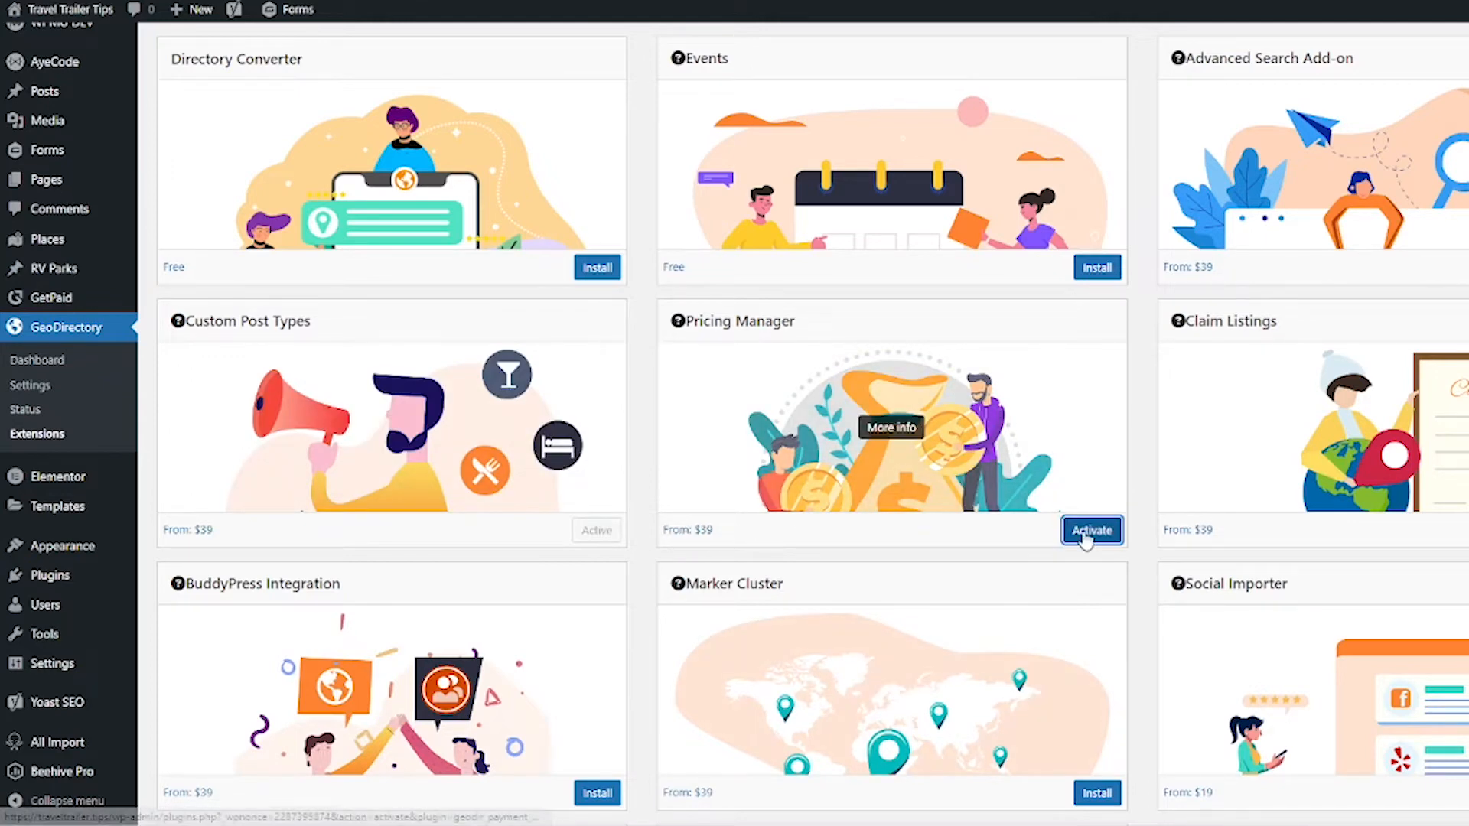
# Step: Activate Pricing Manager and confirm it among the active plugins in No Cart mode
pyautogui.click(1091, 531)
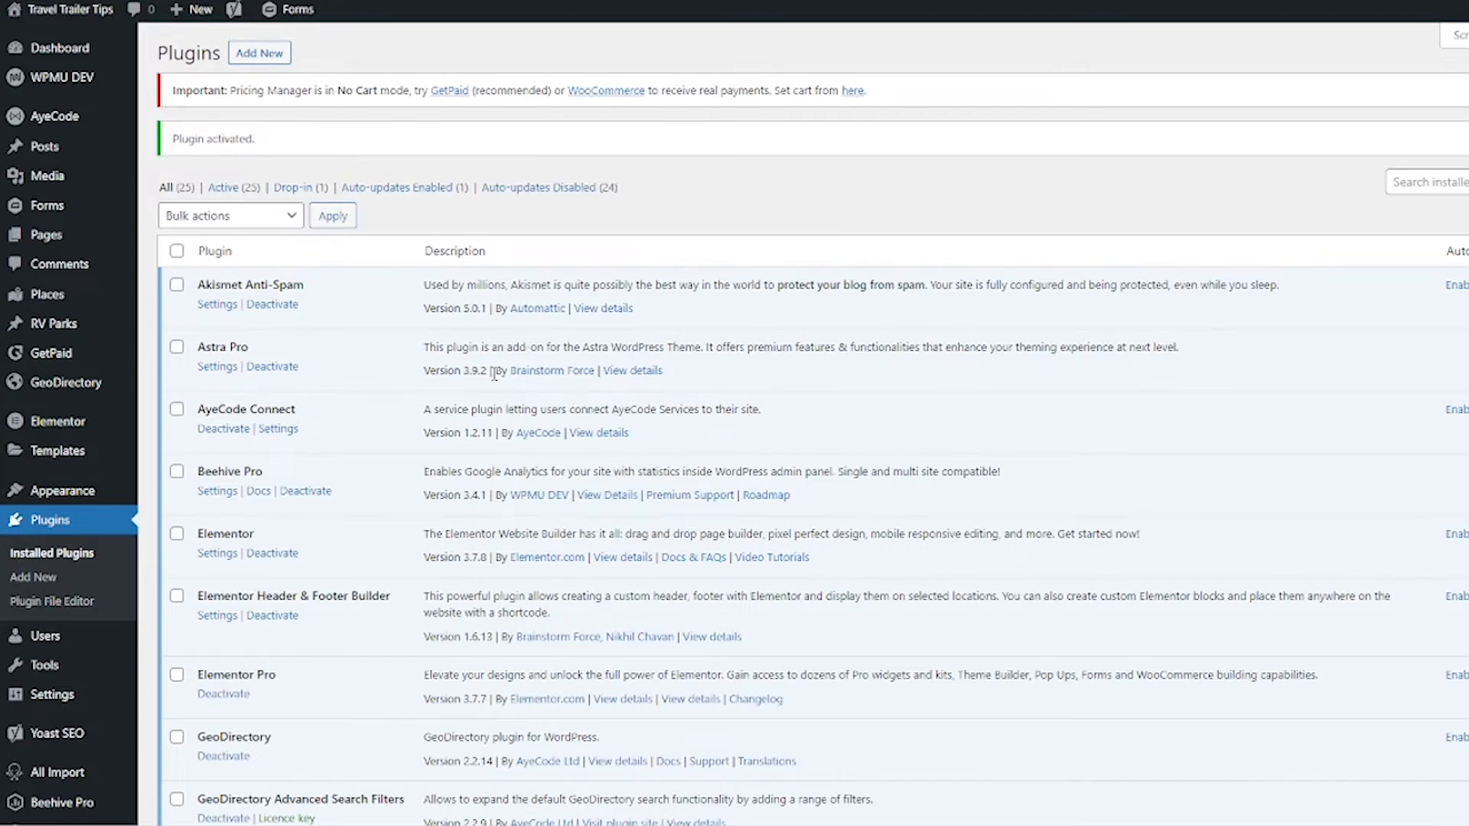
pyautogui.scroll(-3)
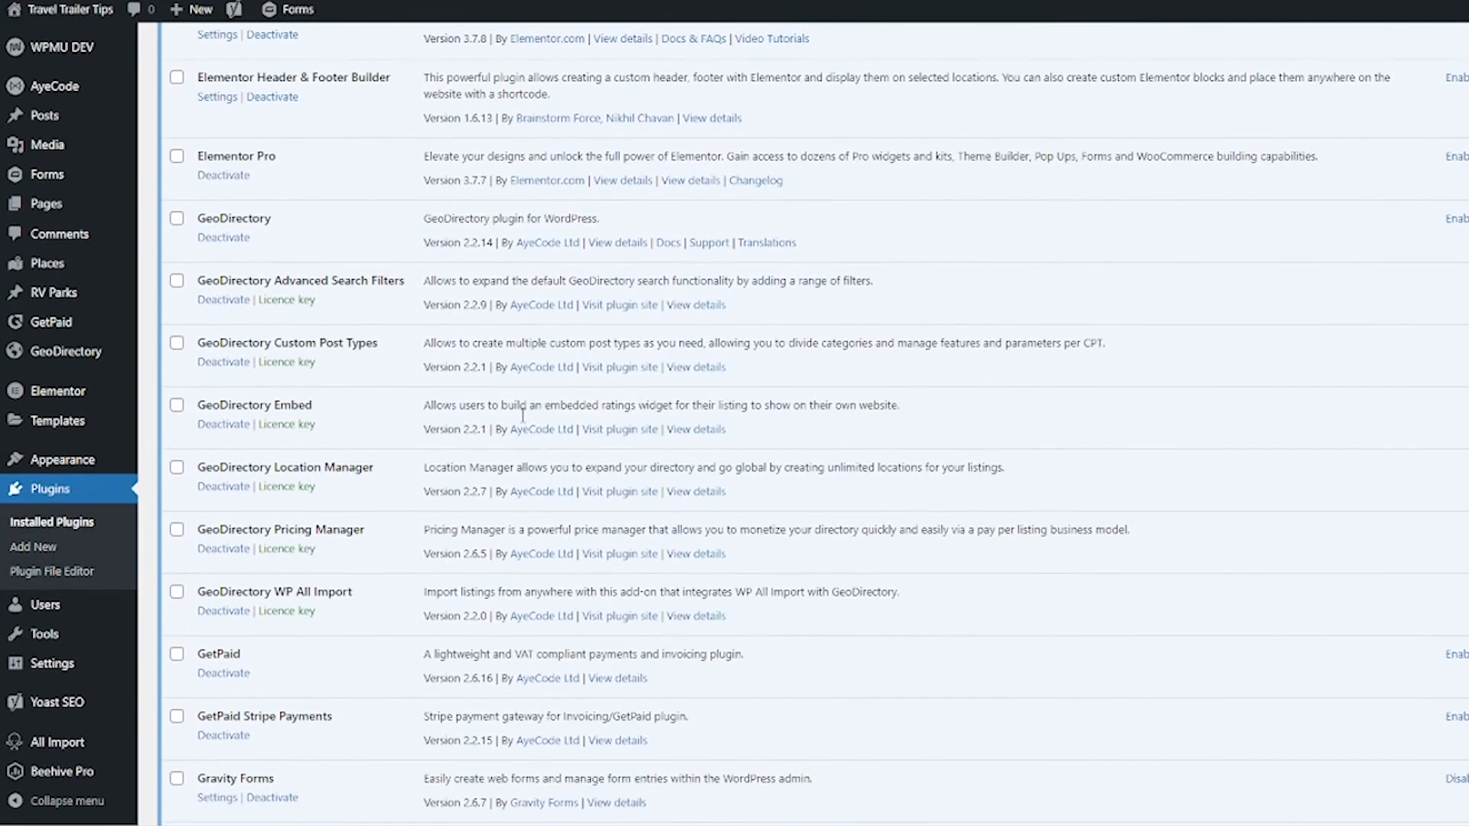
pyautogui.scroll(-3)
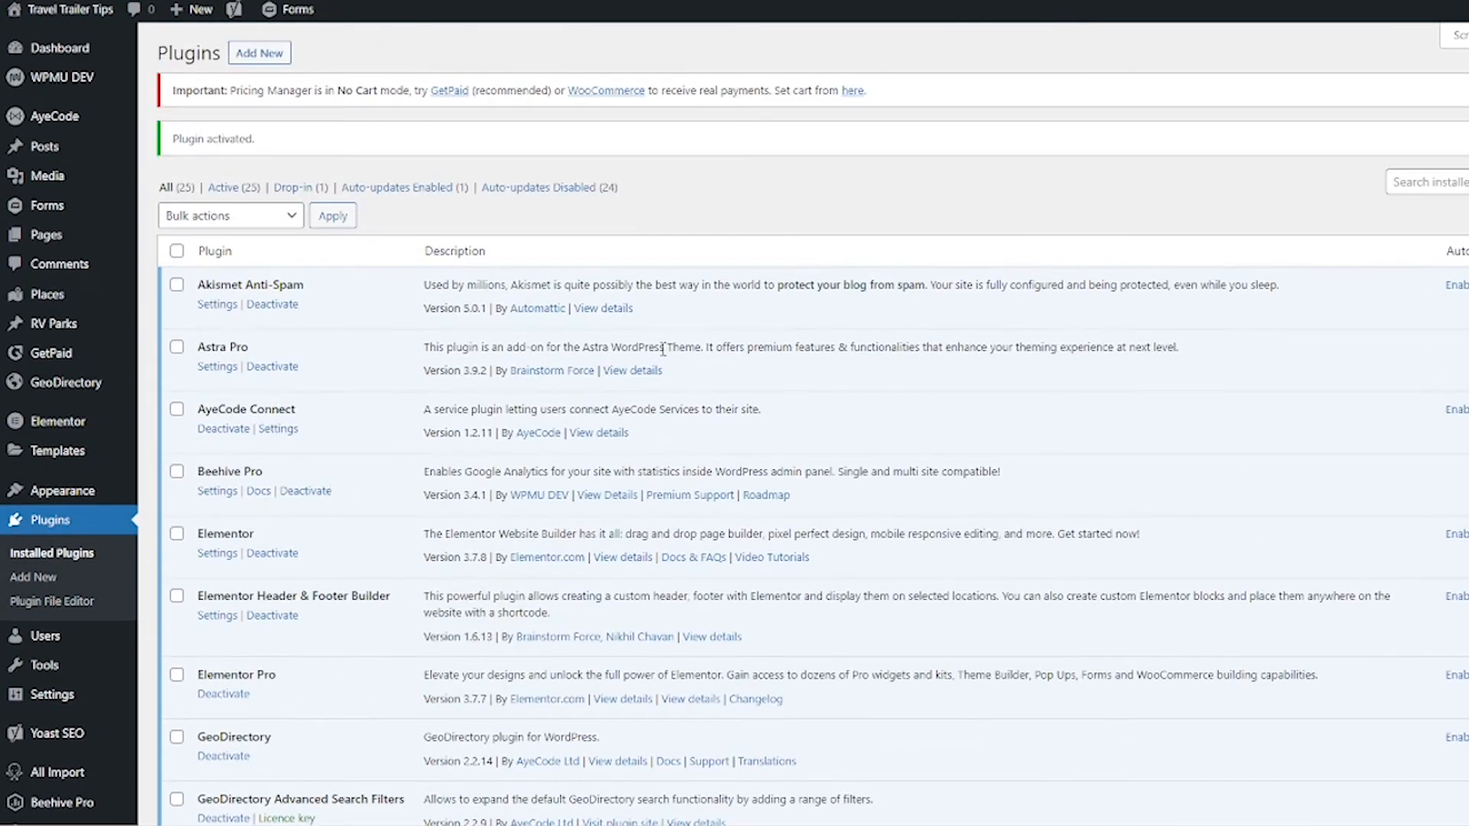
pyautogui.moveTo(854, 105)
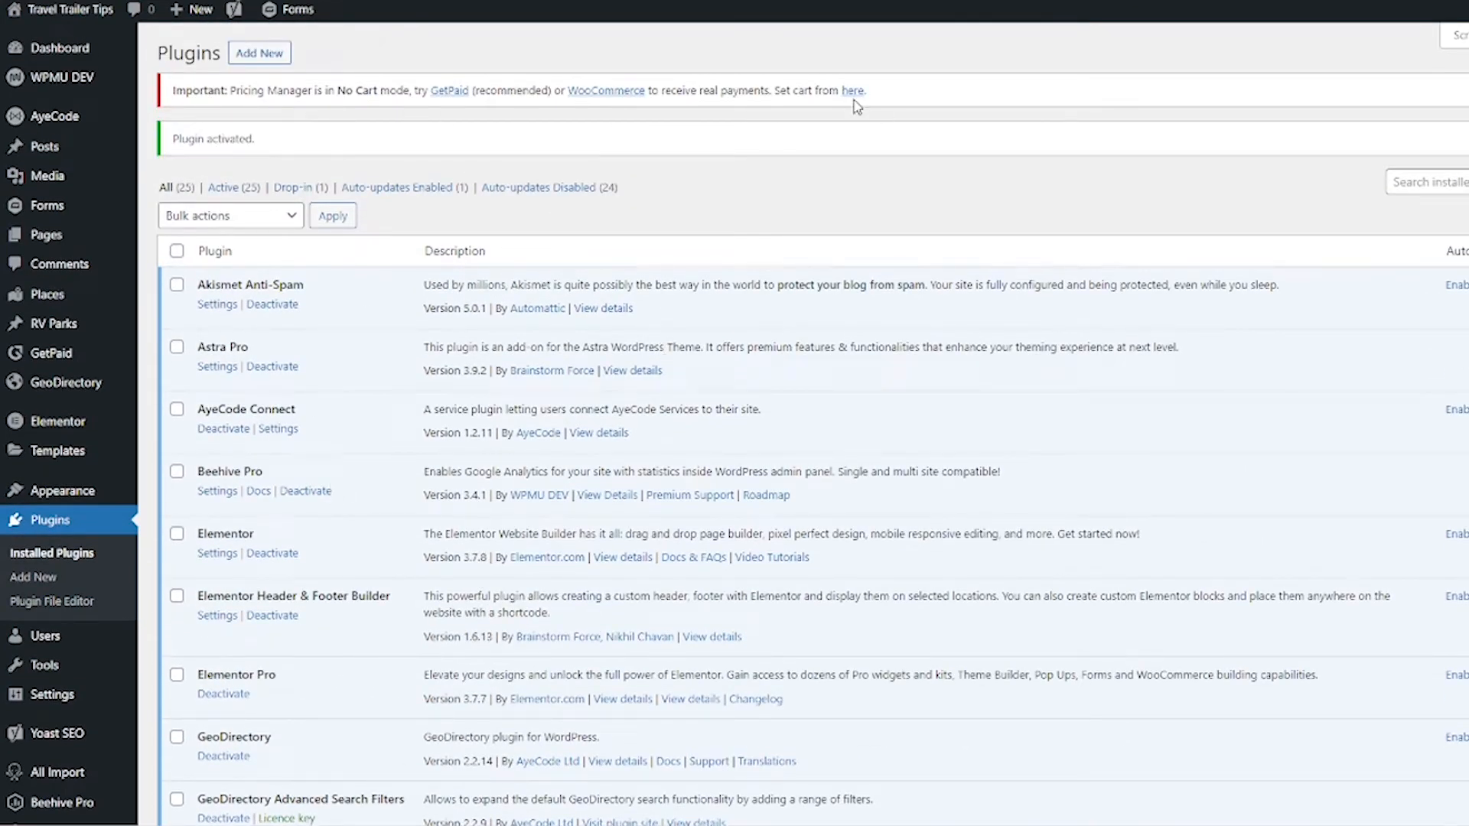
# Step: Set GetPaid as the pricing cart, show advanced settings and turn off listing expiry
pyautogui.click(852, 90)
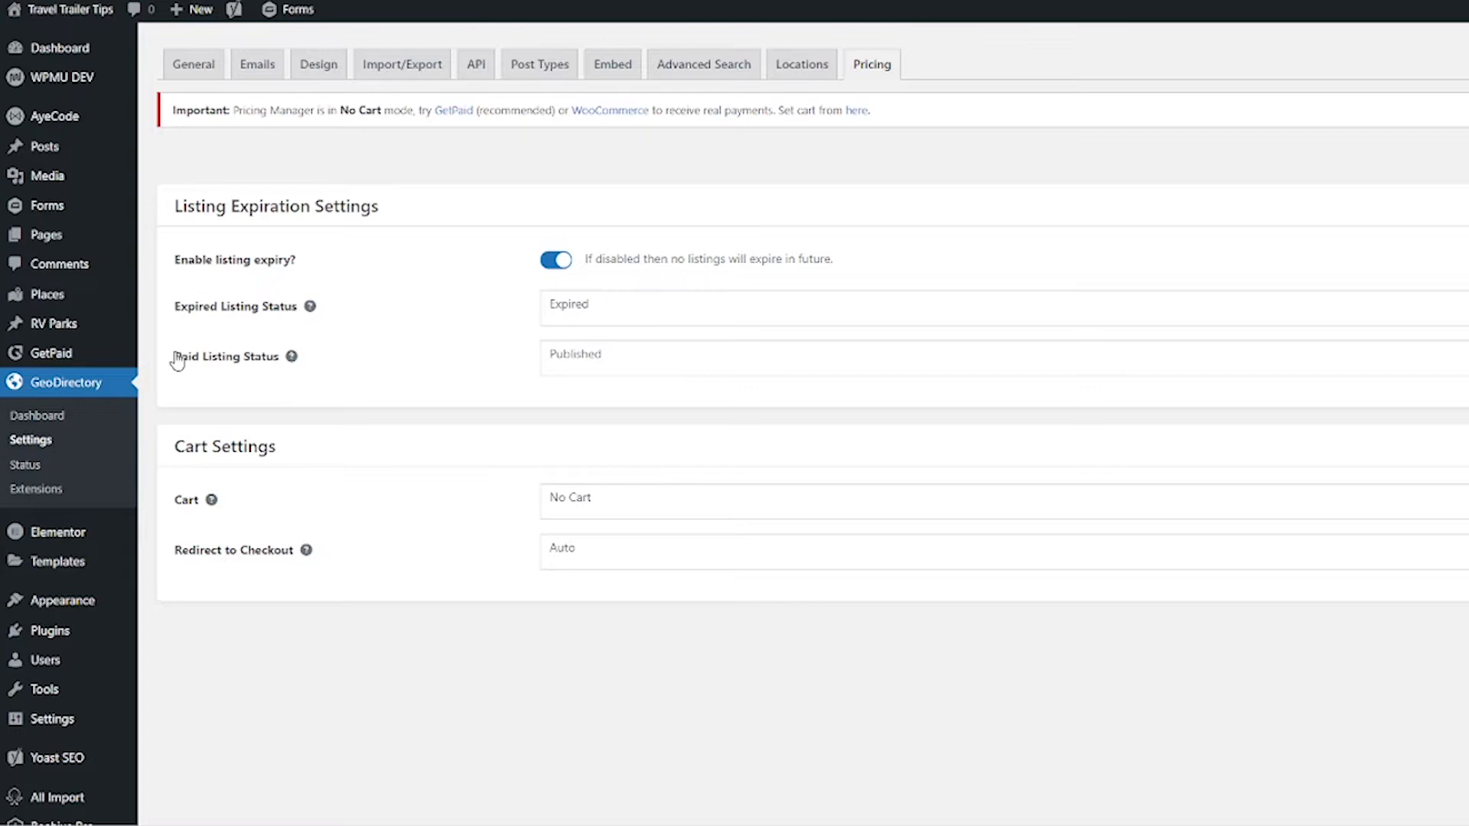
pyautogui.moveTo(934, 72)
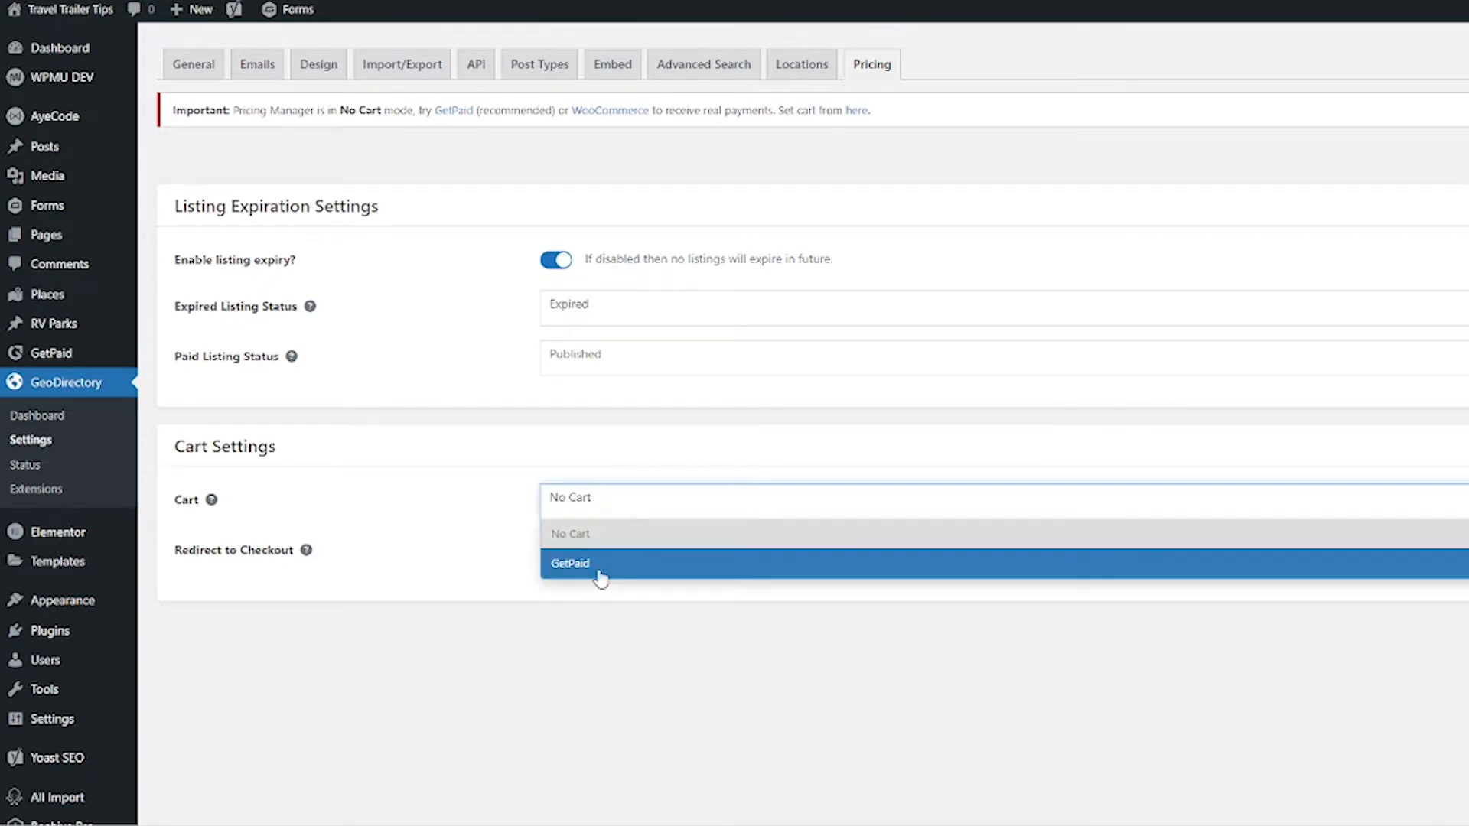
pyautogui.click(569, 563)
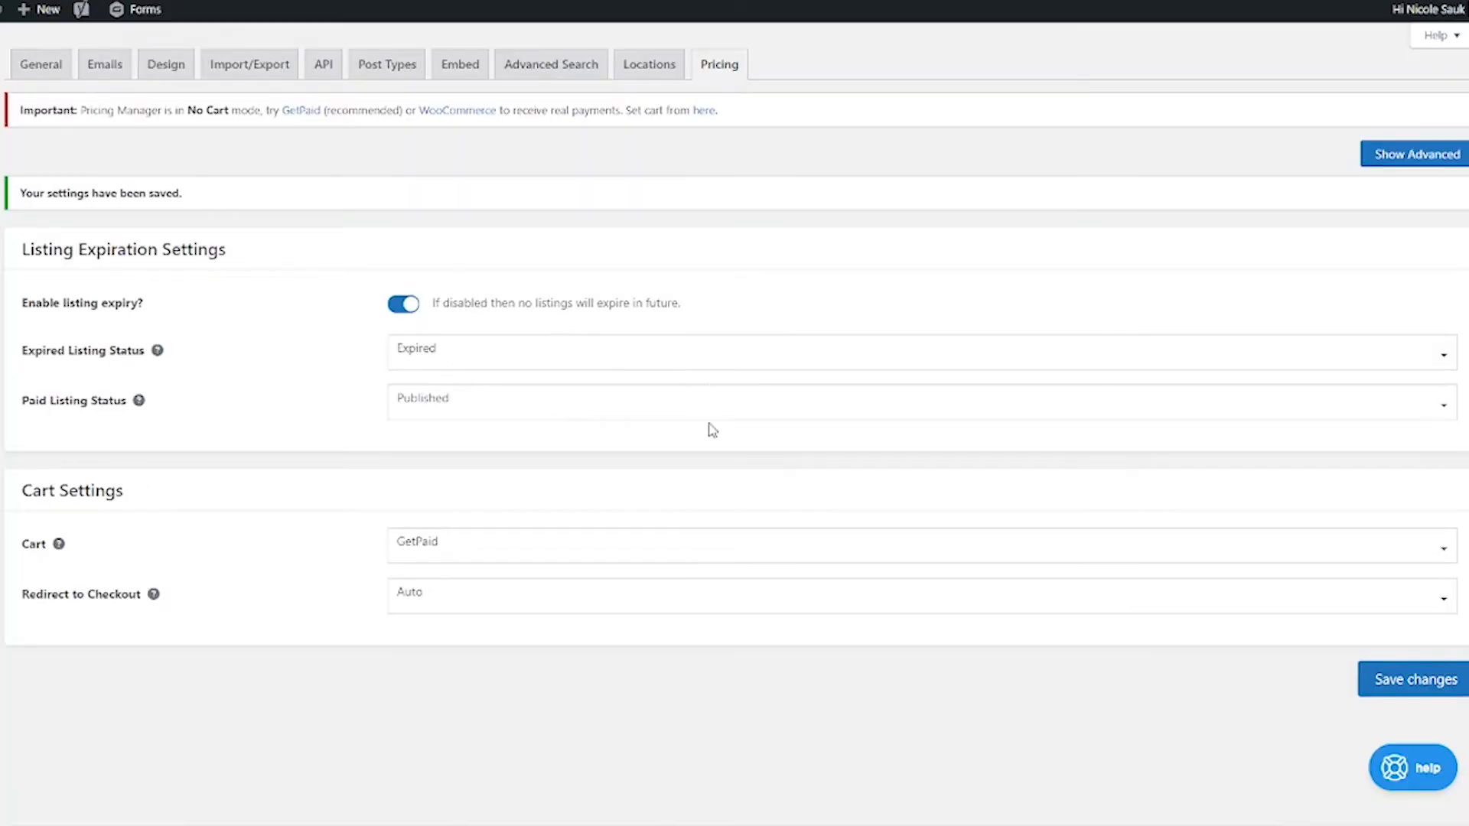
pyautogui.moveTo(1414, 155)
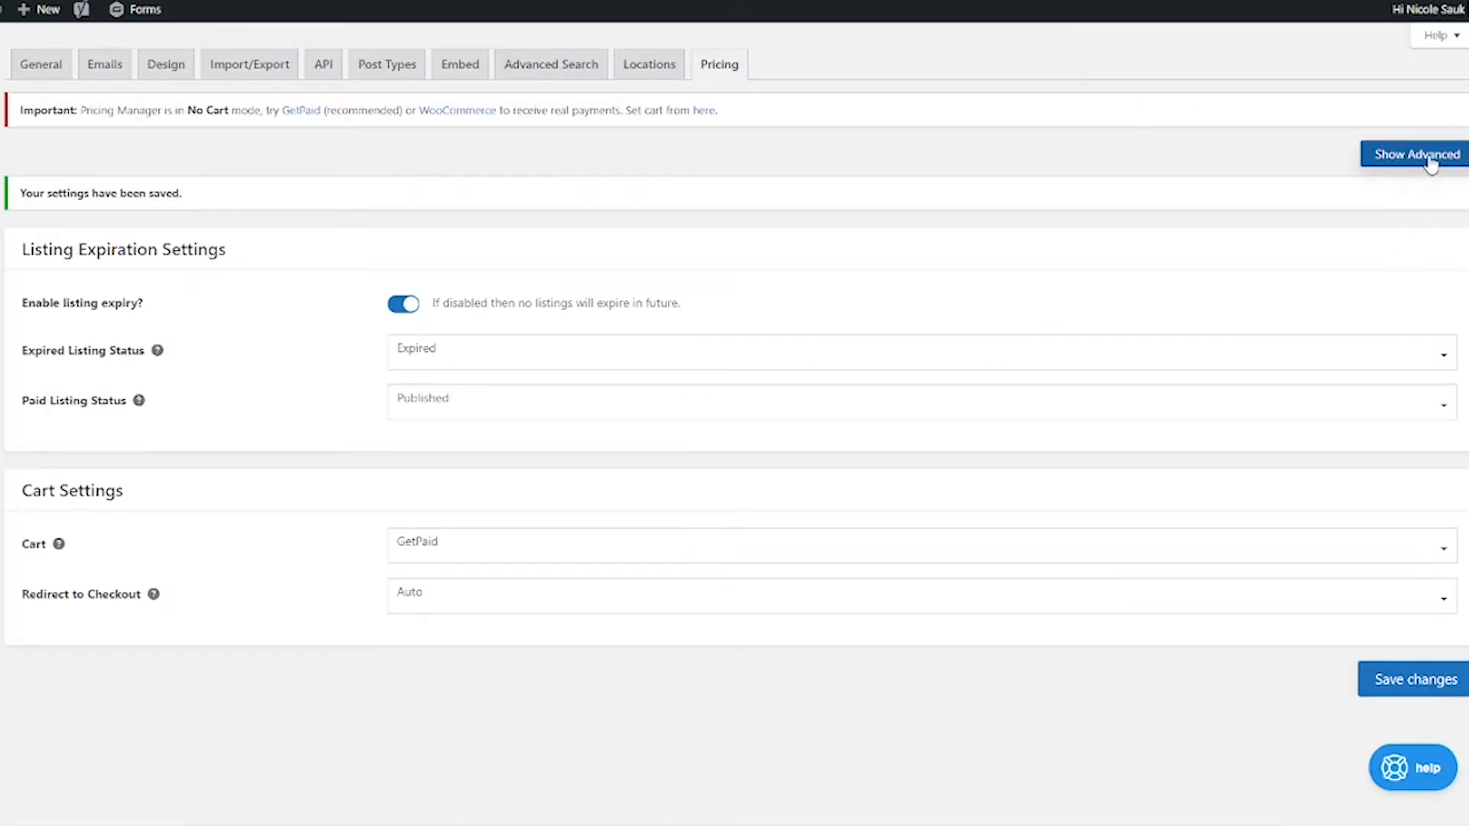
pyautogui.click(1416, 153)
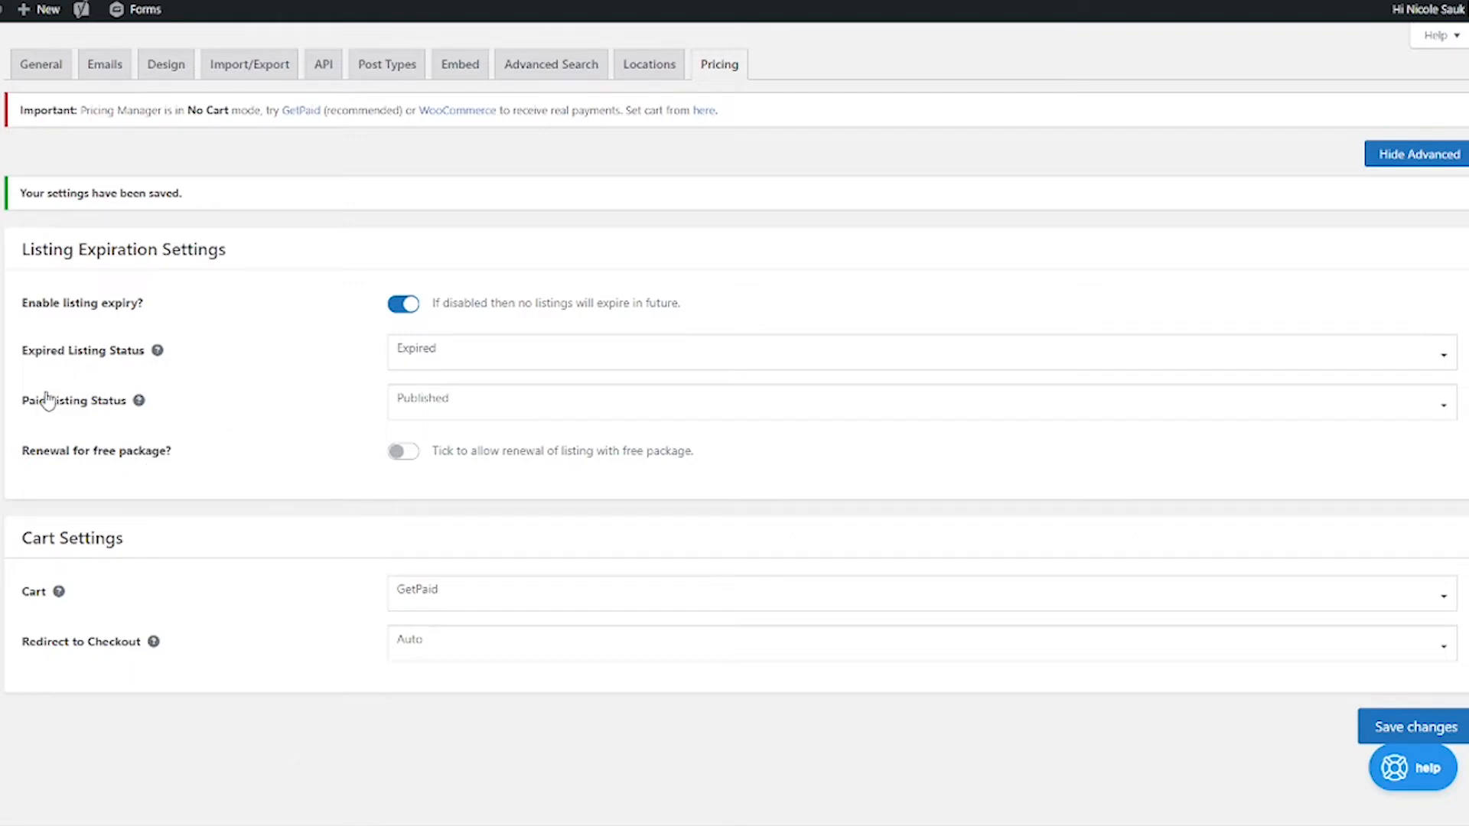
pyautogui.moveTo(239, 467)
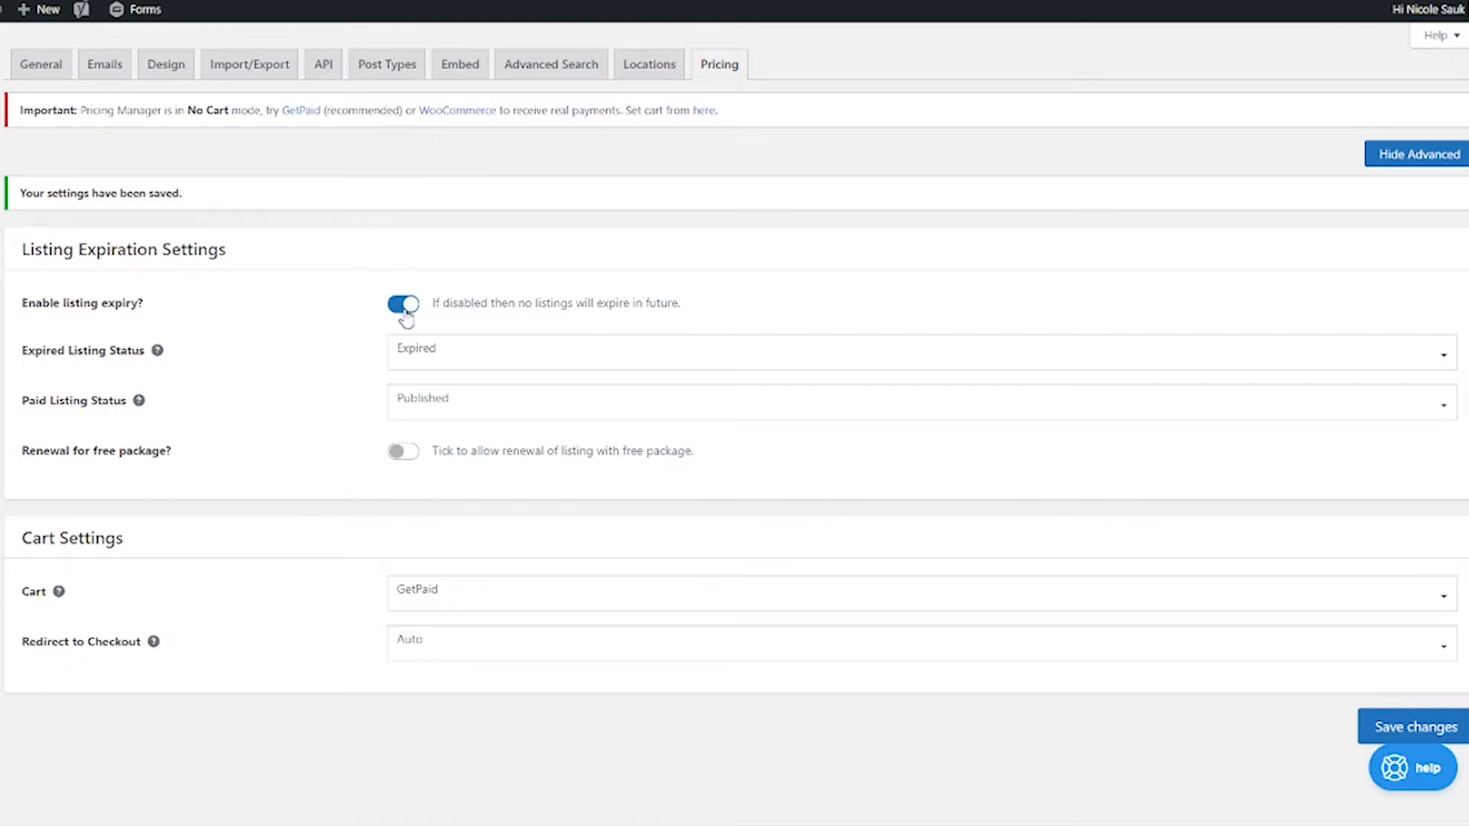
pyautogui.click(403, 303)
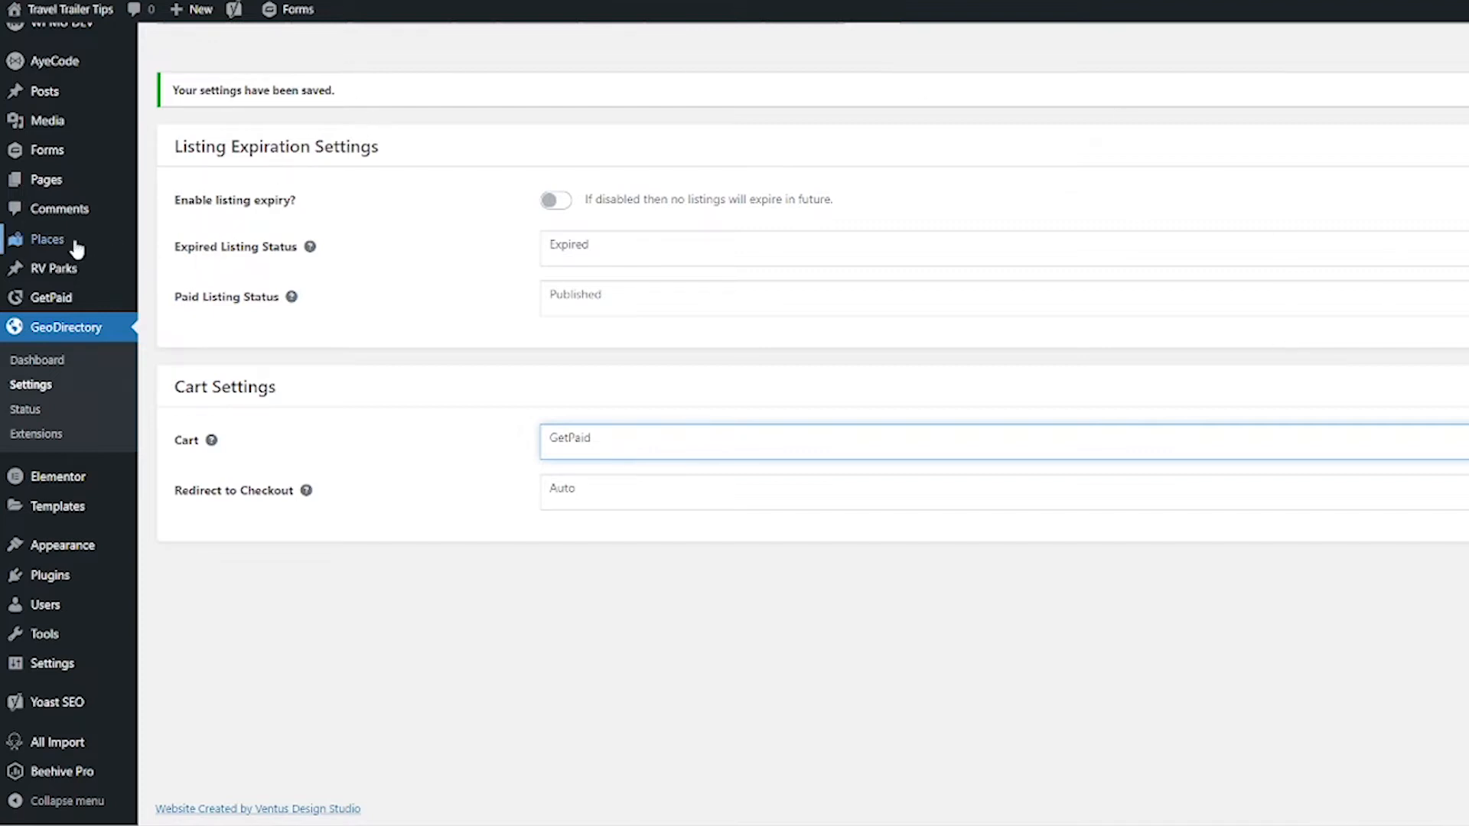
pyautogui.moveTo(48, 238)
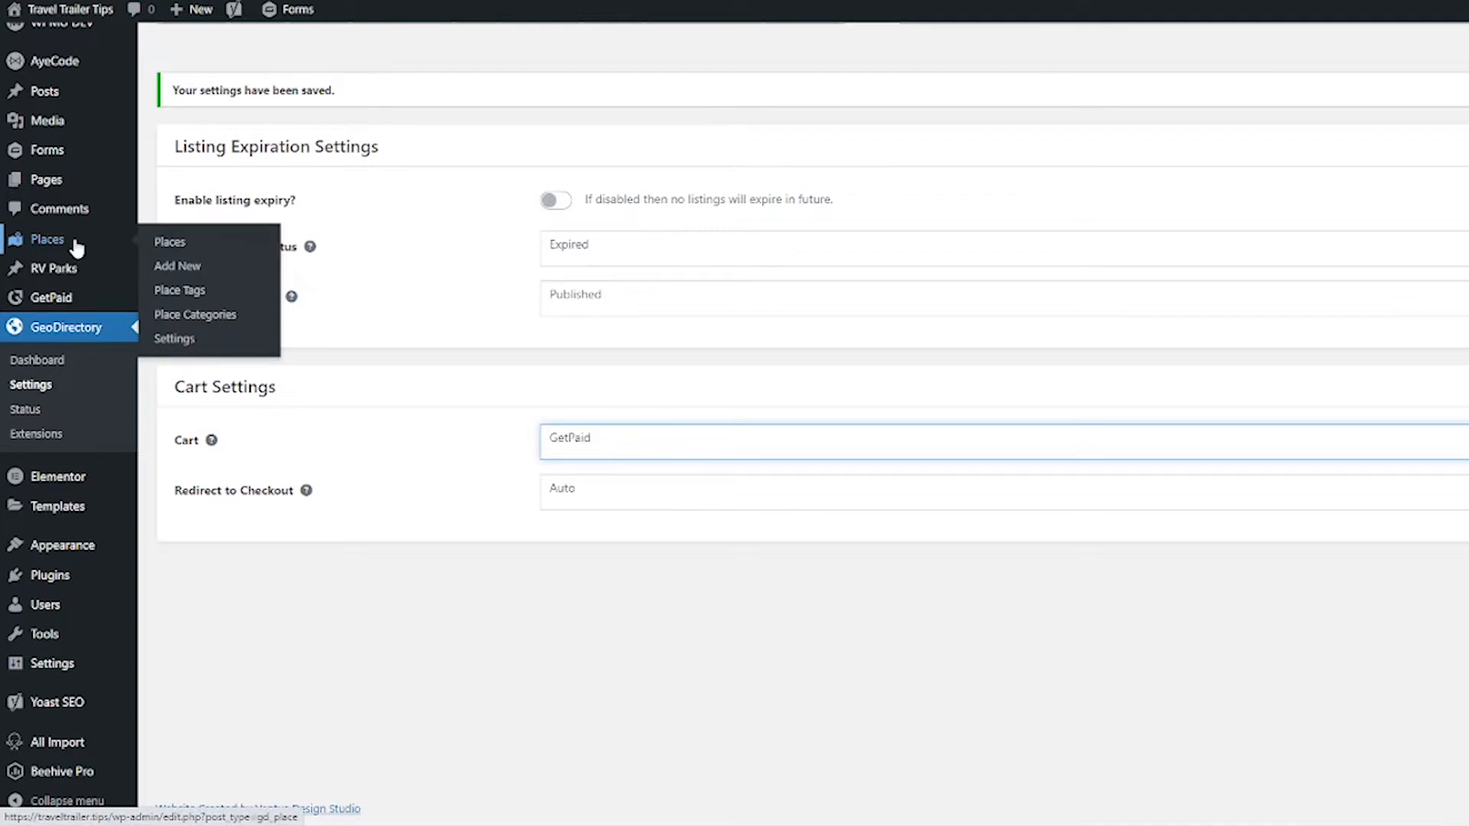
pyautogui.moveTo(78, 242)
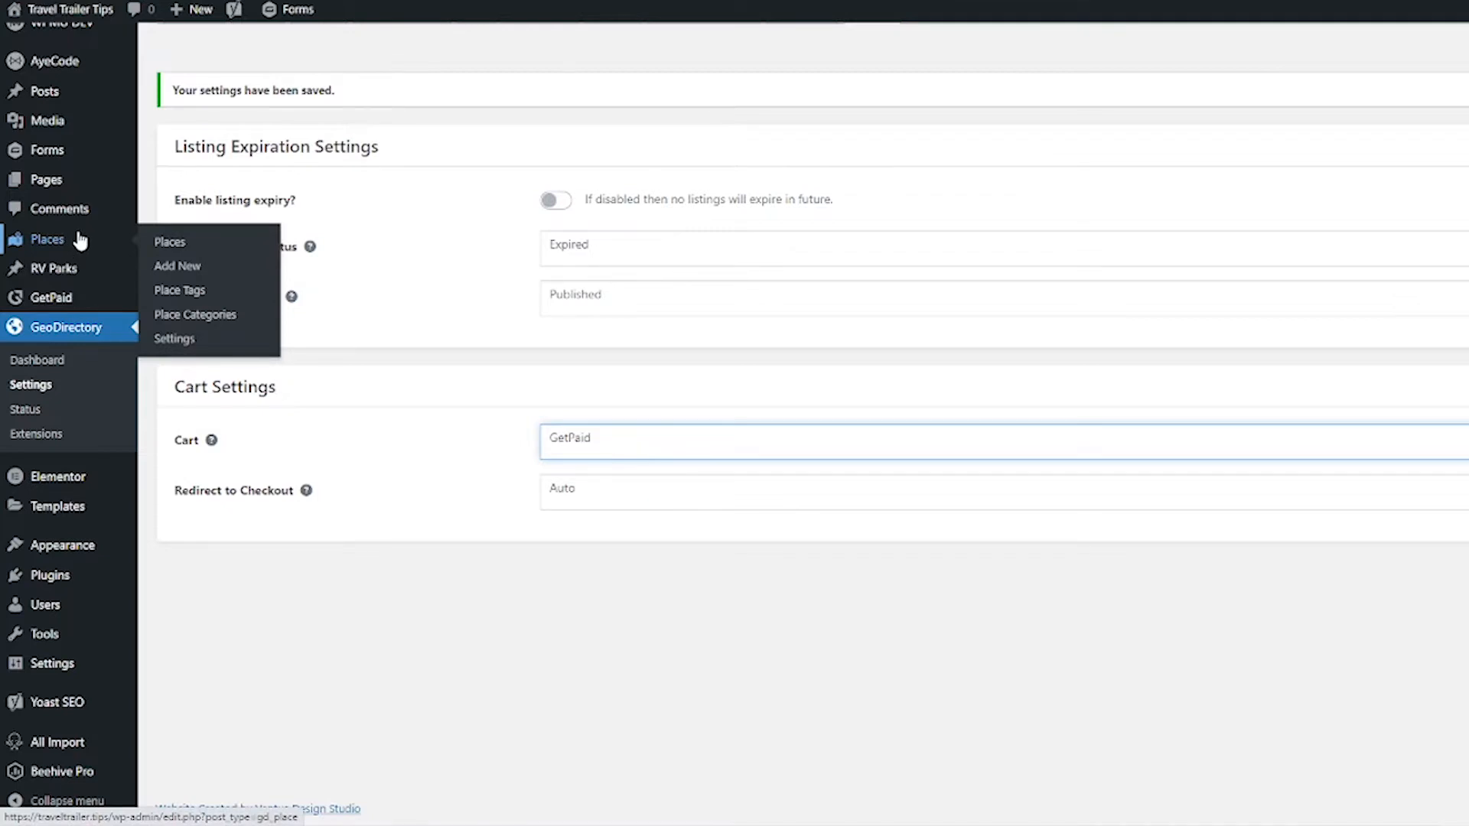
pyautogui.moveTo(54, 269)
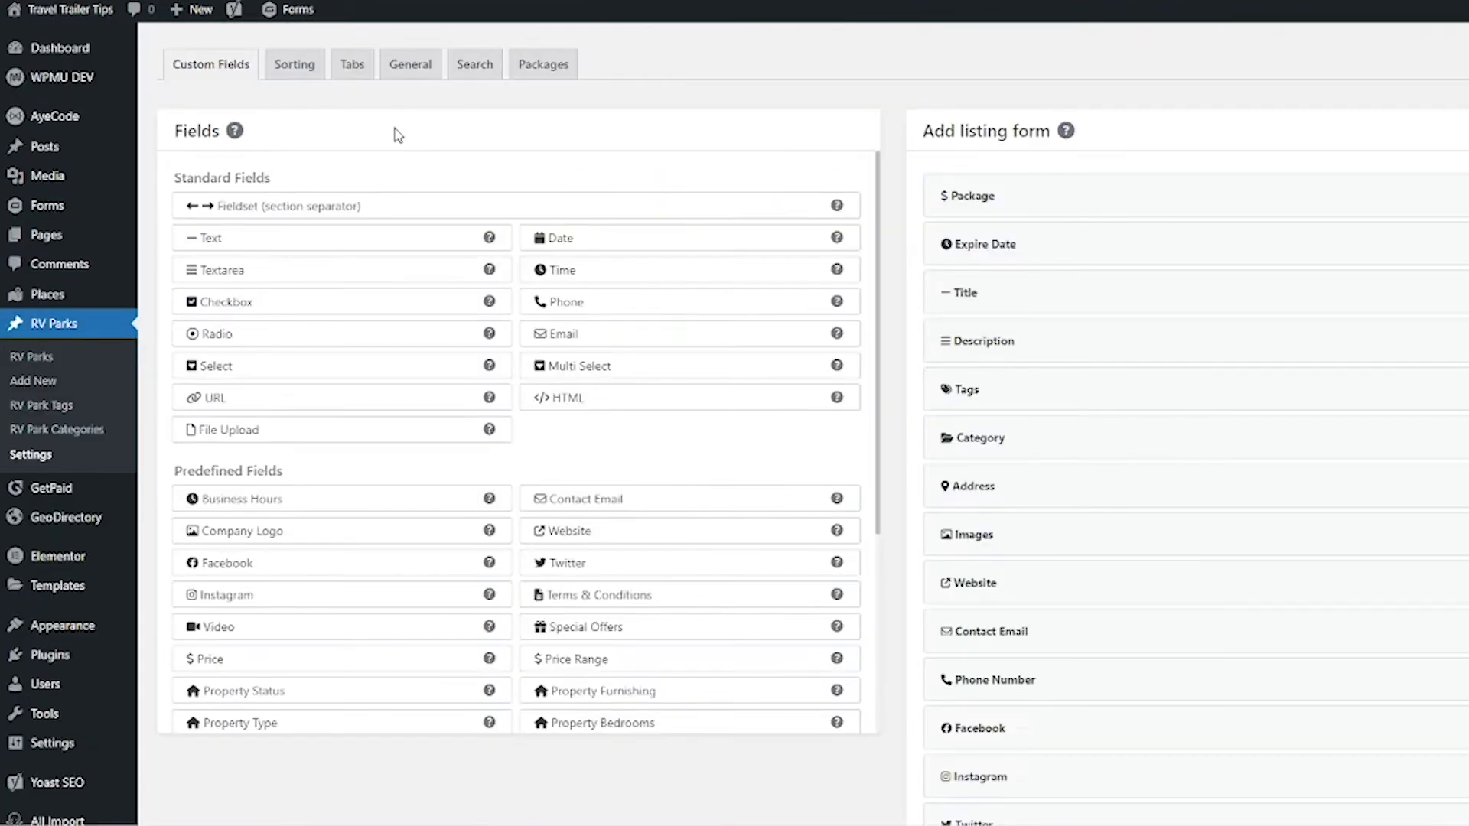
pyautogui.moveTo(583, 93)
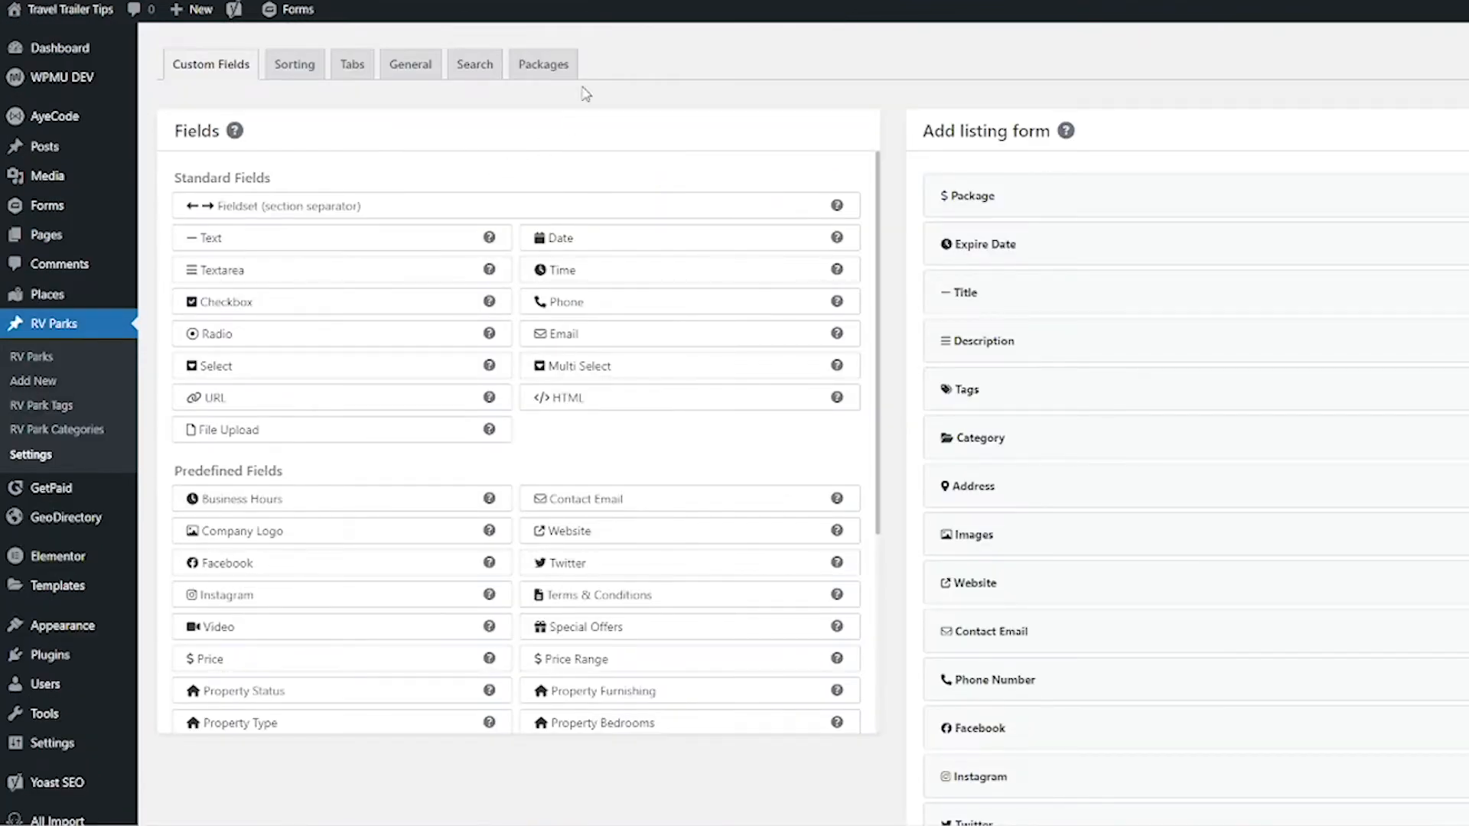
# Step: From the RV Park packages list, edit the Free RV Park package (#2)
pyautogui.click(541, 65)
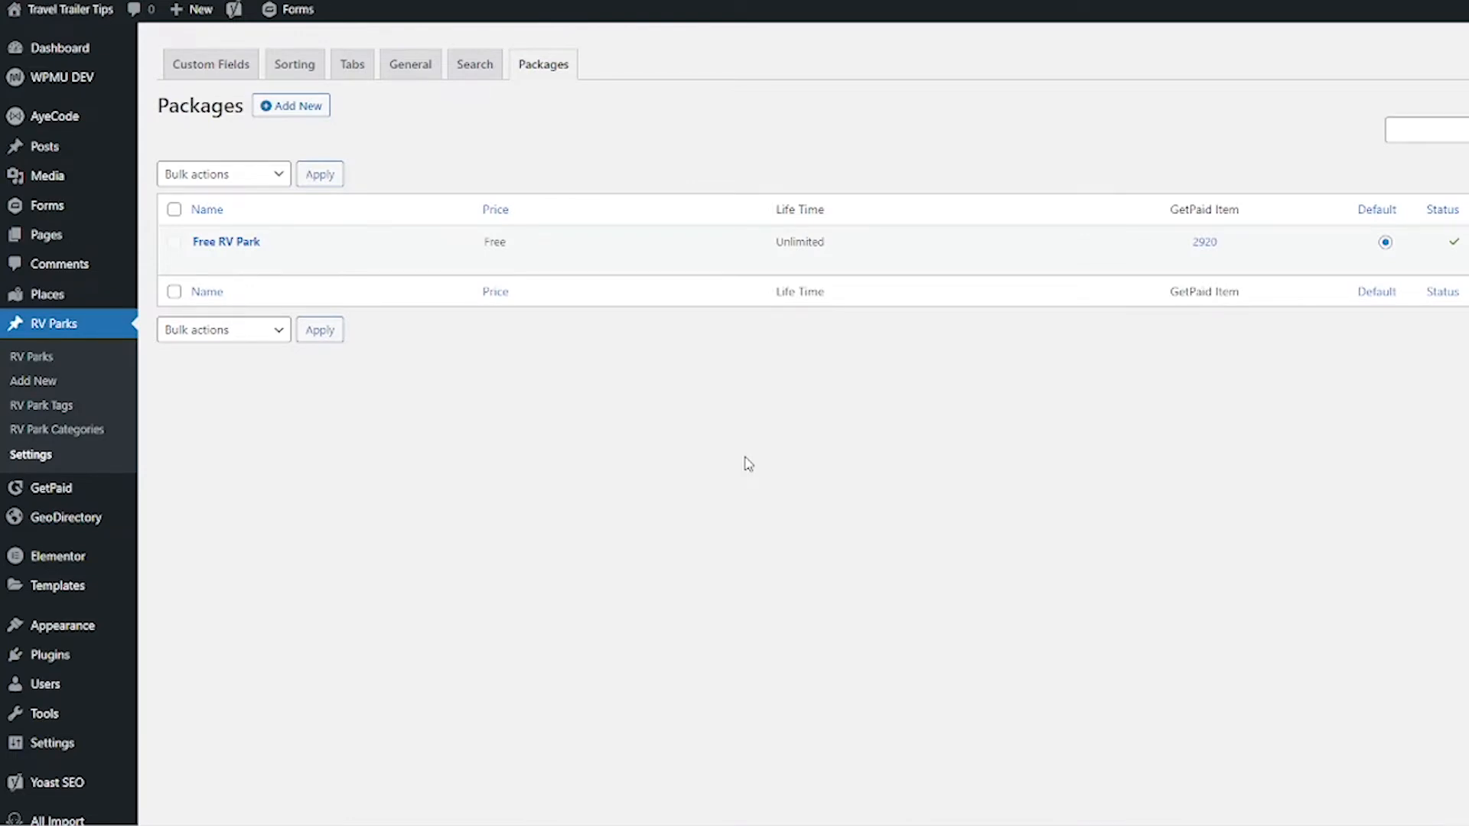
pyautogui.moveTo(459, 378)
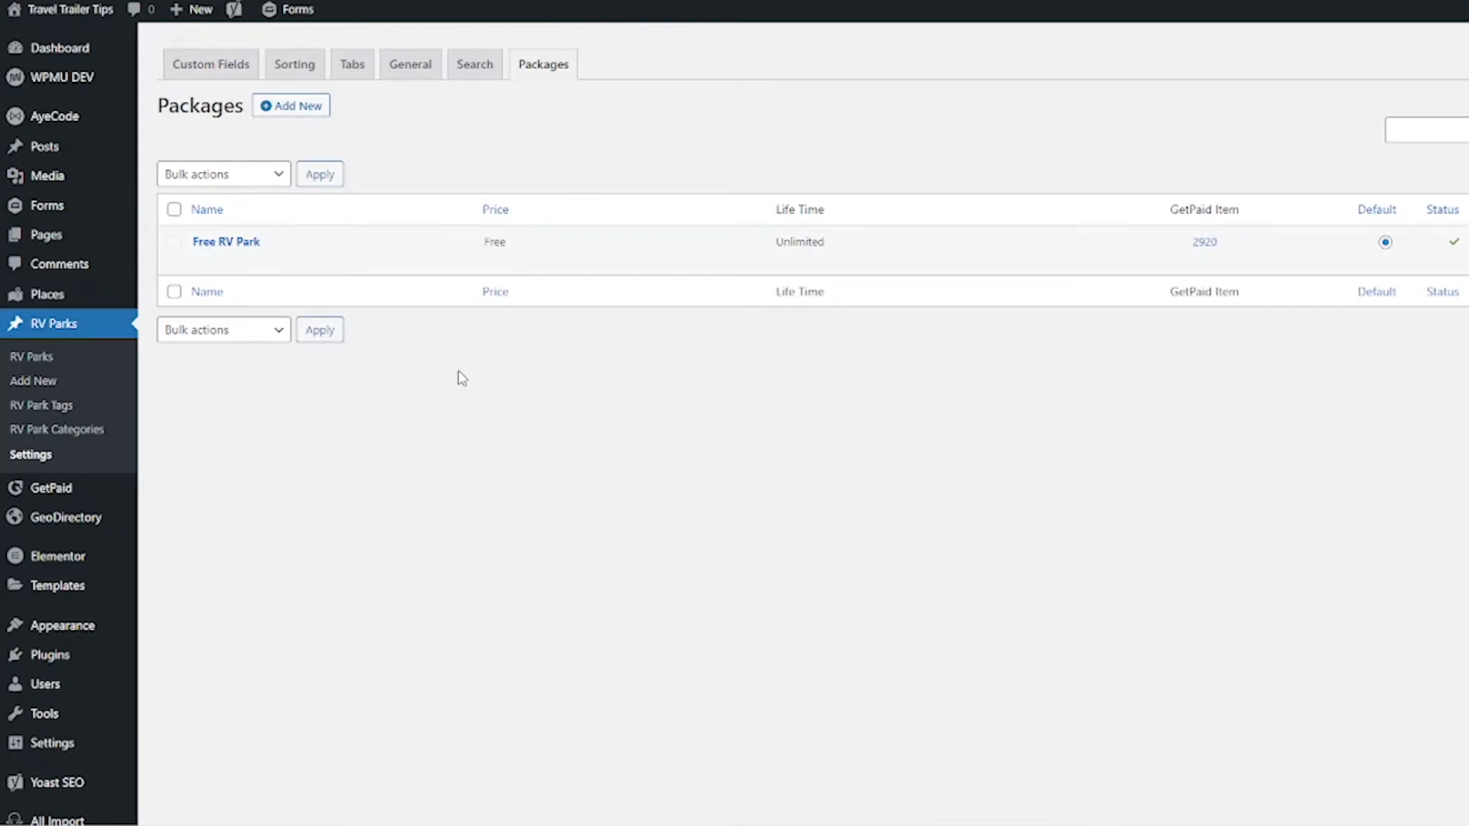
pyautogui.moveTo(225, 242)
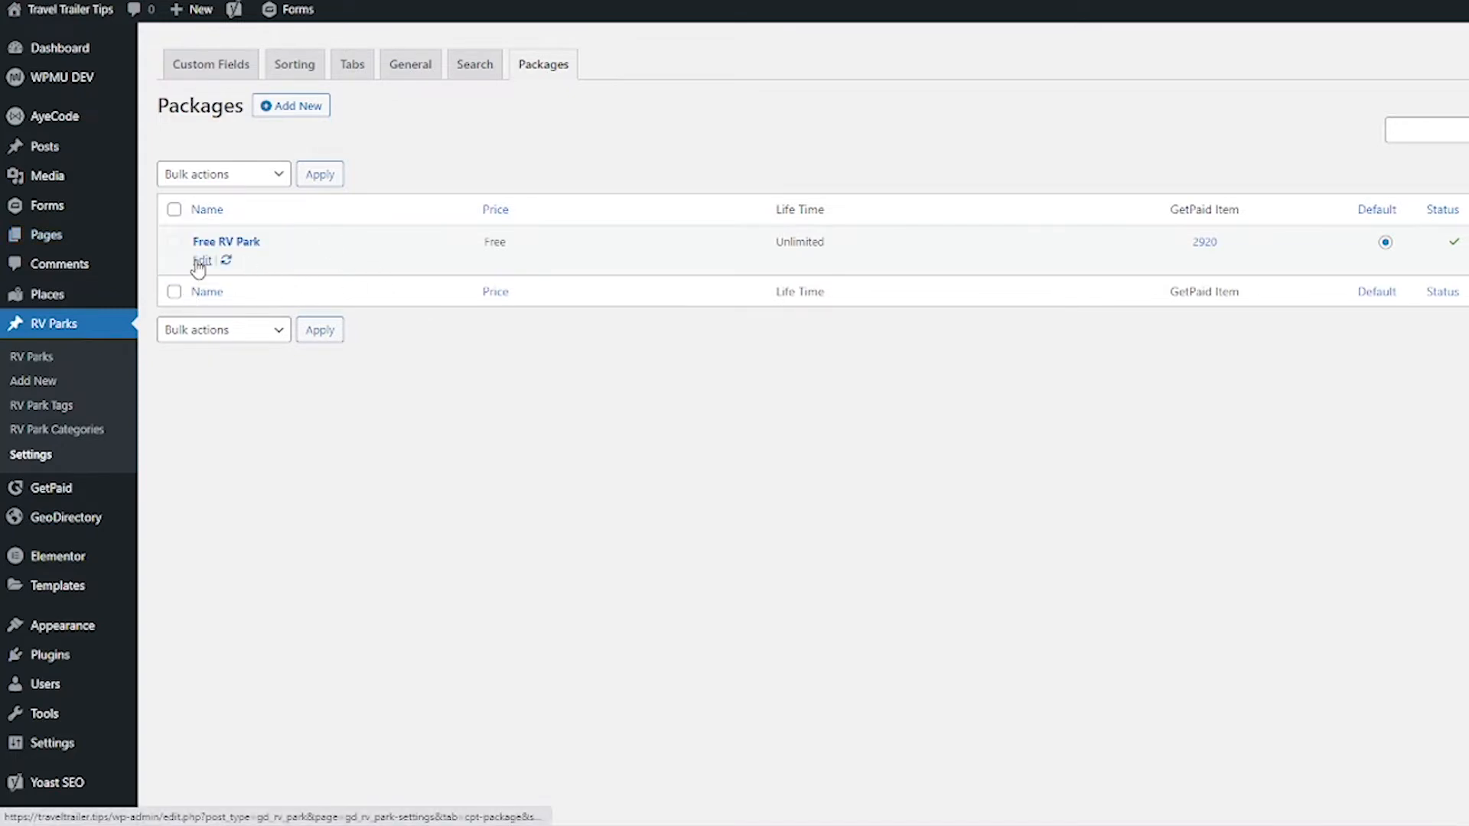
pyautogui.click(201, 260)
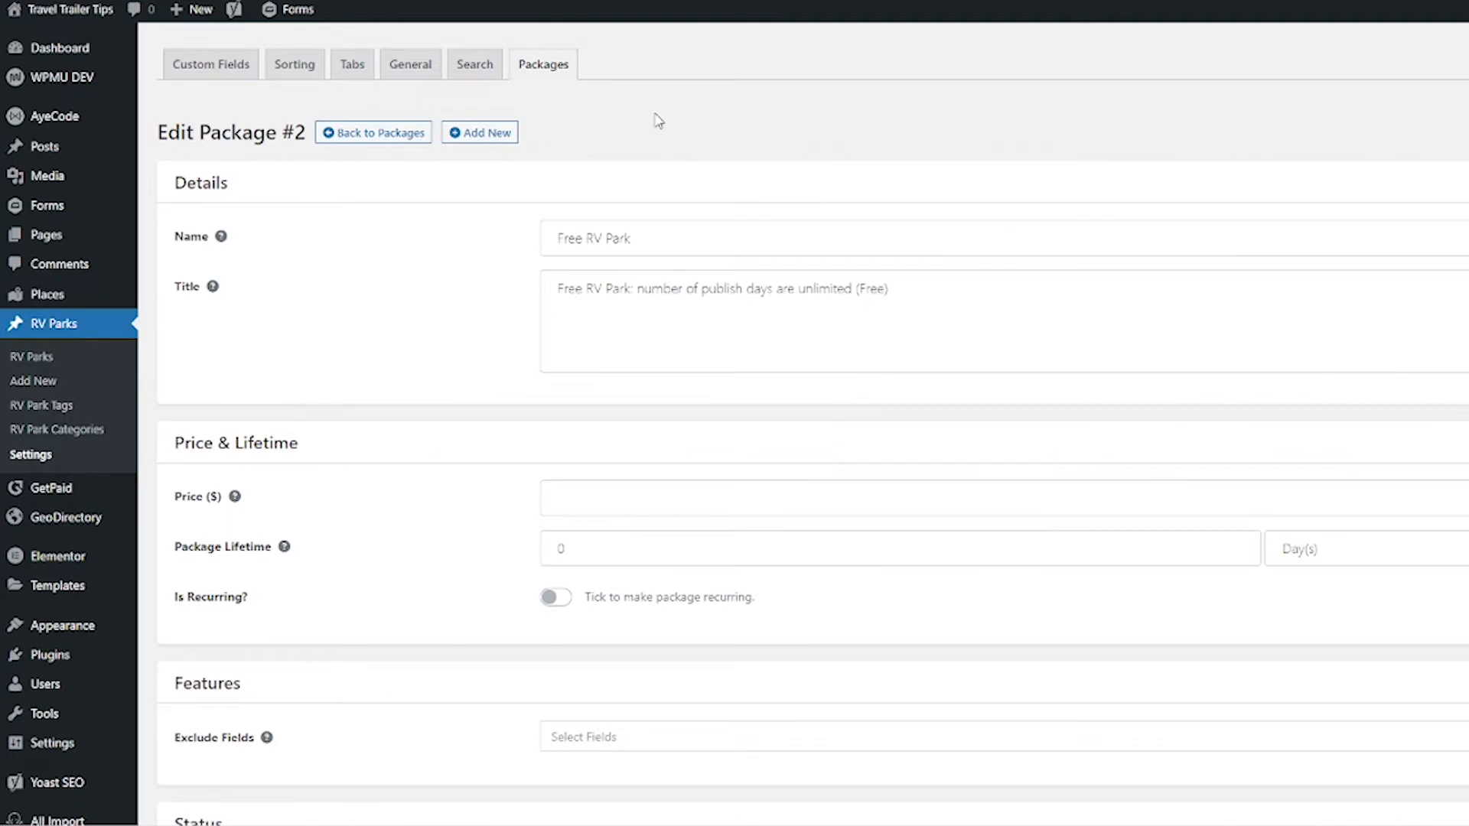
pyautogui.moveTo(320, 245)
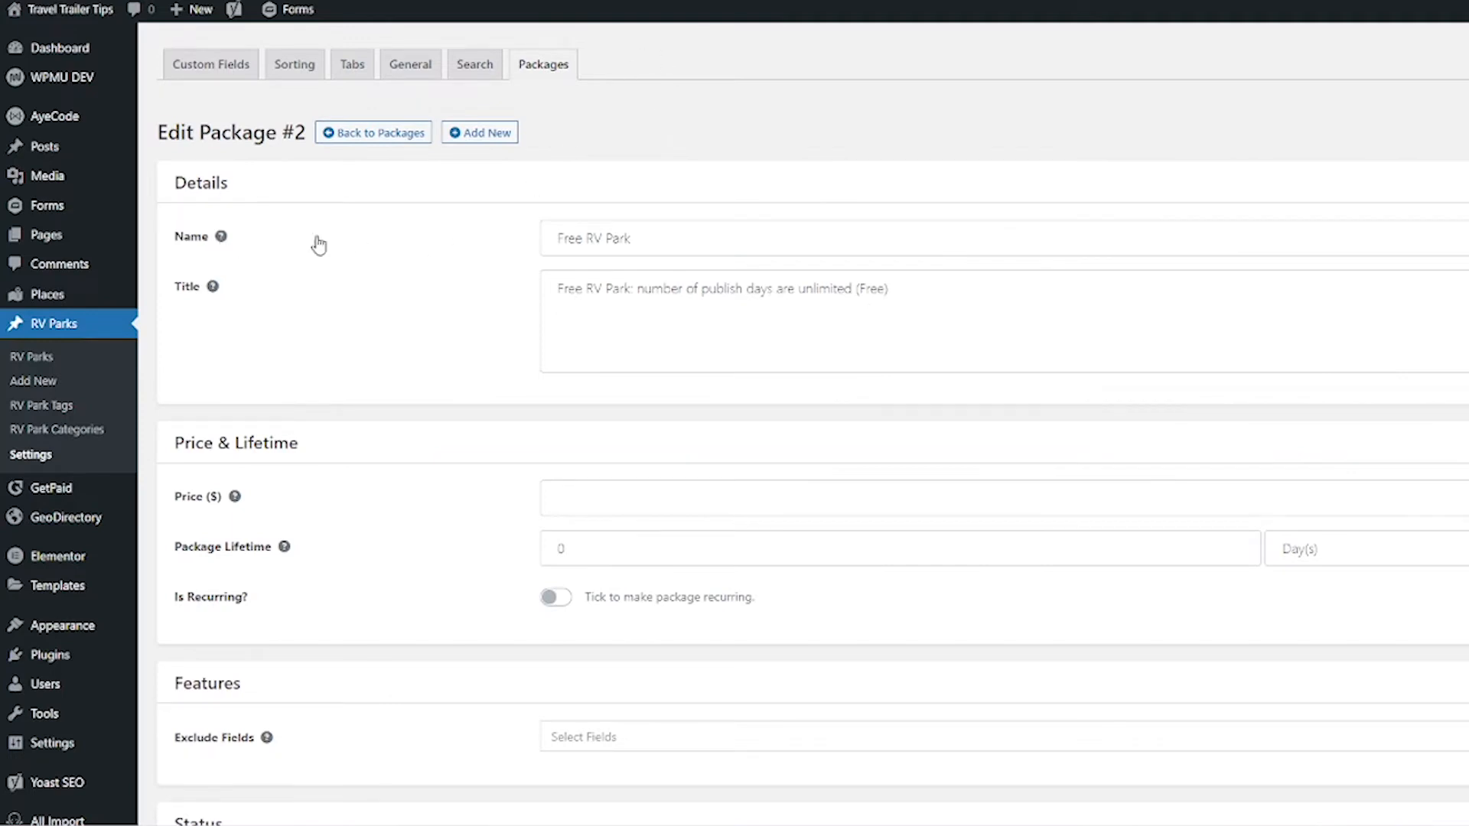
pyautogui.moveTo(388, 303)
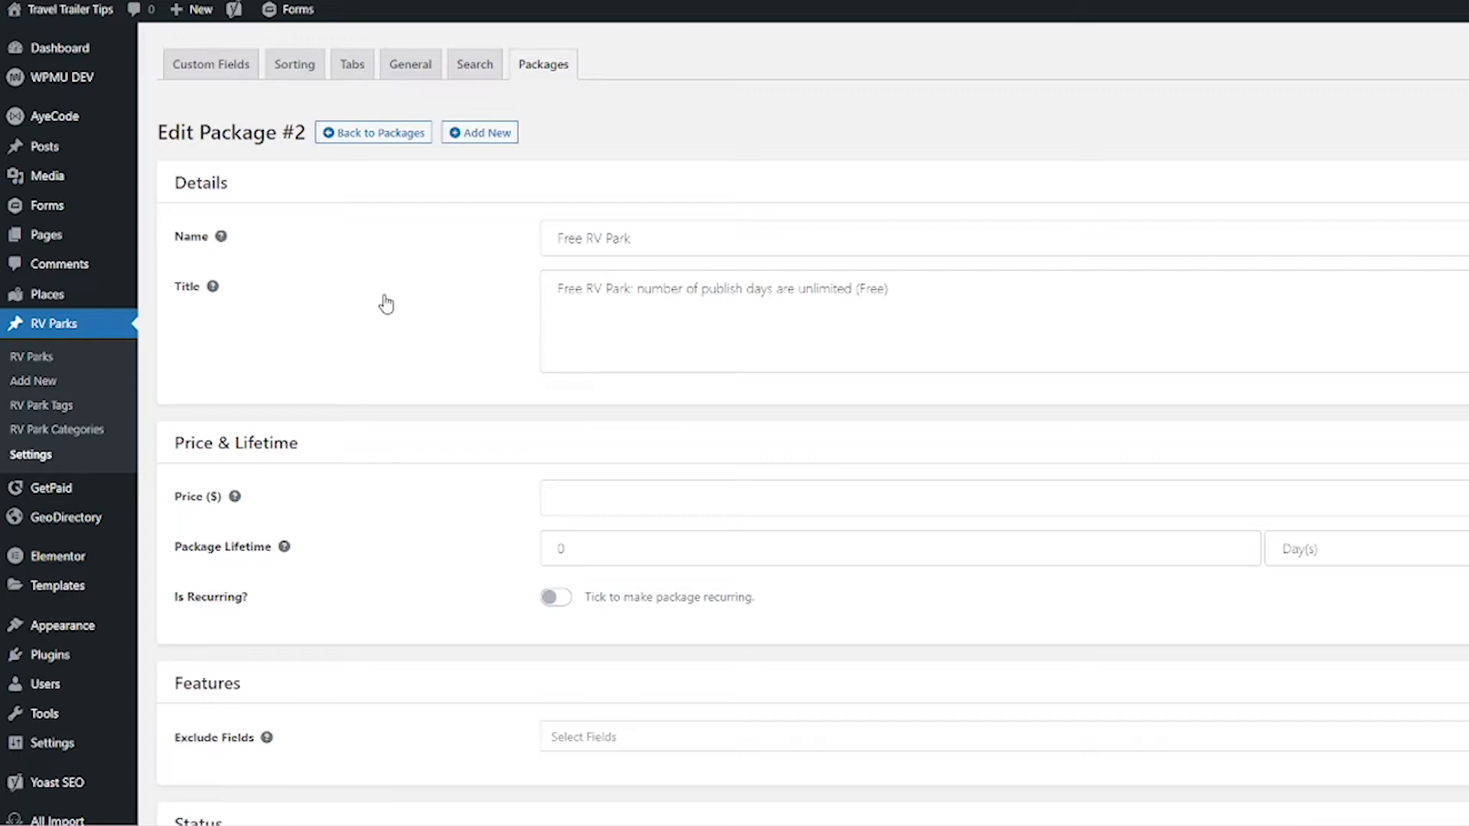
pyautogui.moveTo(690, 405)
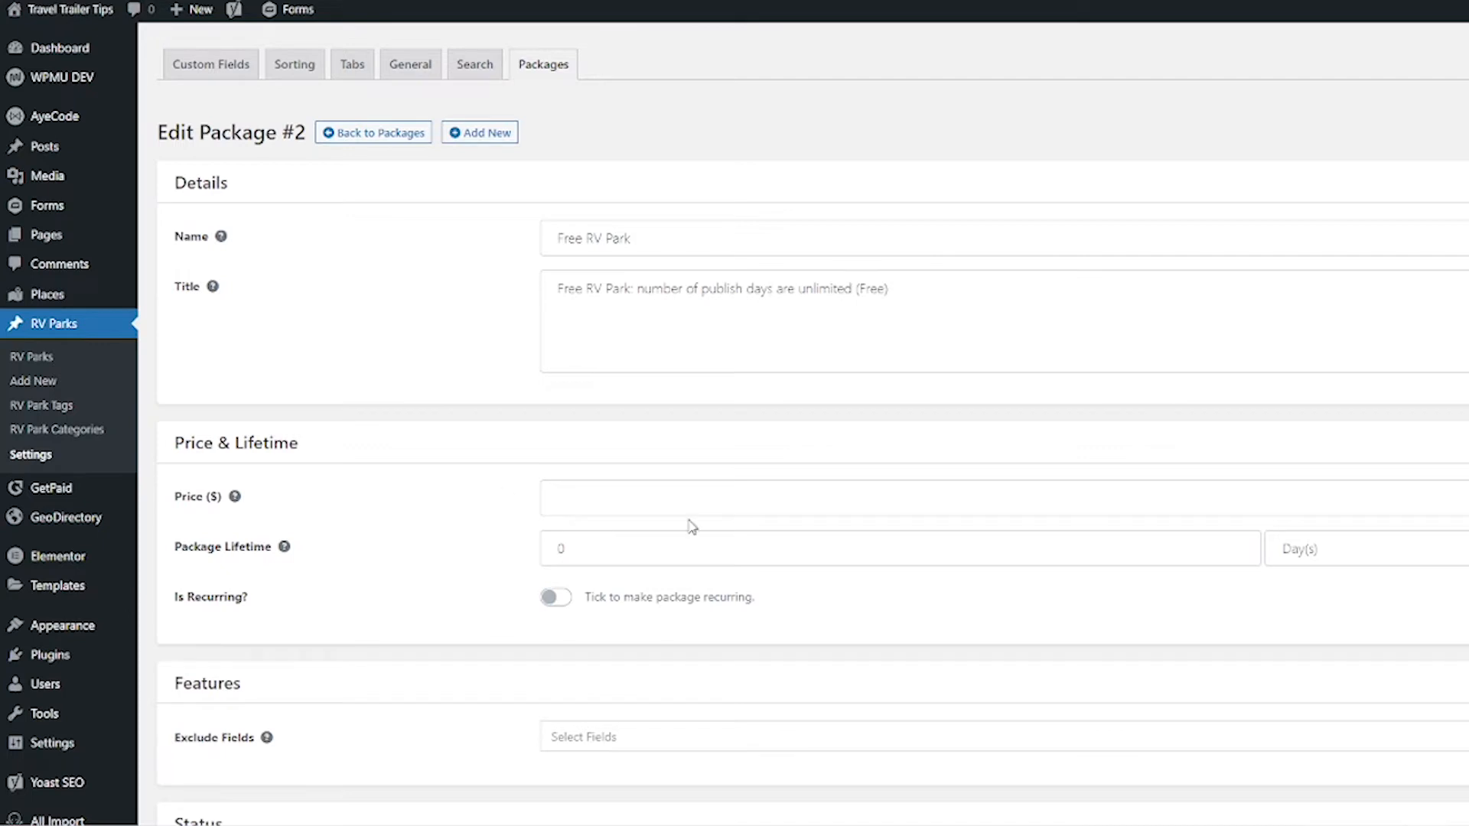
pyautogui.moveTo(479, 627)
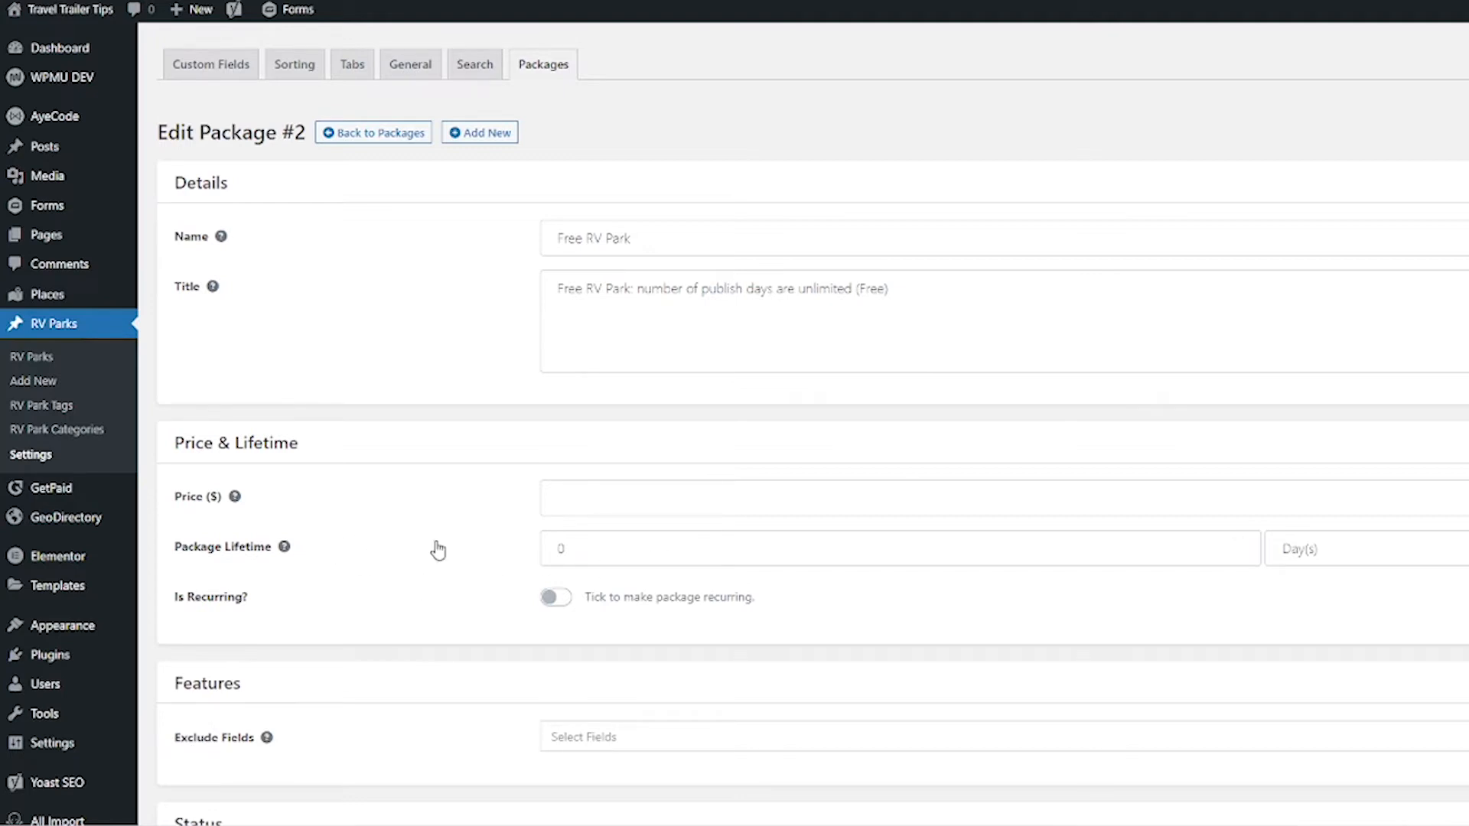
pyautogui.scroll(-3)
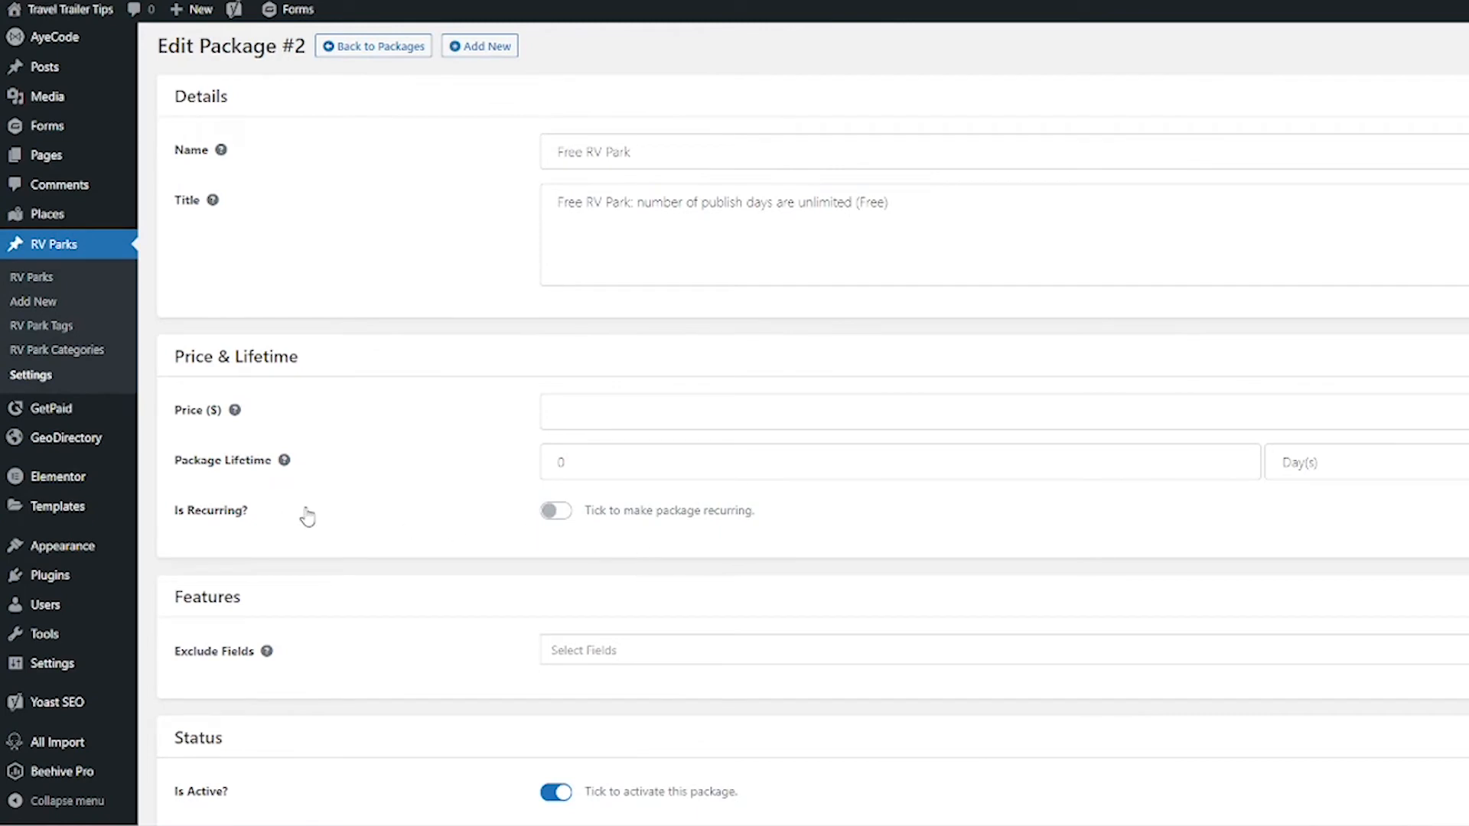
pyautogui.moveTo(509, 561)
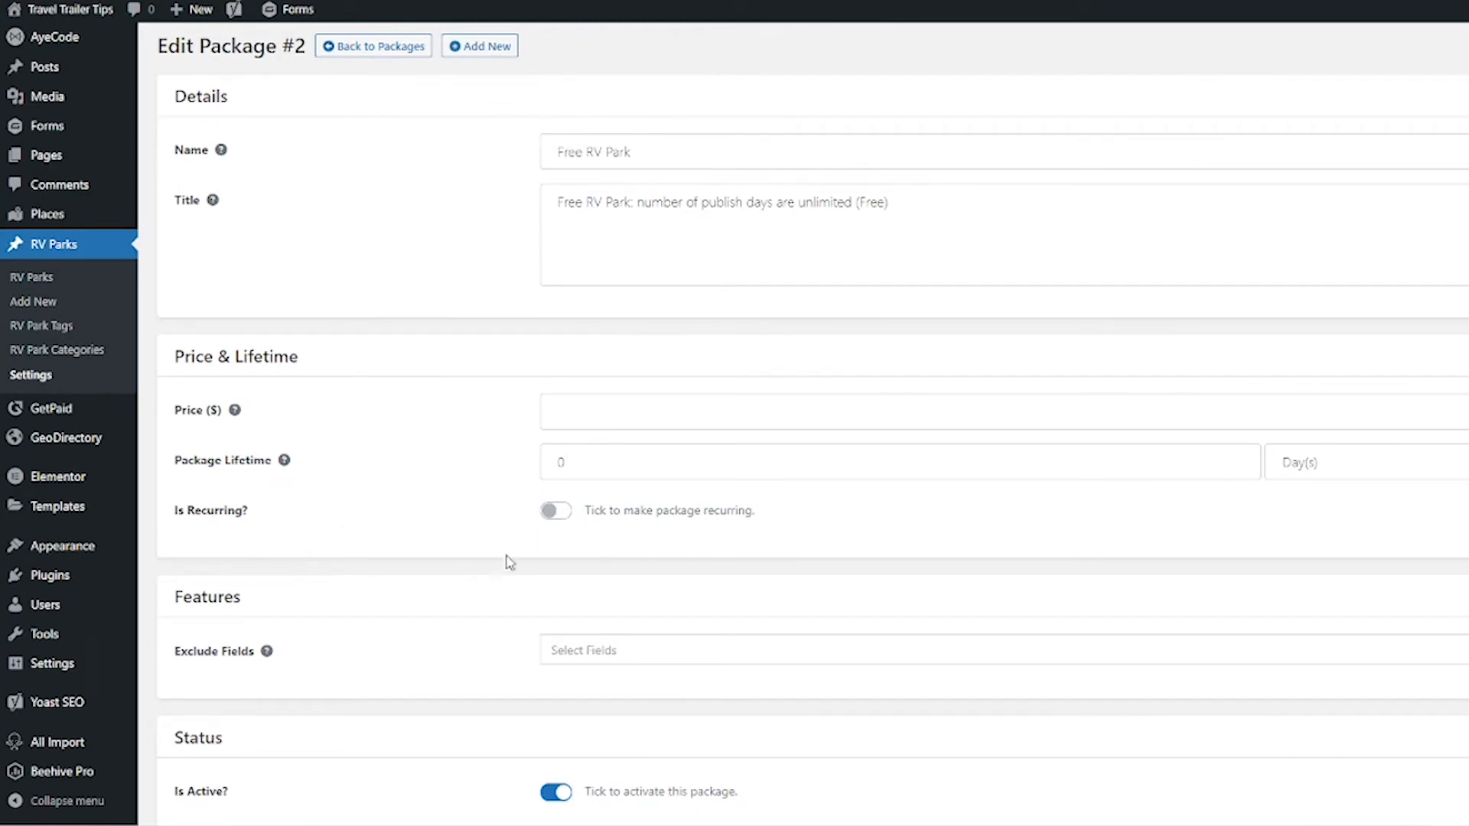
pyautogui.moveTo(486, 593)
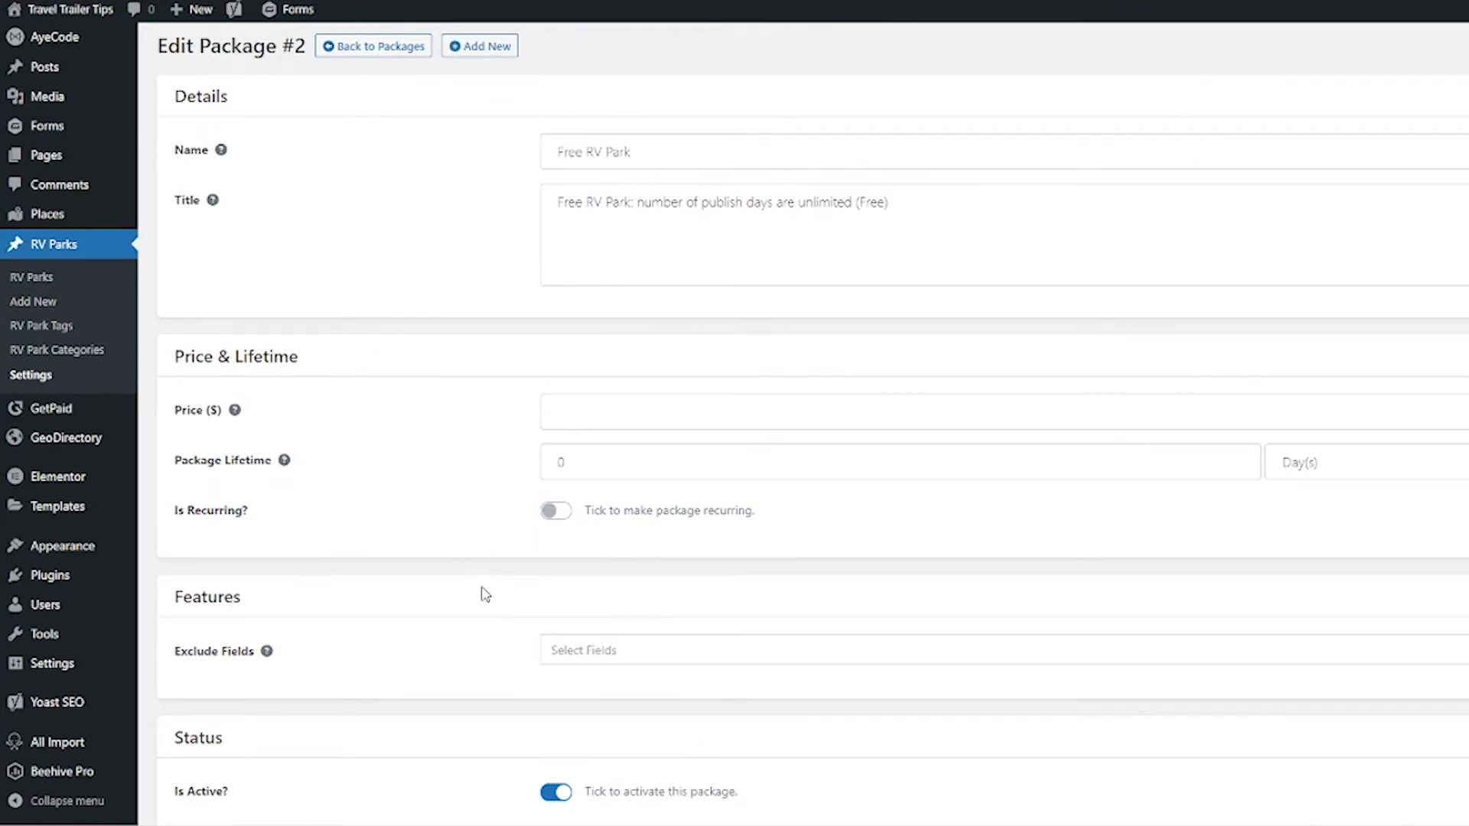
# Step: Exclude Featured, Facebook, Instagram, Twitter and Video fields from Free RV Park (GetPaid item 2920)
pyautogui.scroll(-3)
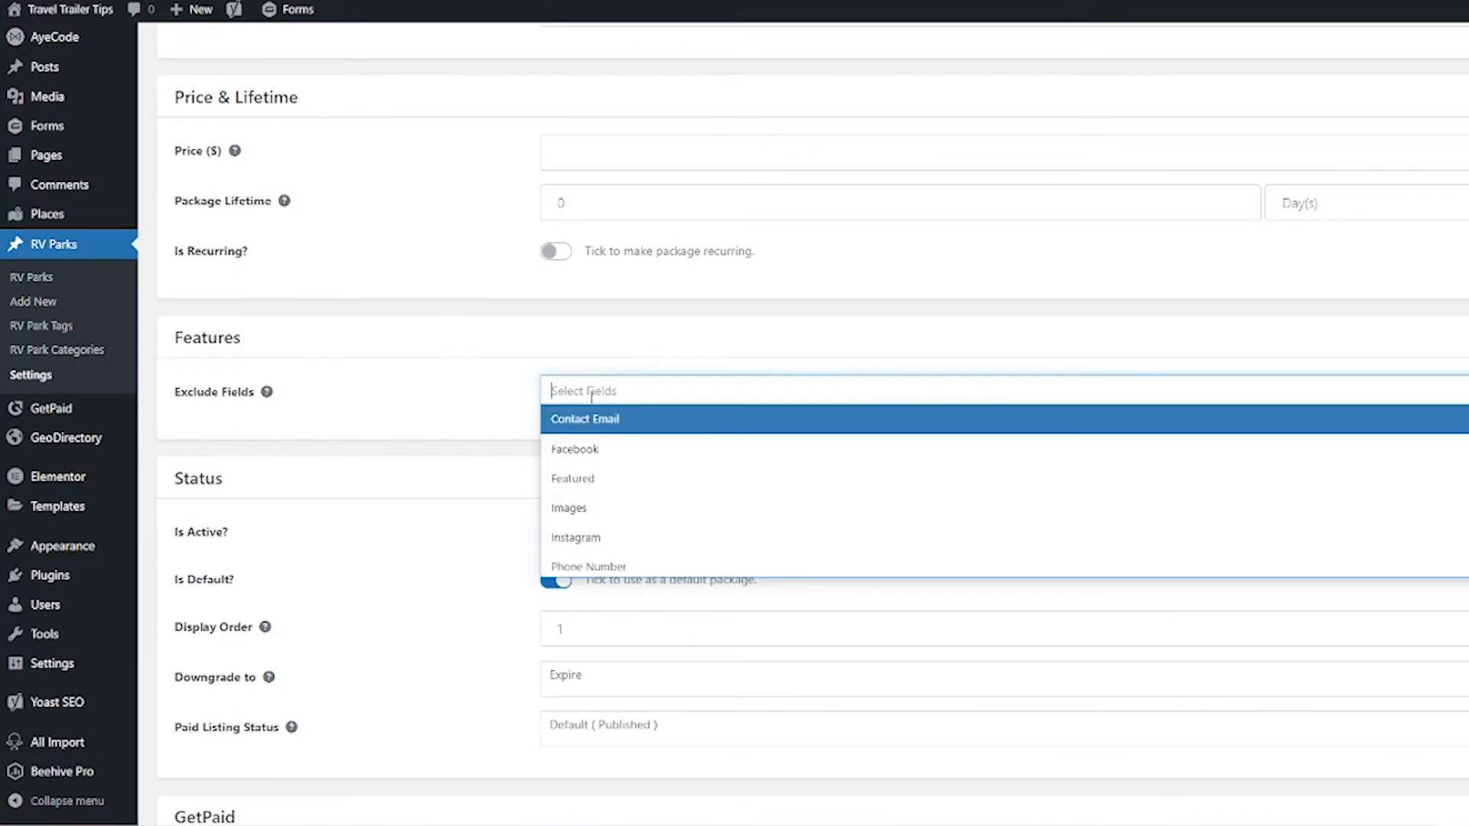
pyautogui.click(573, 479)
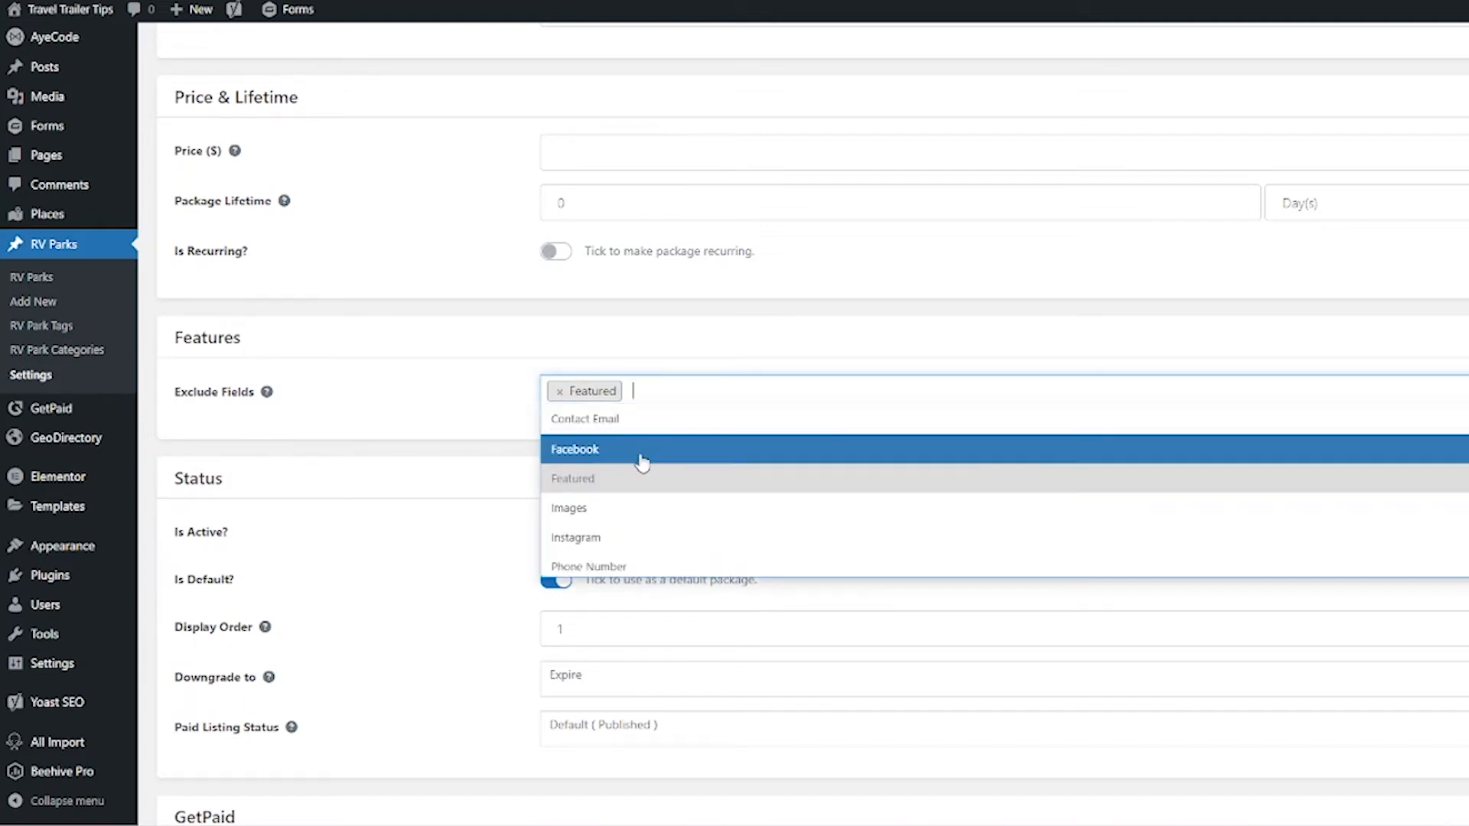
pyautogui.click(574, 448)
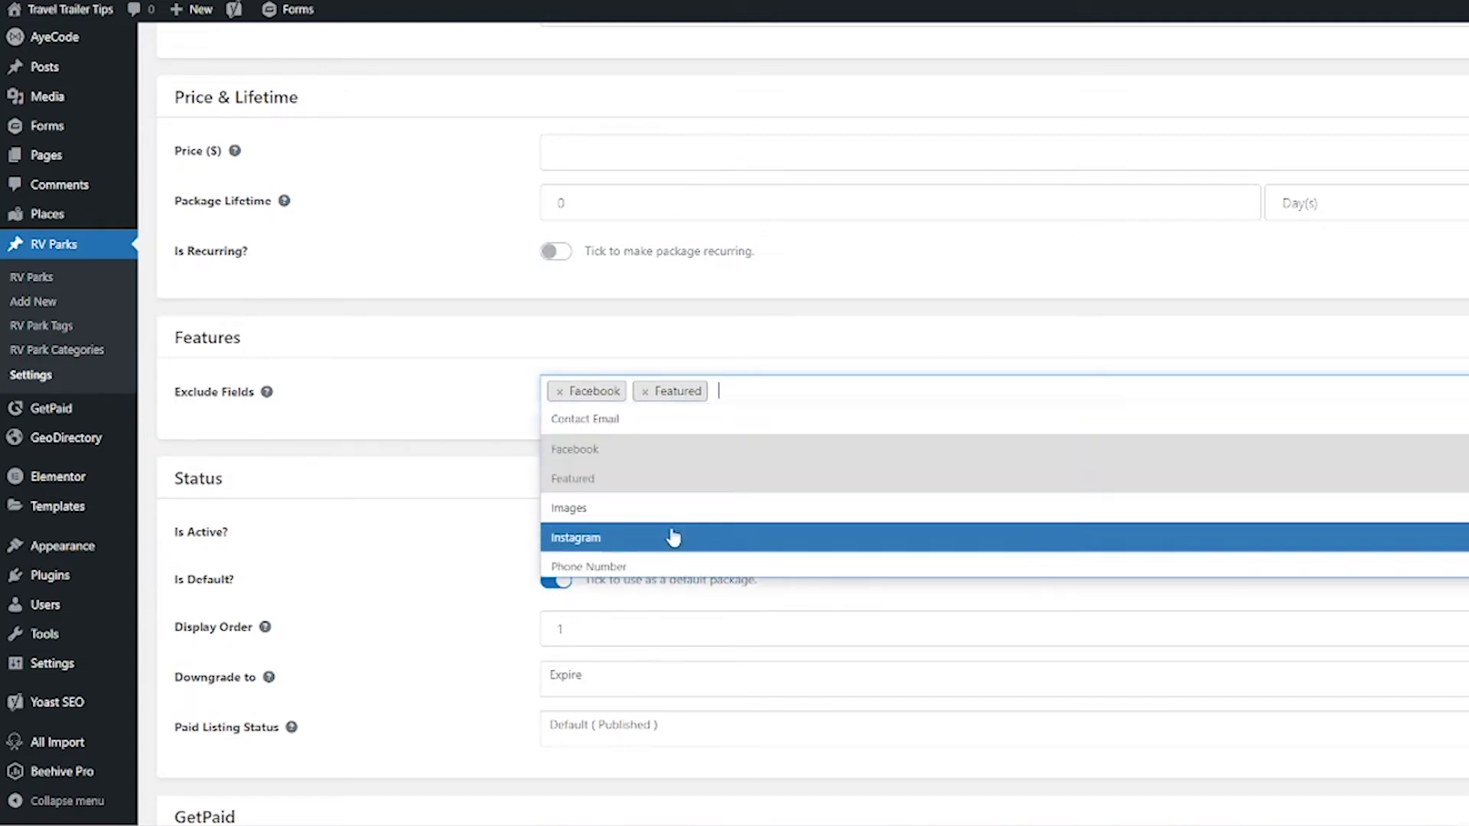
pyautogui.click(576, 537)
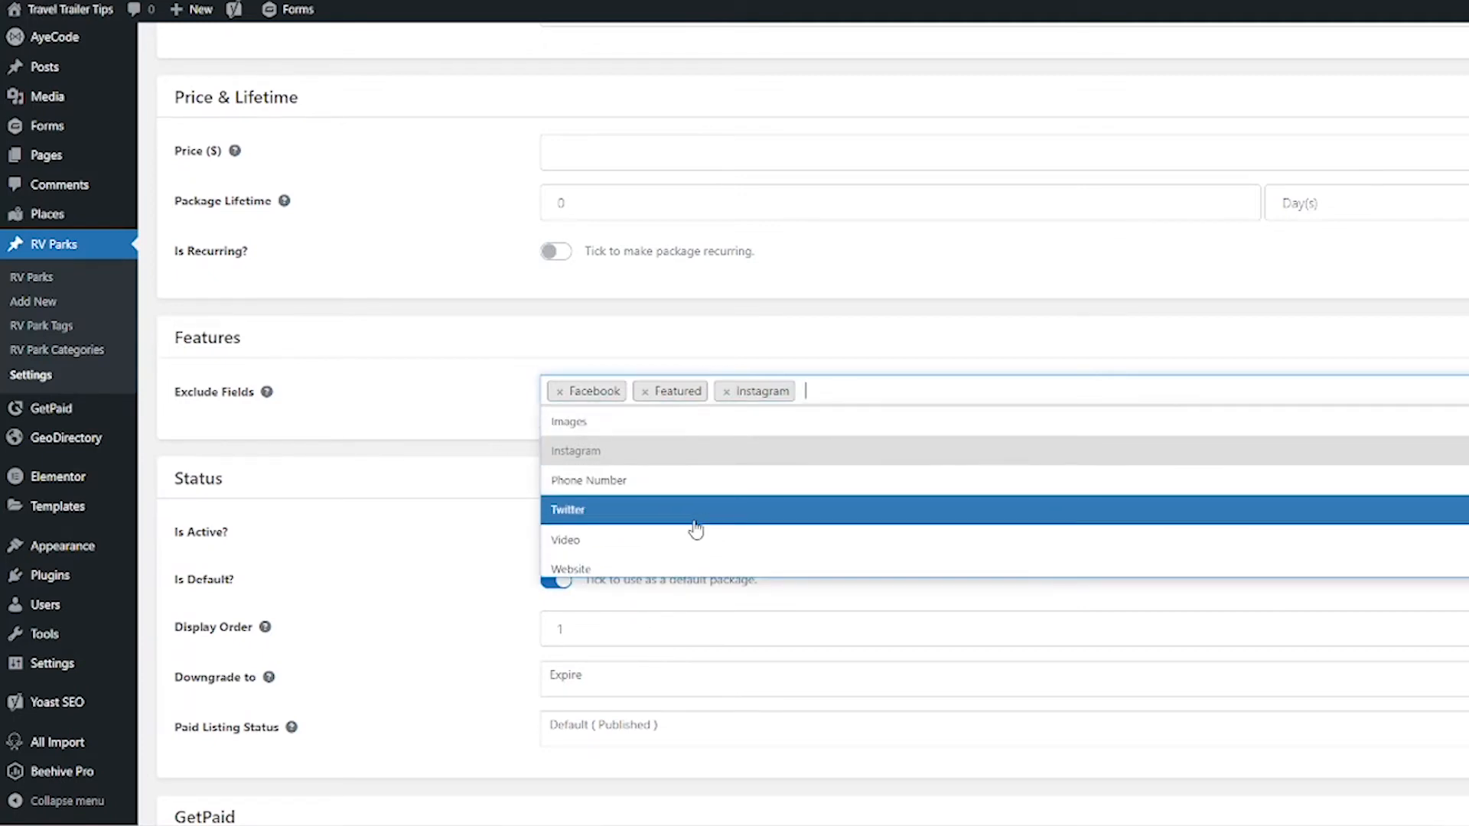
pyautogui.click(566, 510)
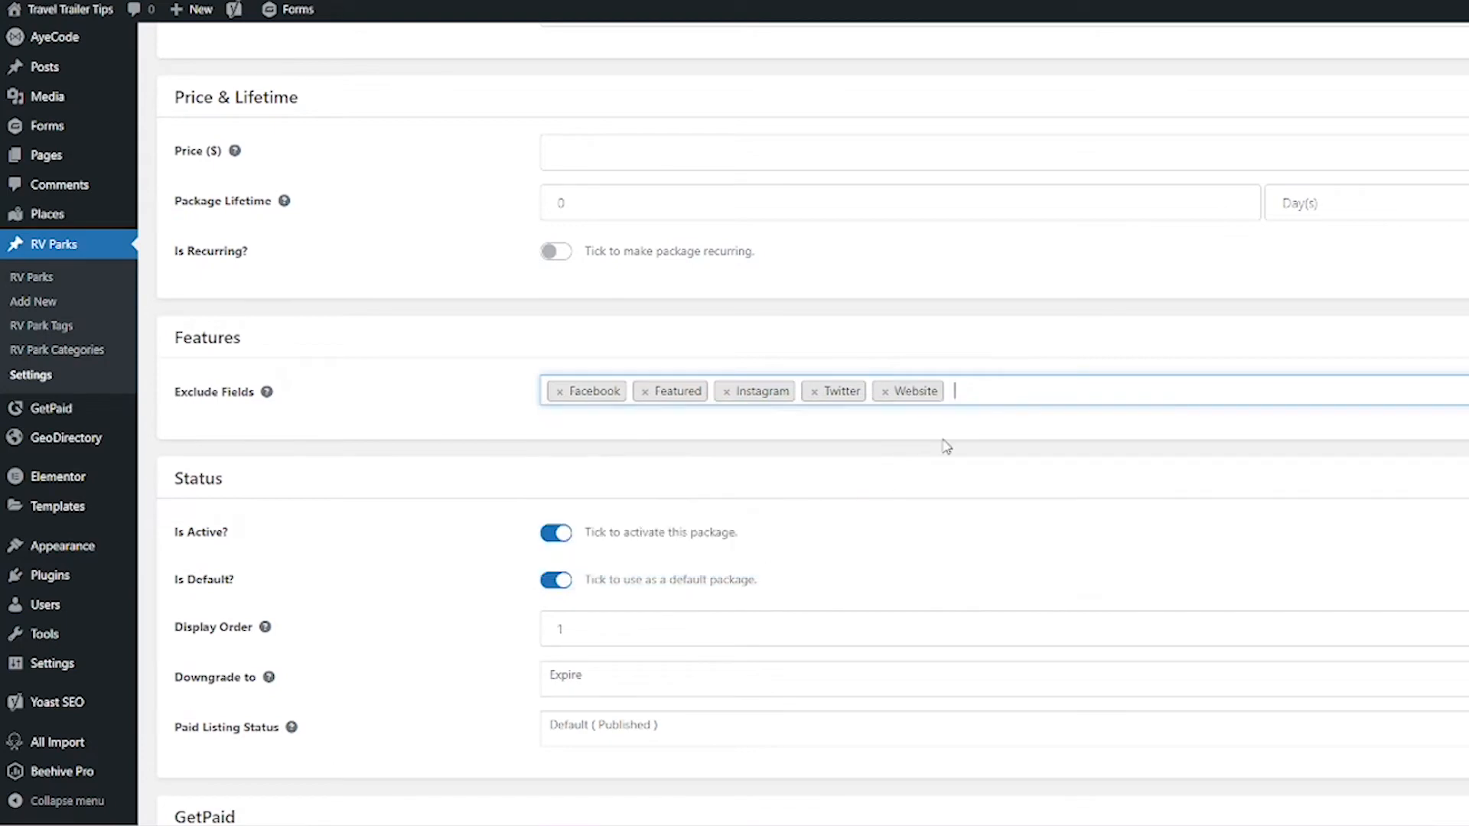
pyautogui.click(936, 391)
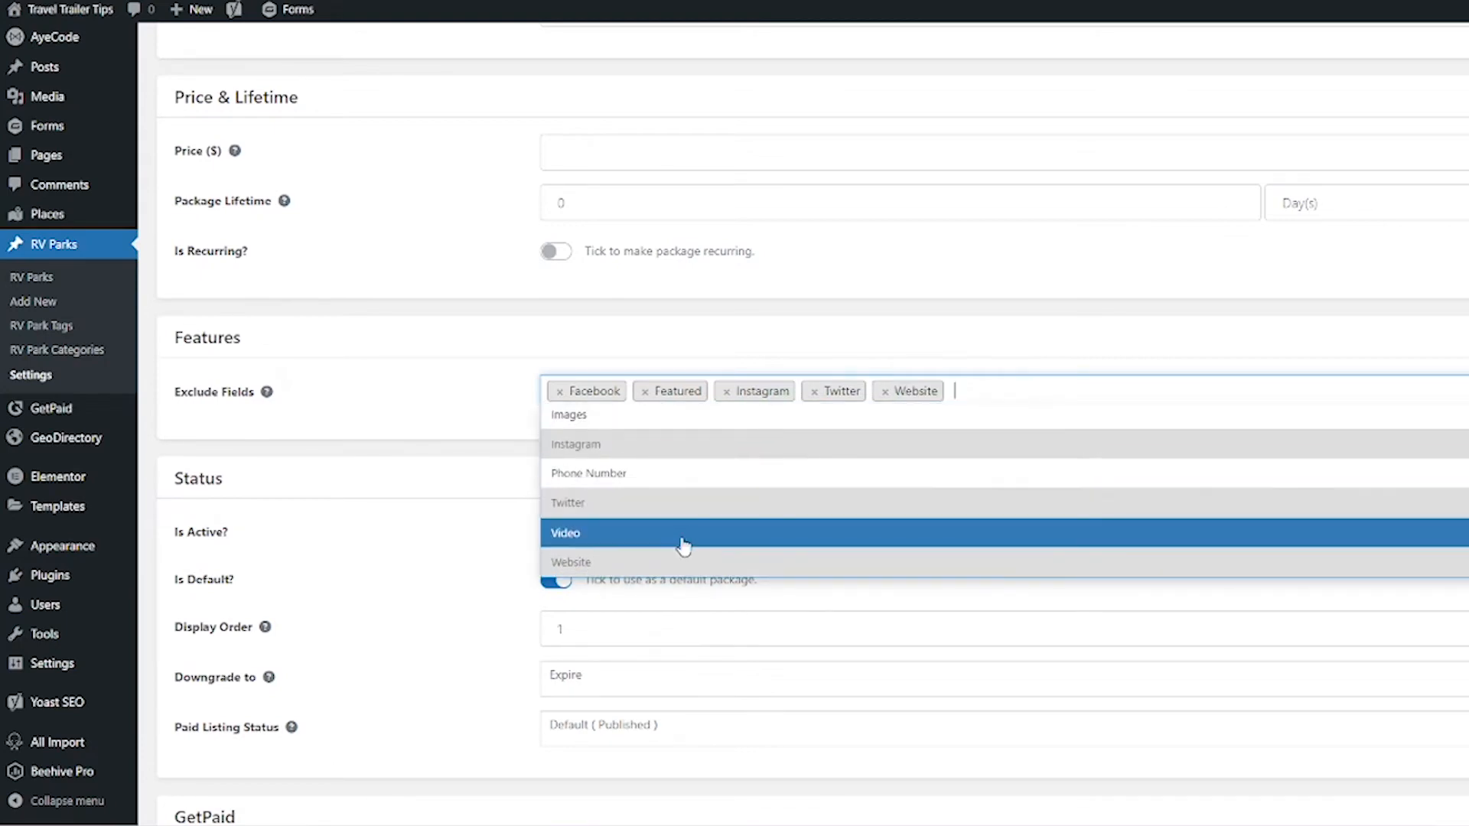
pyautogui.click(566, 533)
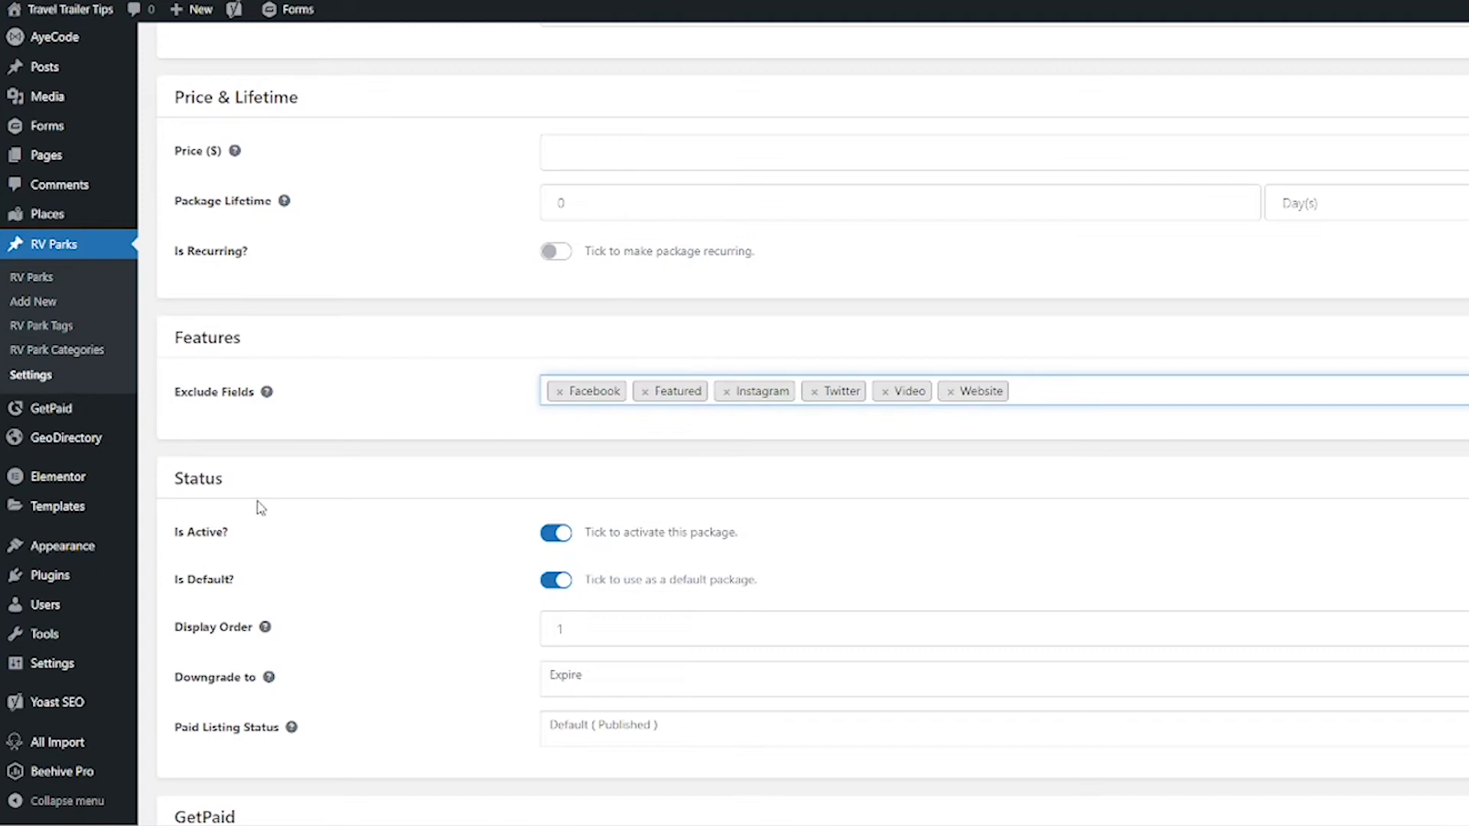
pyautogui.scroll(-3)
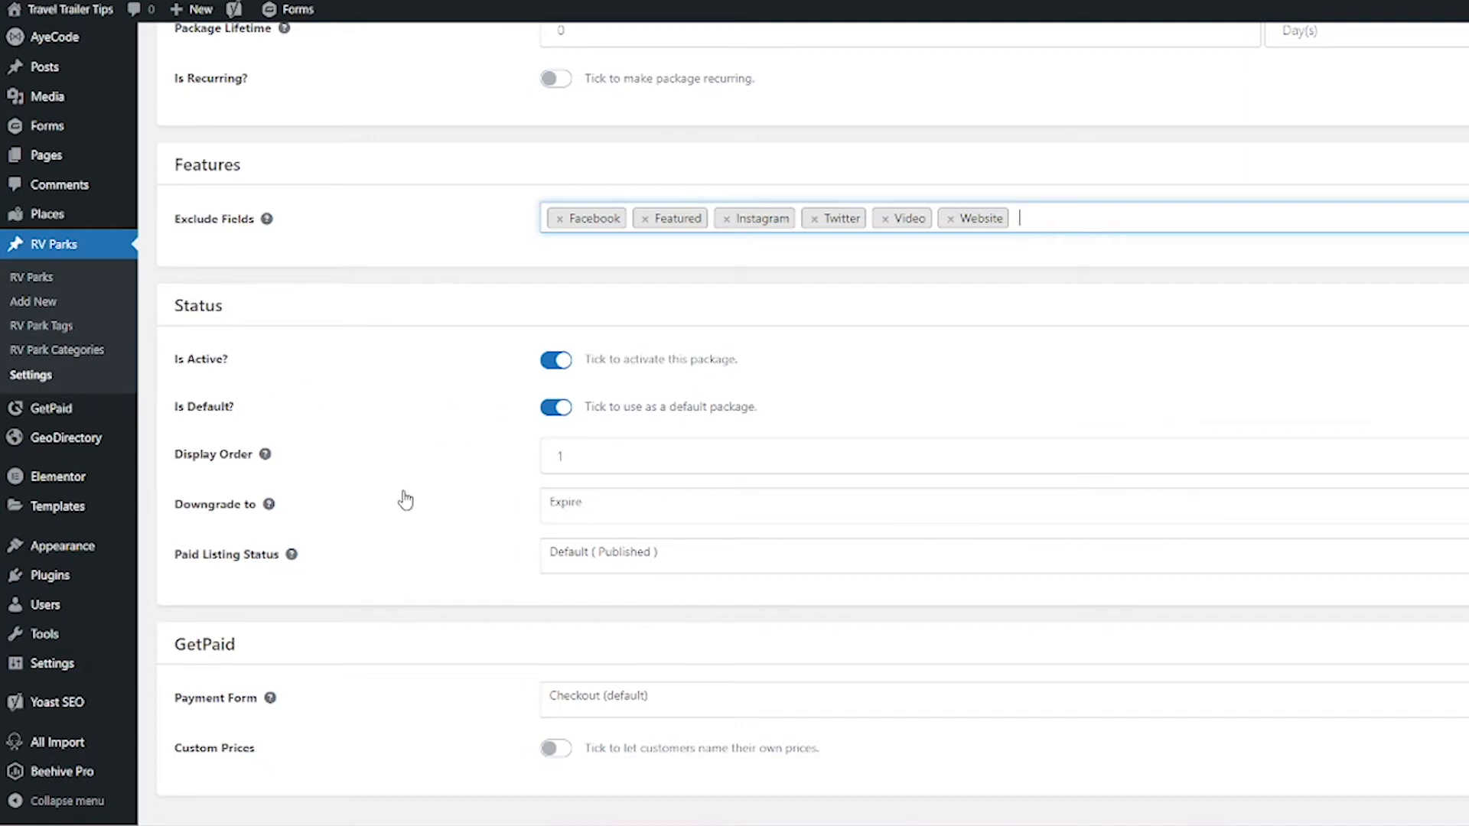
pyautogui.scroll(-3)
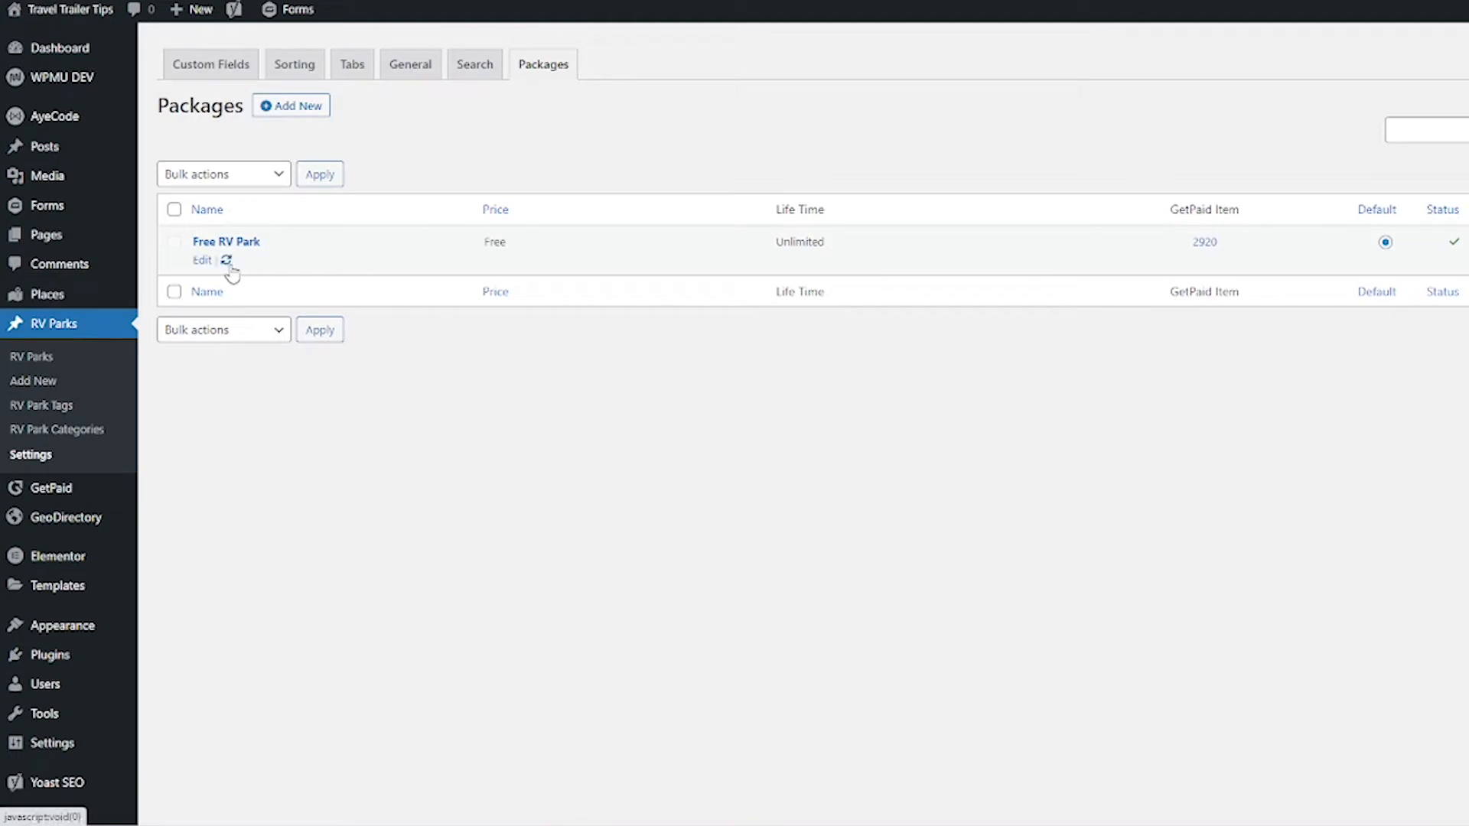
pyautogui.moveTo(227, 260)
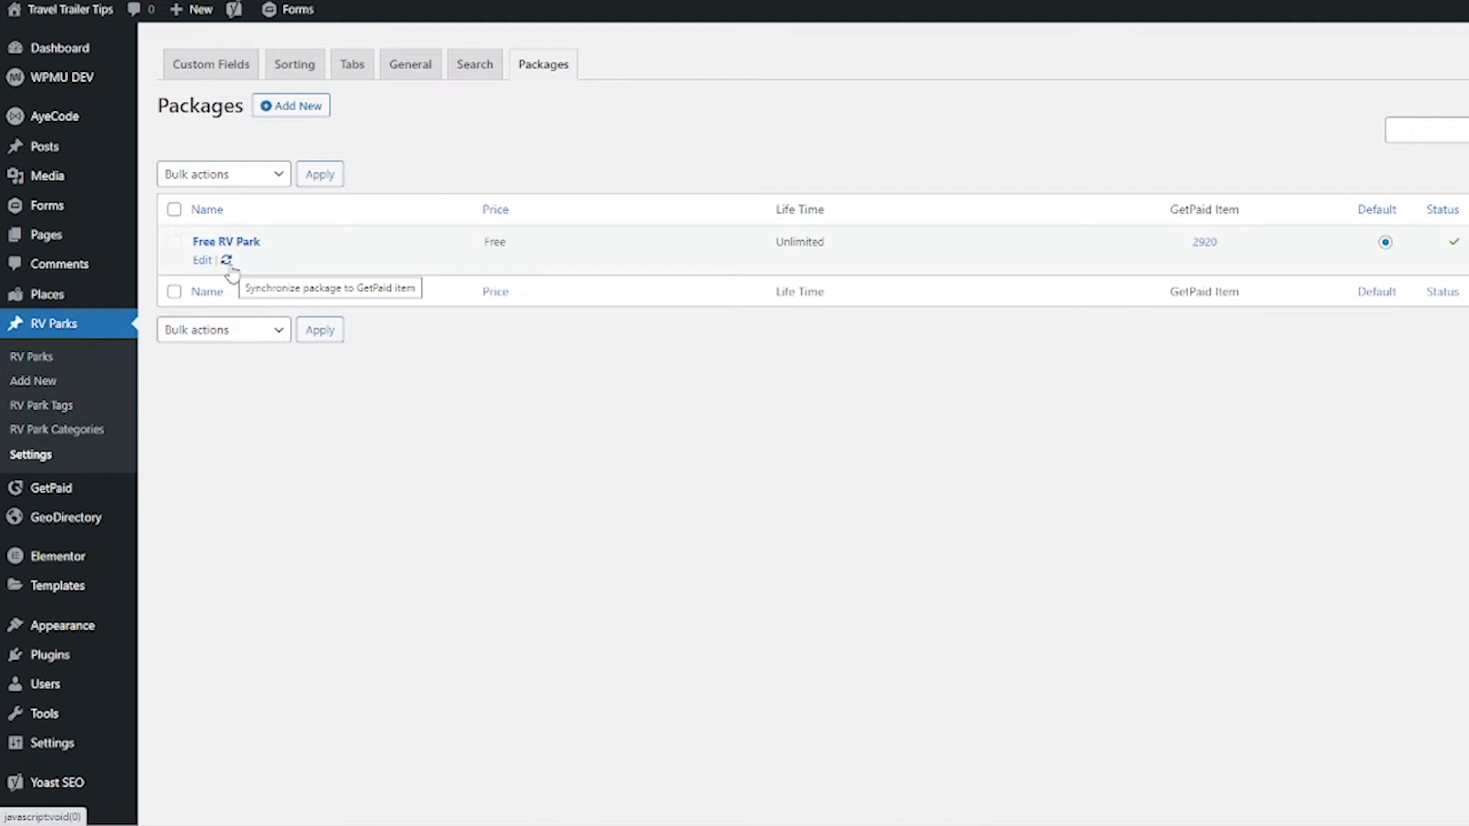
pyautogui.moveTo(318, 268)
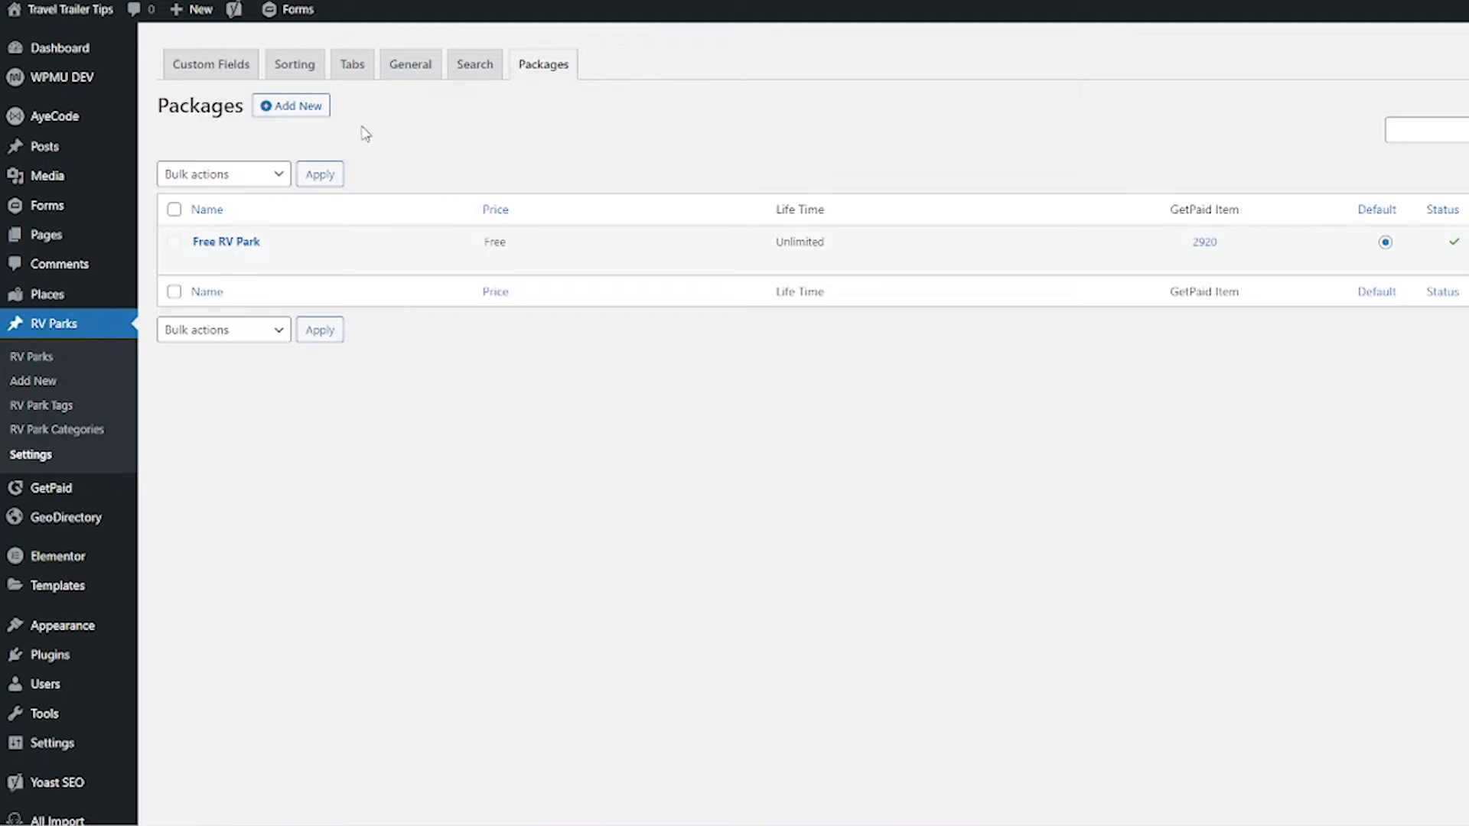
pyautogui.moveTo(269, 133)
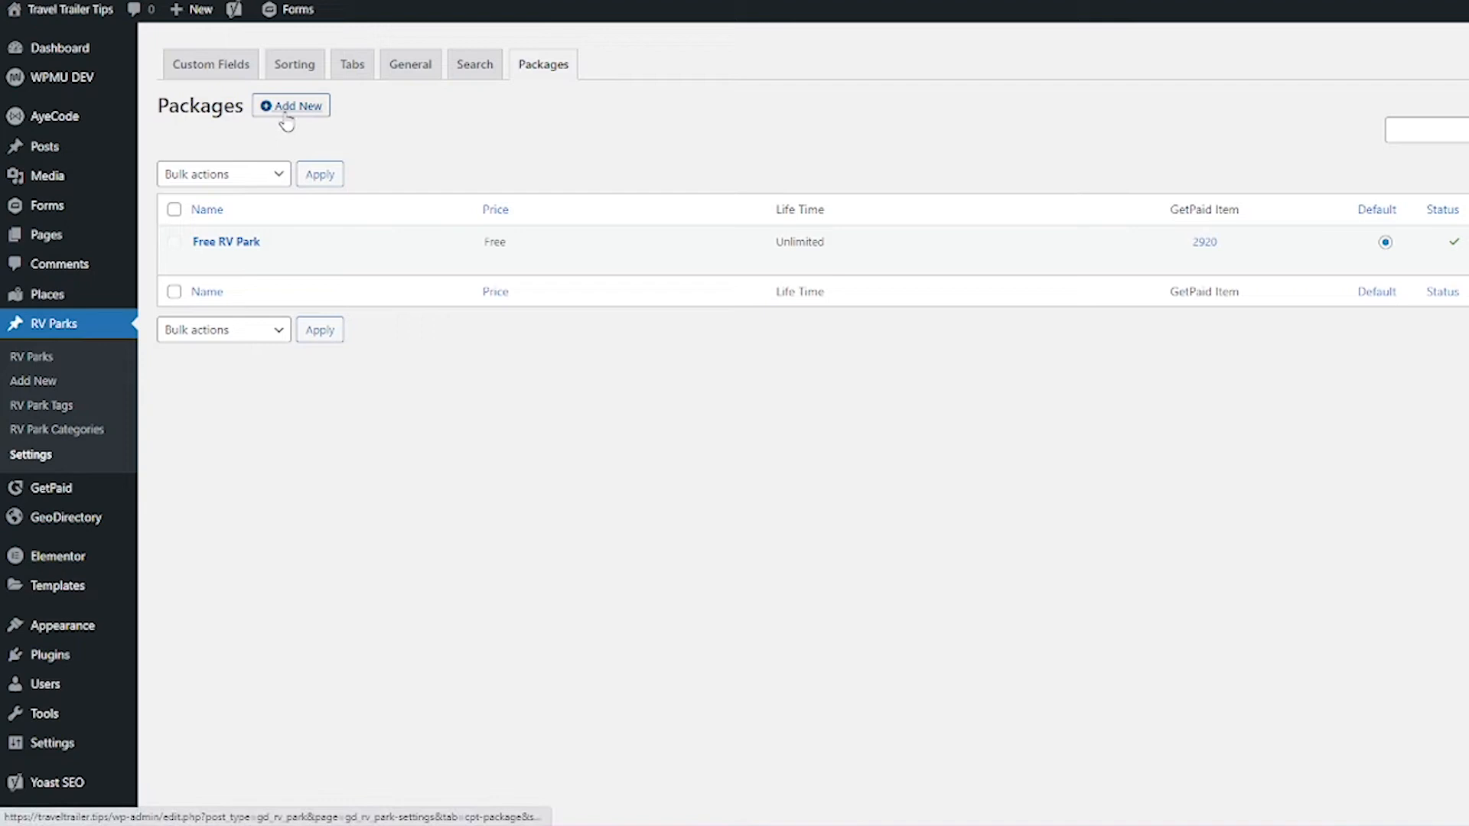
# Step: Add a new package and name it Featured Listing
pyautogui.click(291, 105)
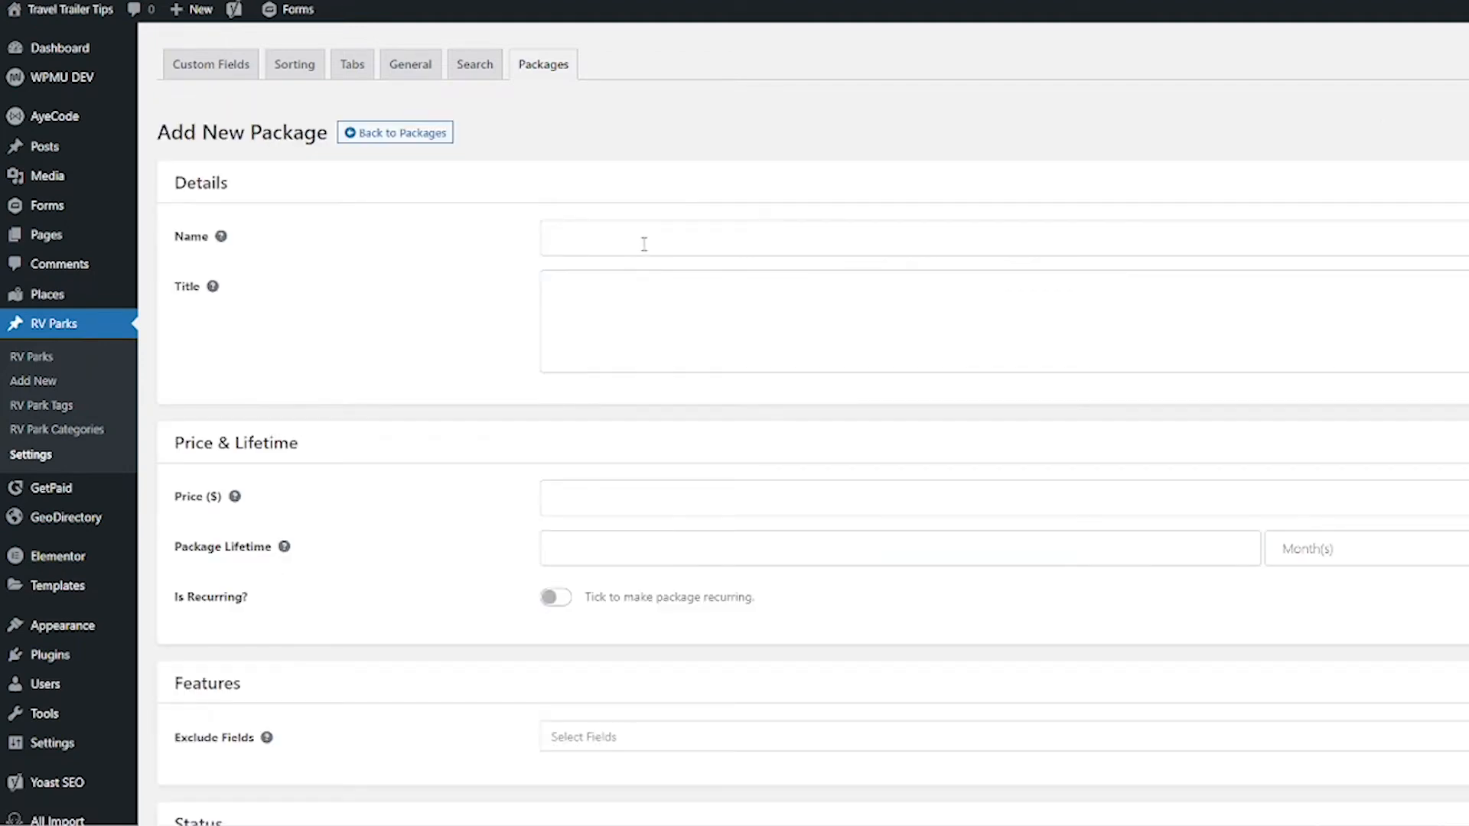
pyautogui.write('Fes')
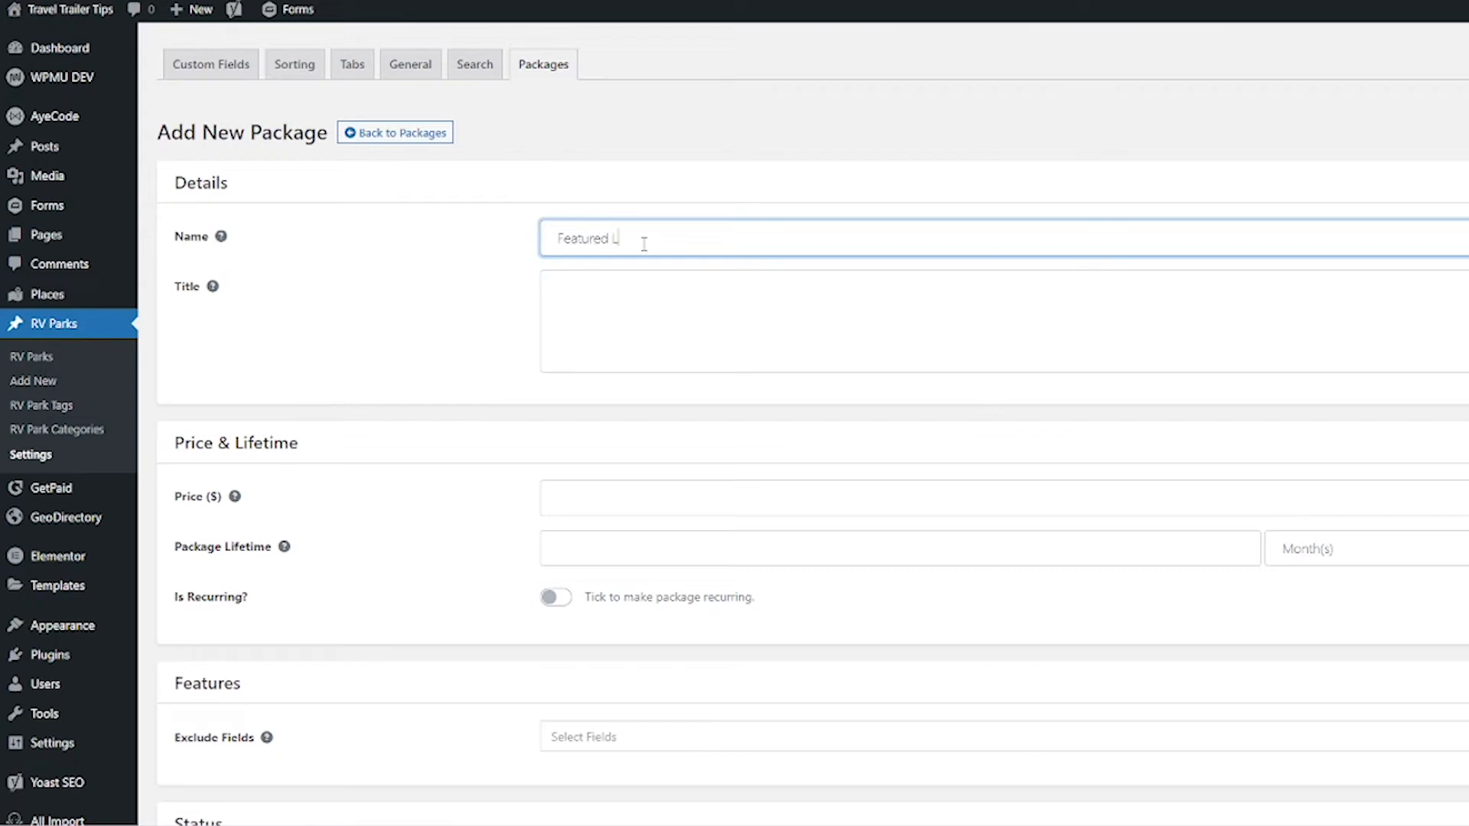
pyautogui.write('isting')
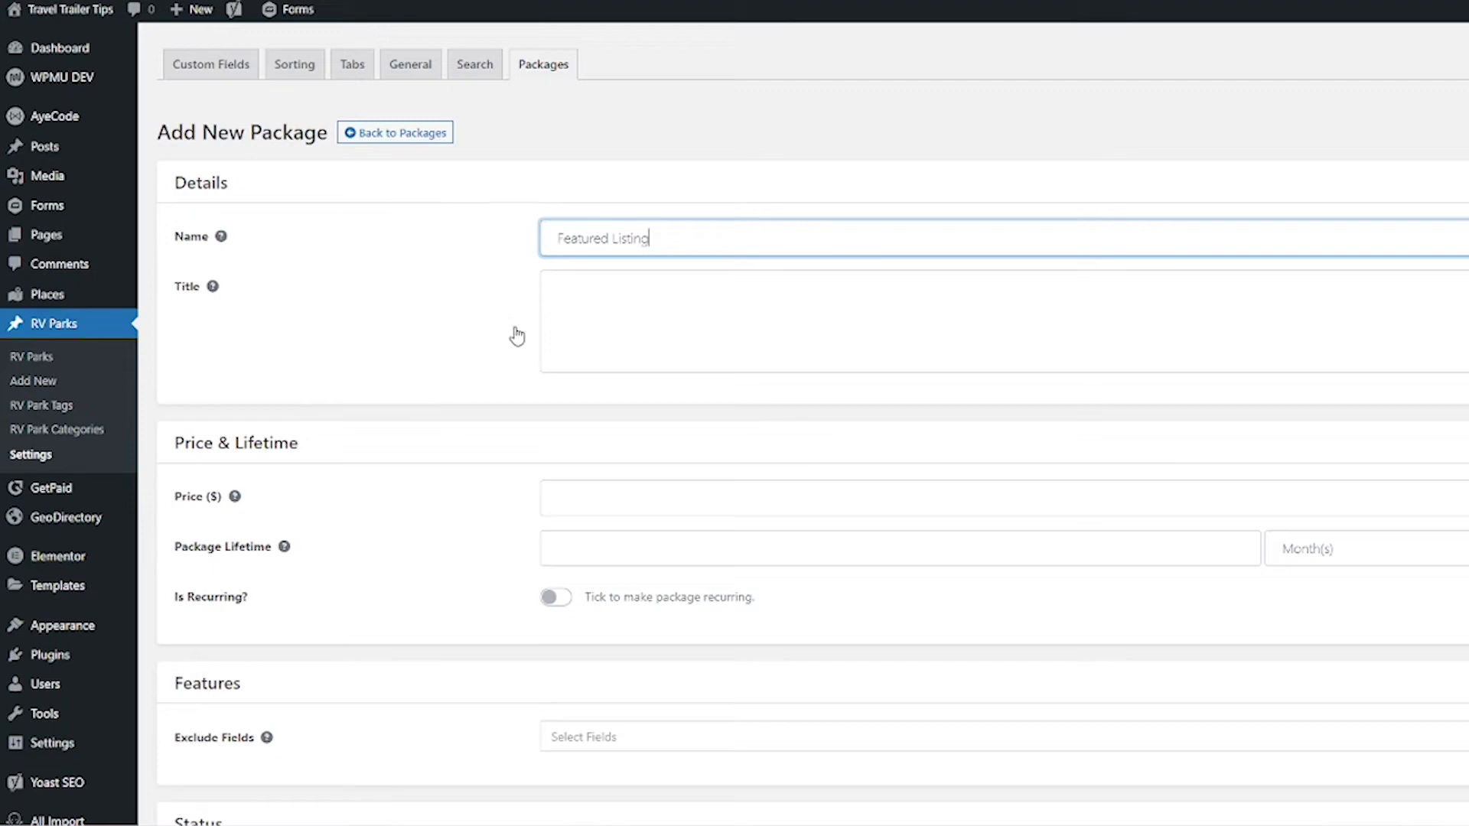
pyautogui.moveTo(622, 381)
pyautogui.write('149')
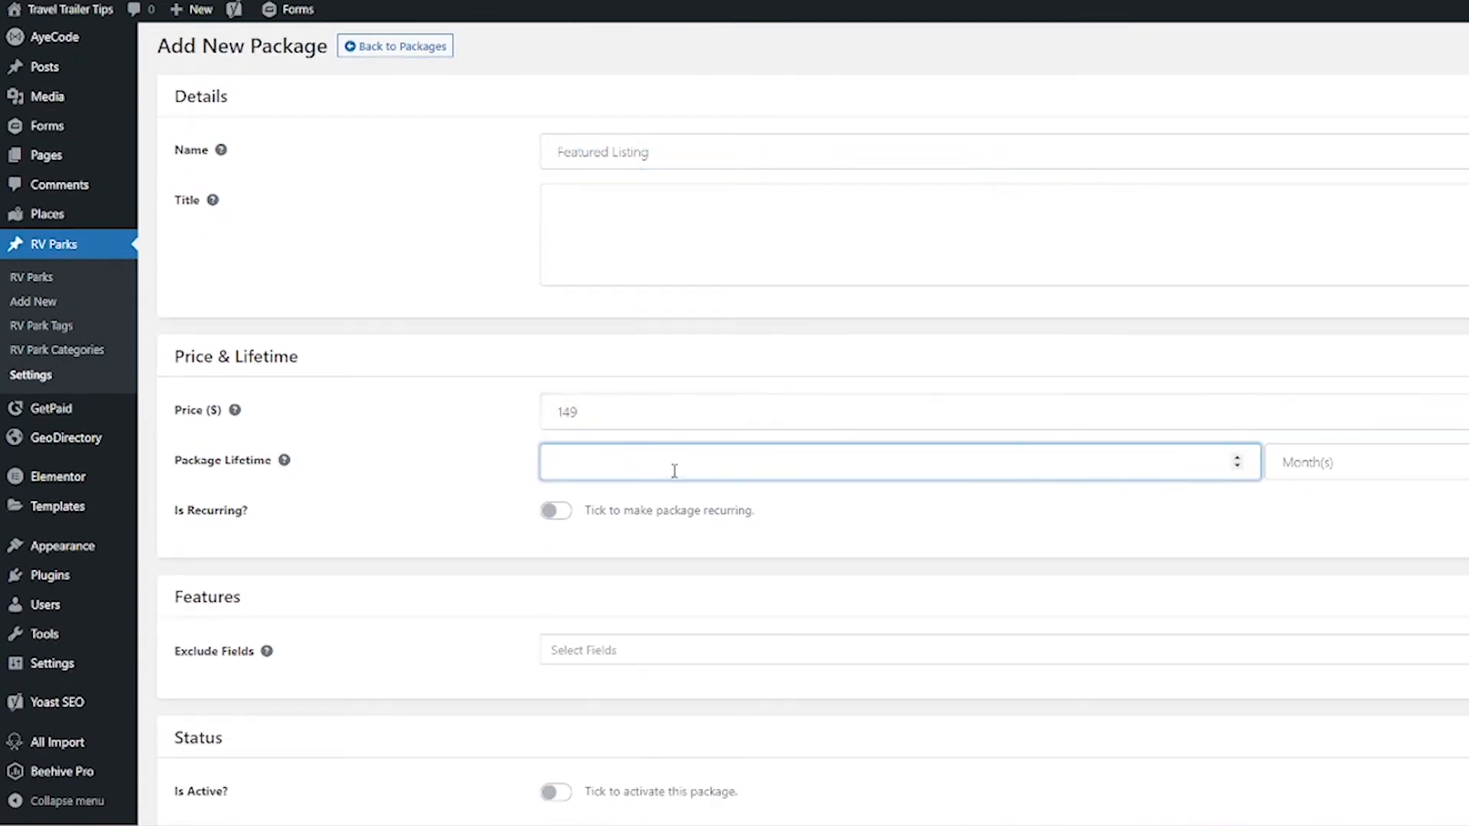
# Step: Set the Featured Listing lifetime unit to years and make it recurring
pyautogui.click(1359, 462)
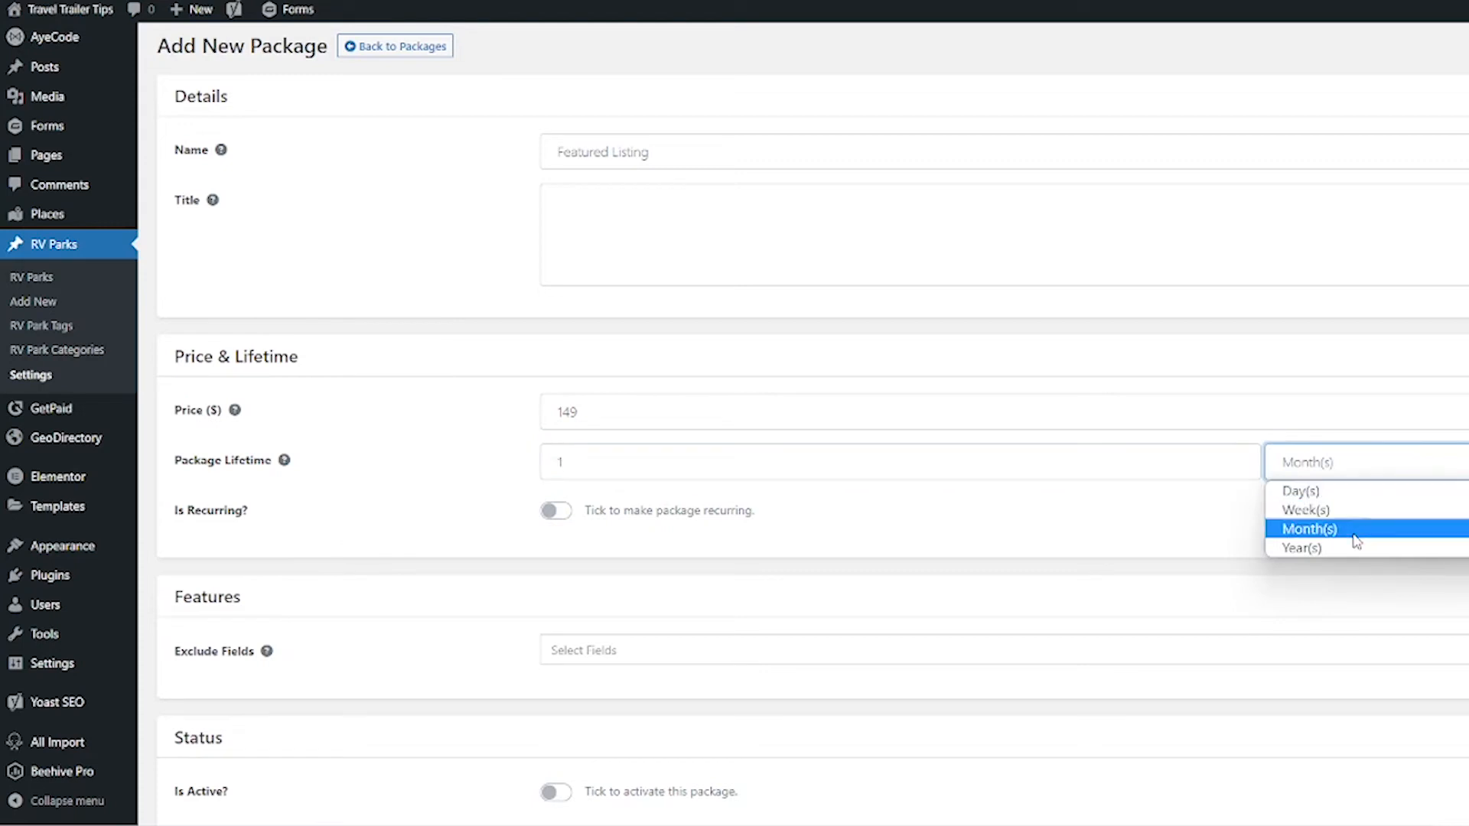
pyautogui.click(1301, 548)
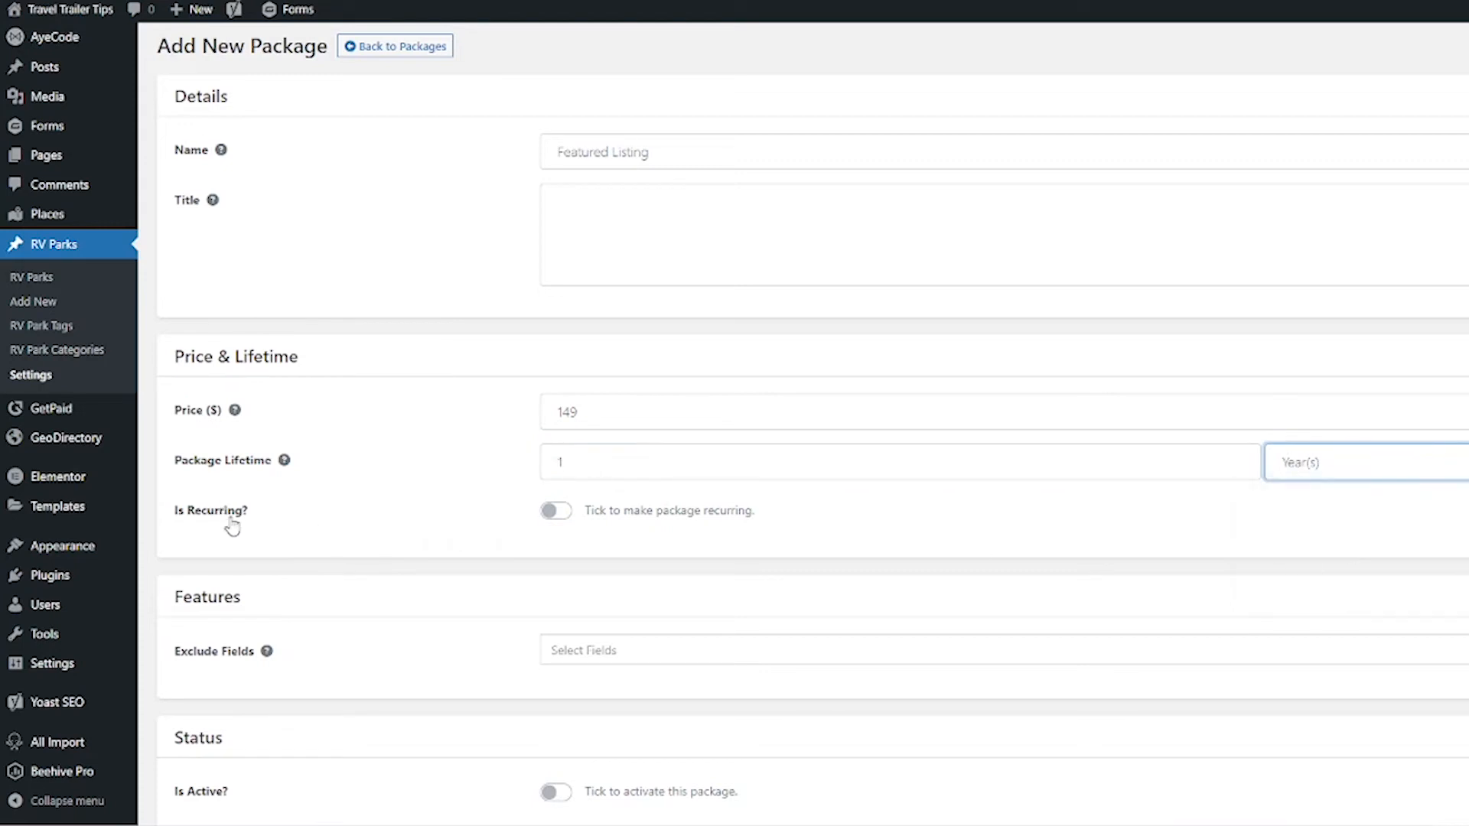
pyautogui.moveTo(554, 529)
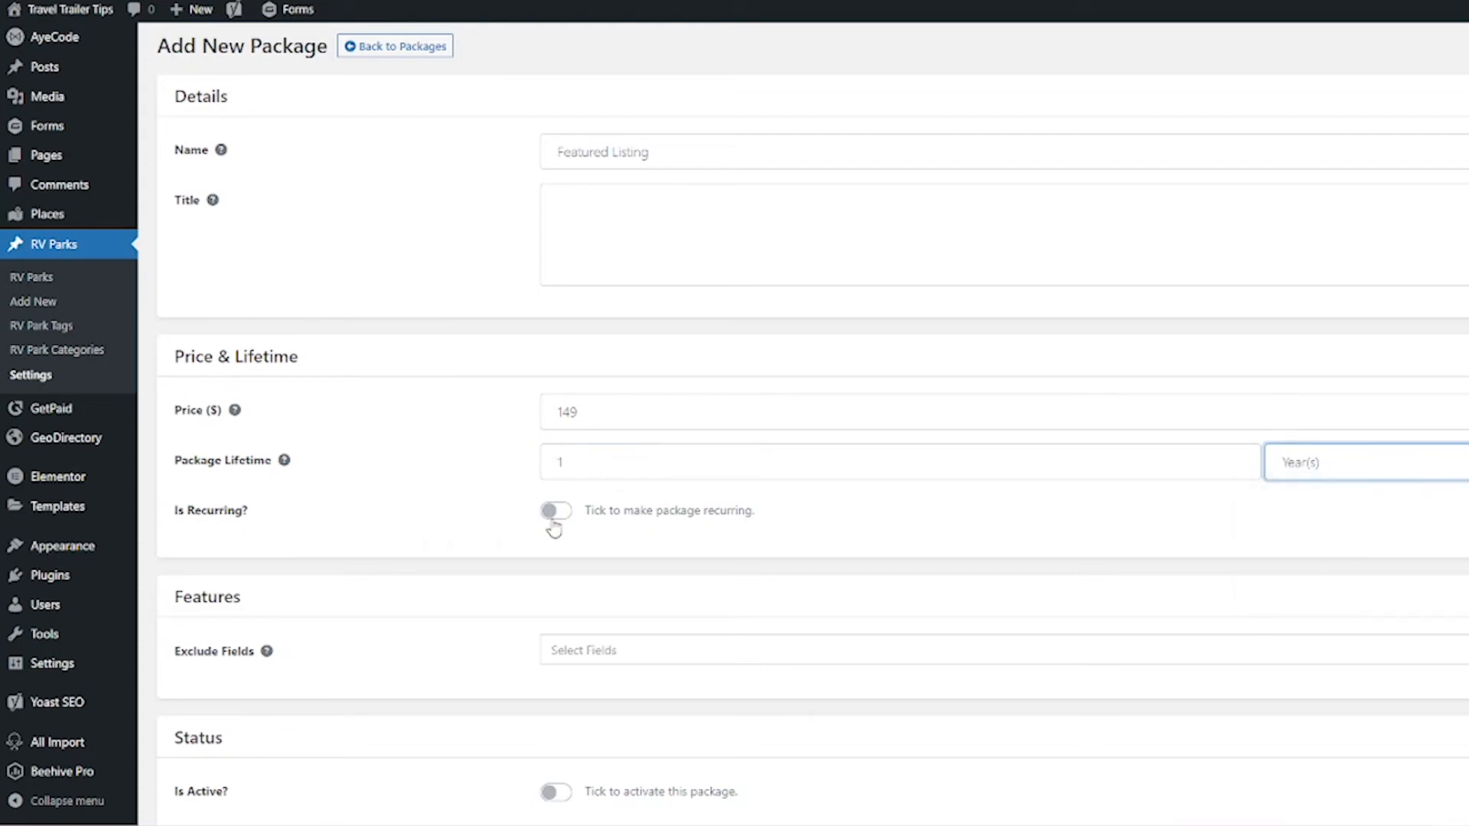
pyautogui.click(554, 509)
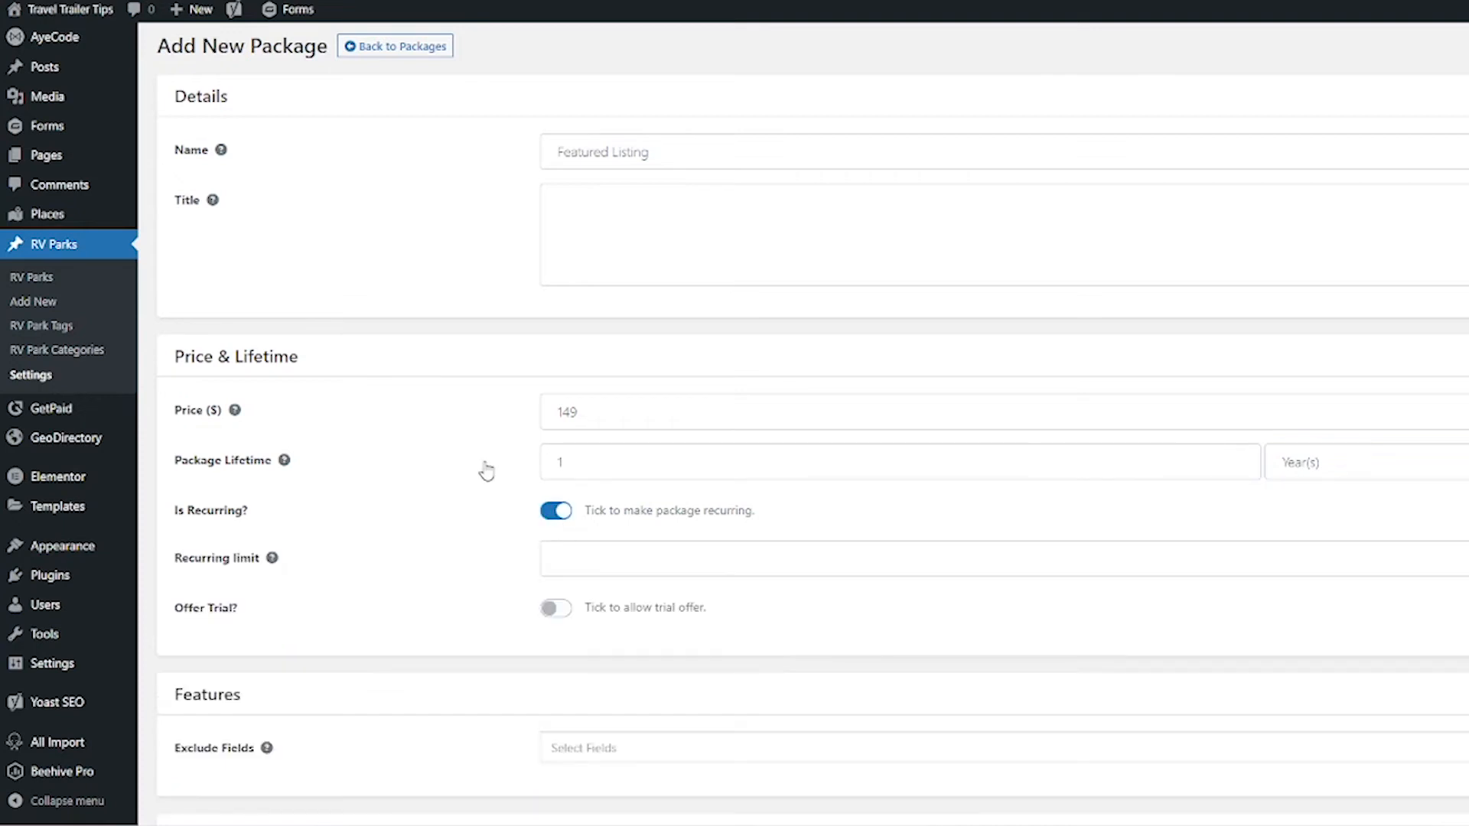
pyautogui.moveTo(1423, 516)
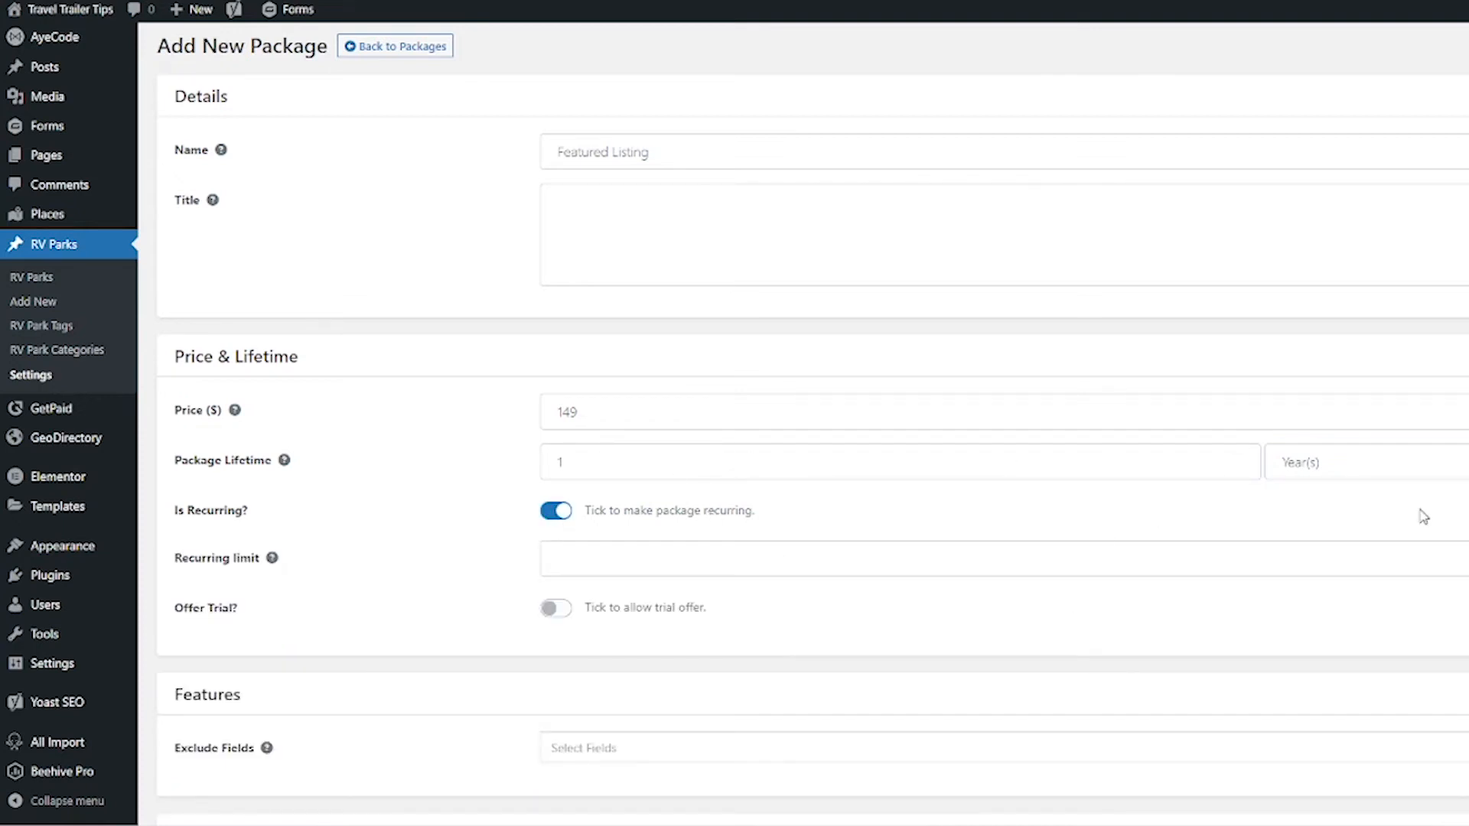
pyautogui.click(1359, 462)
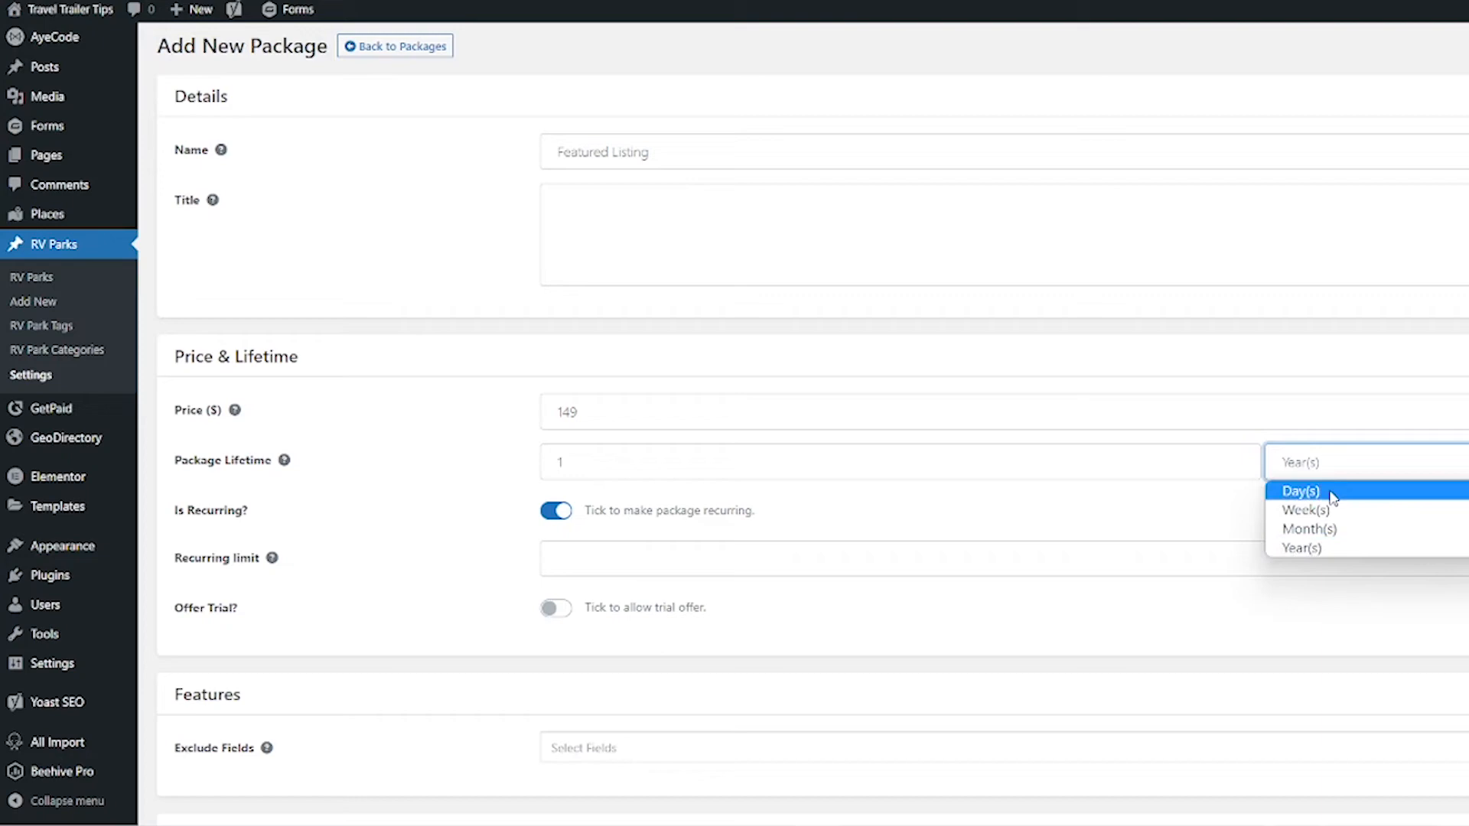
pyautogui.moveTo(803, 515)
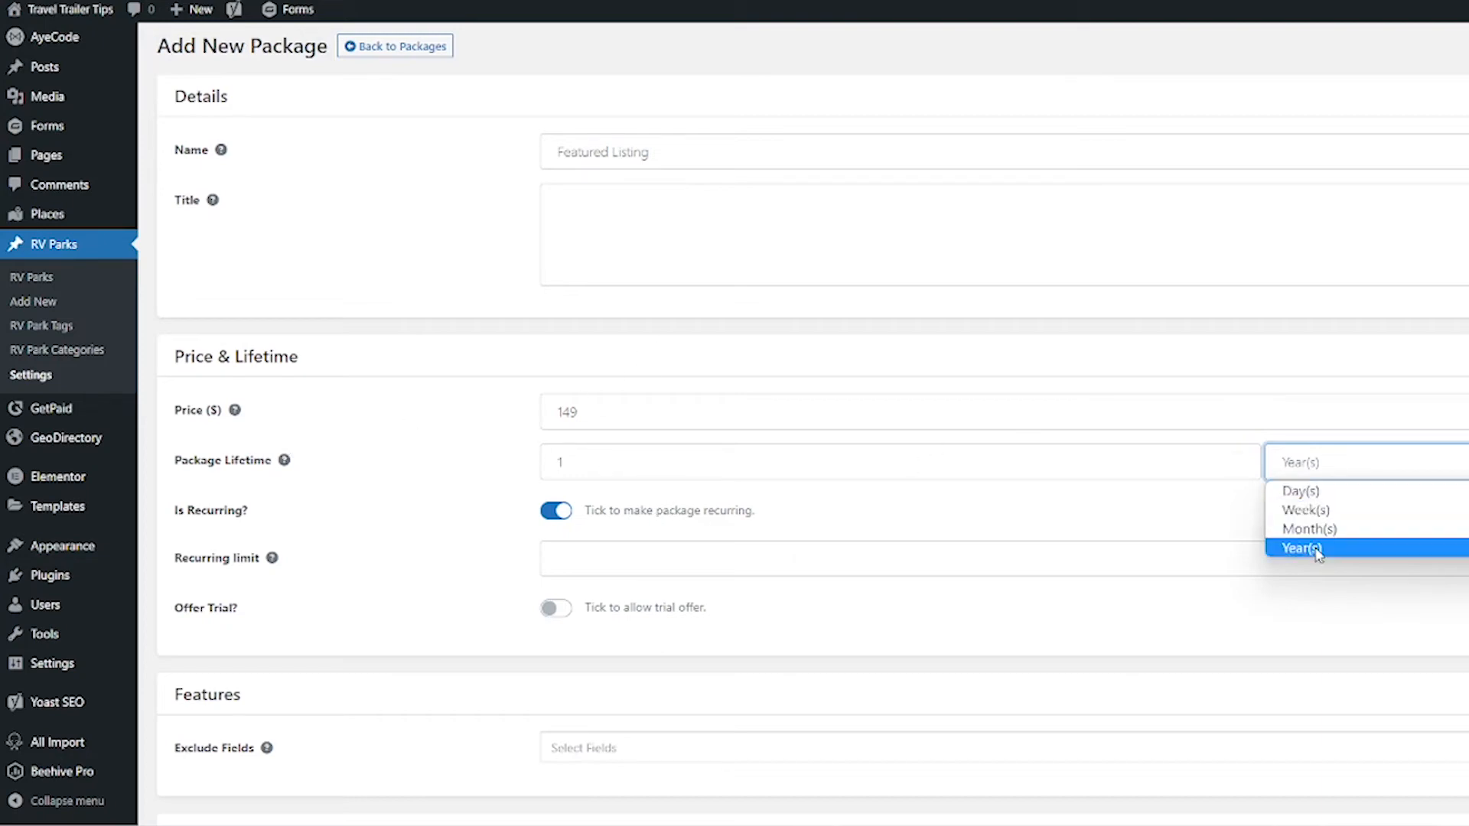
pyautogui.click(1301, 548)
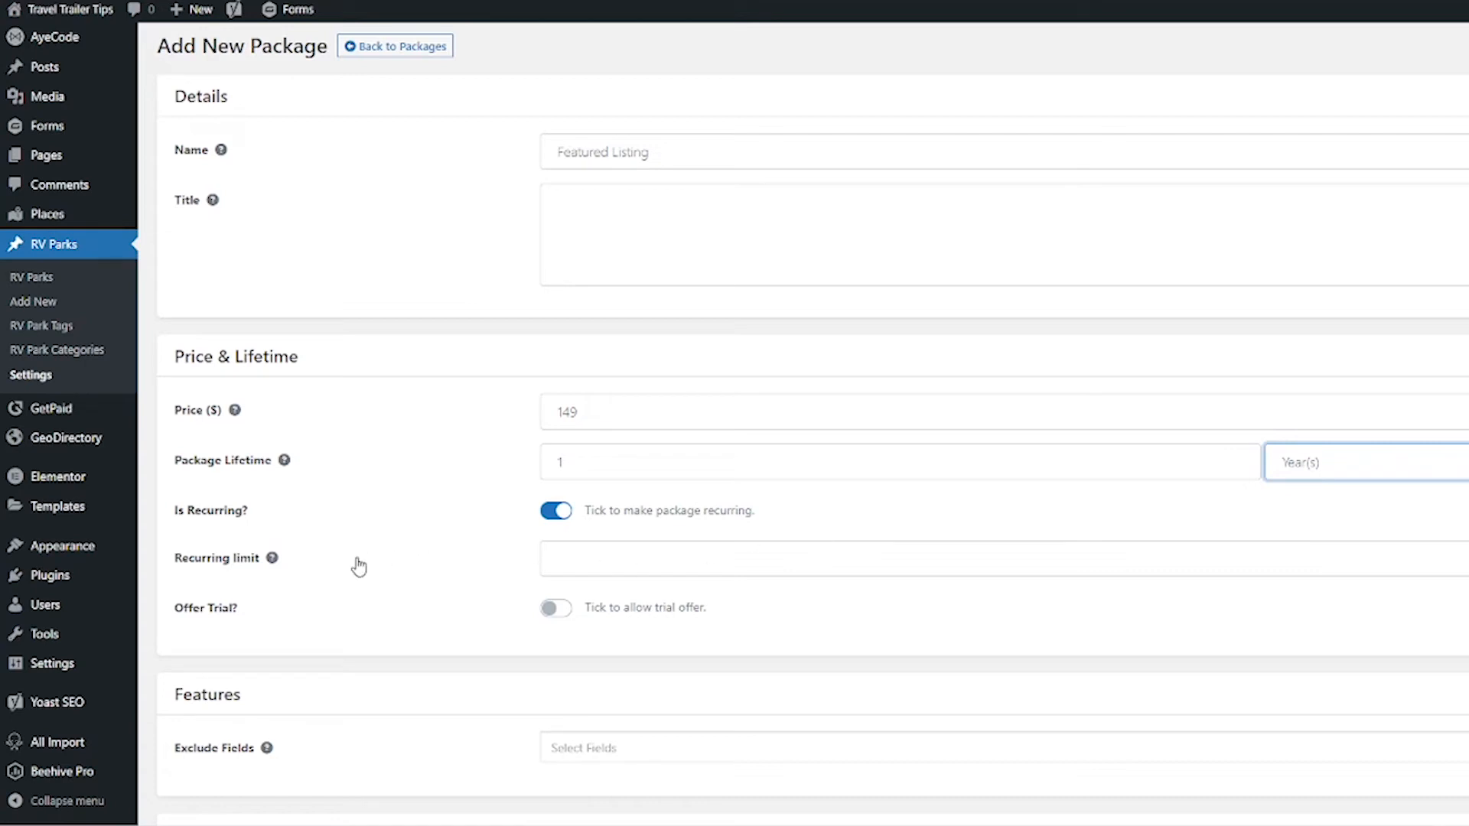
pyautogui.moveTo(282, 581)
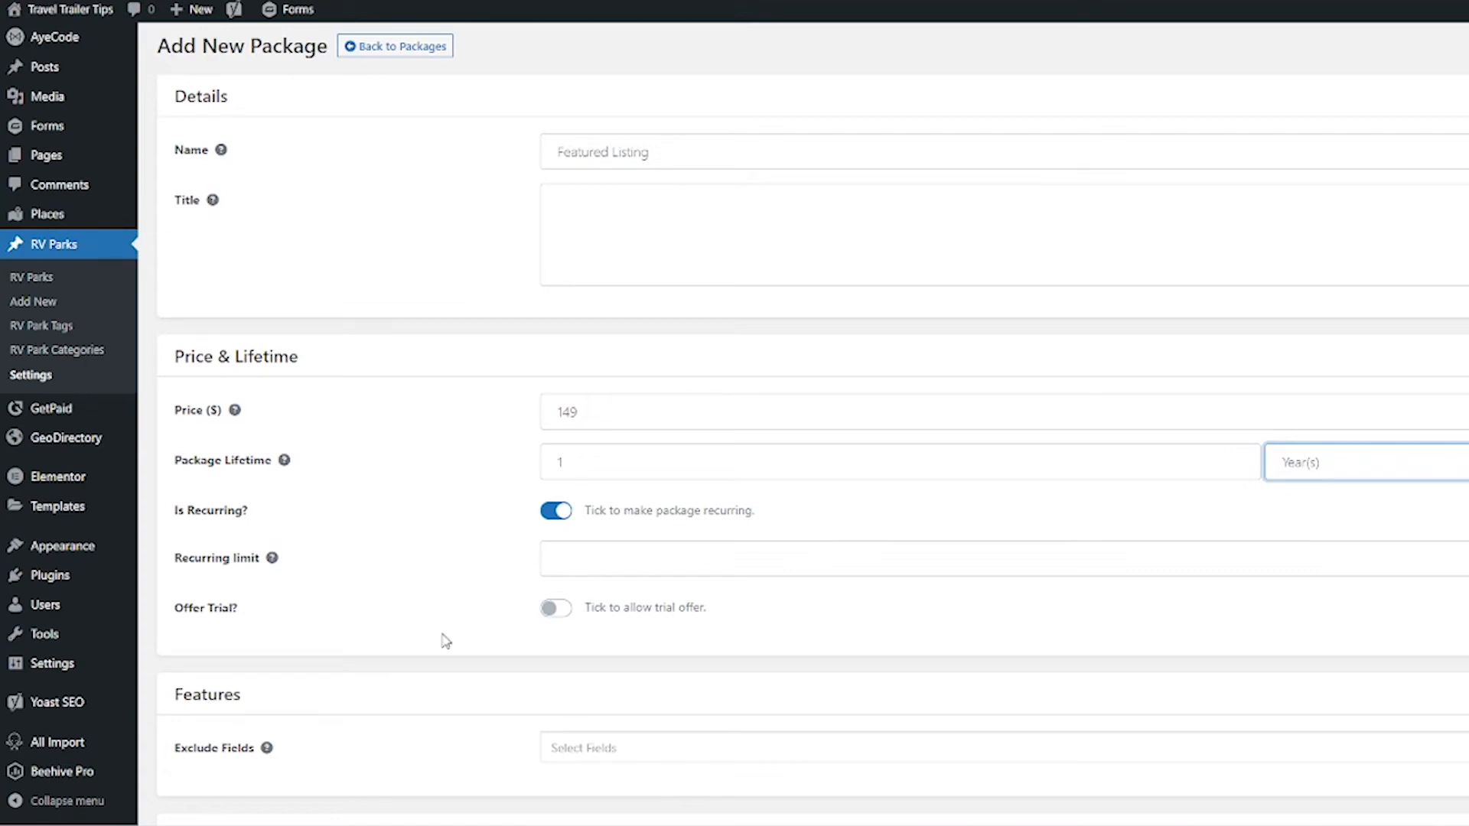
# Step: Leave the trial offer switched off for the package
pyautogui.scroll(-3)
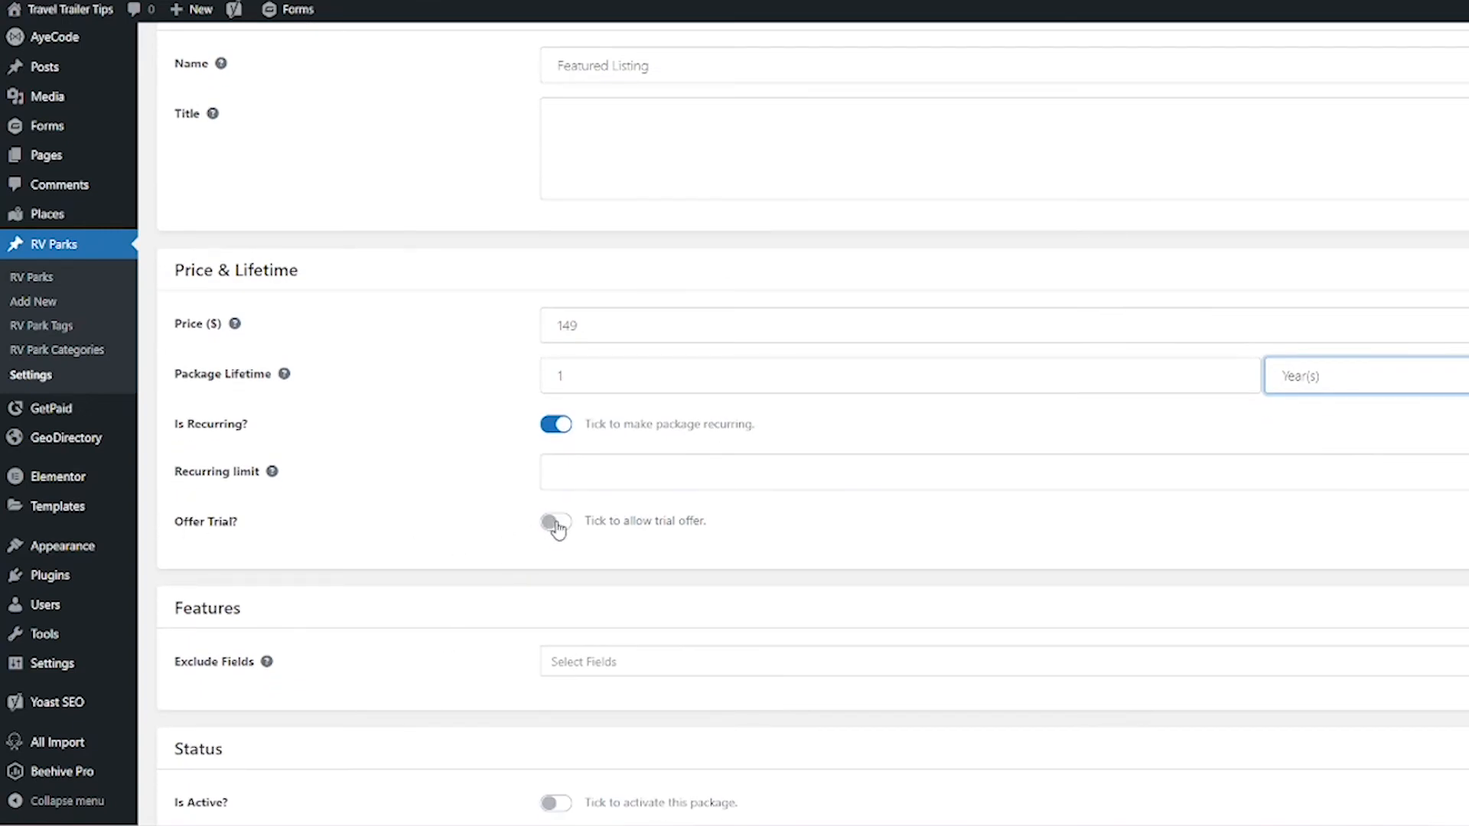
pyautogui.click(556, 522)
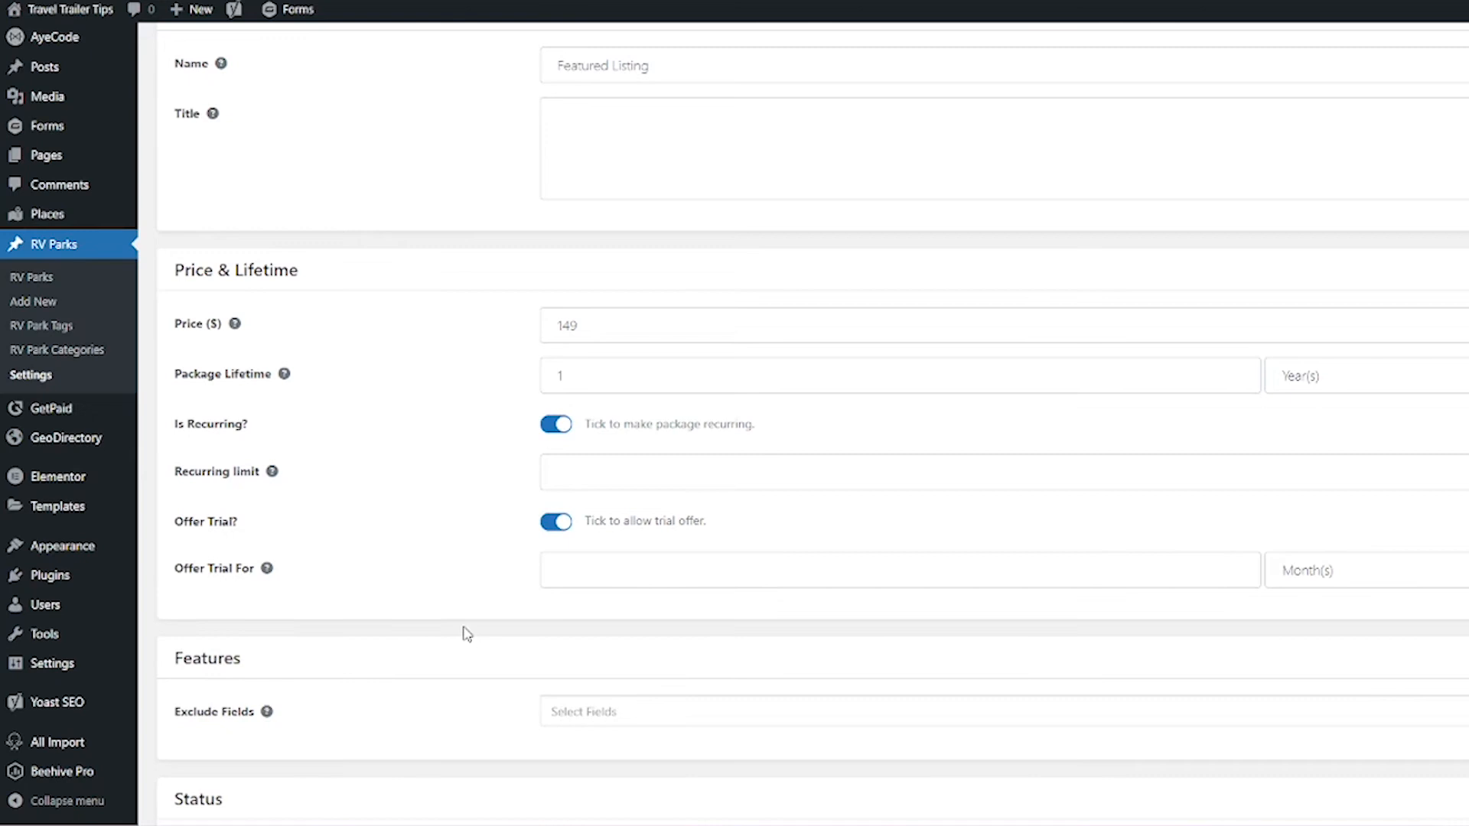
pyautogui.moveTo(1134, 637)
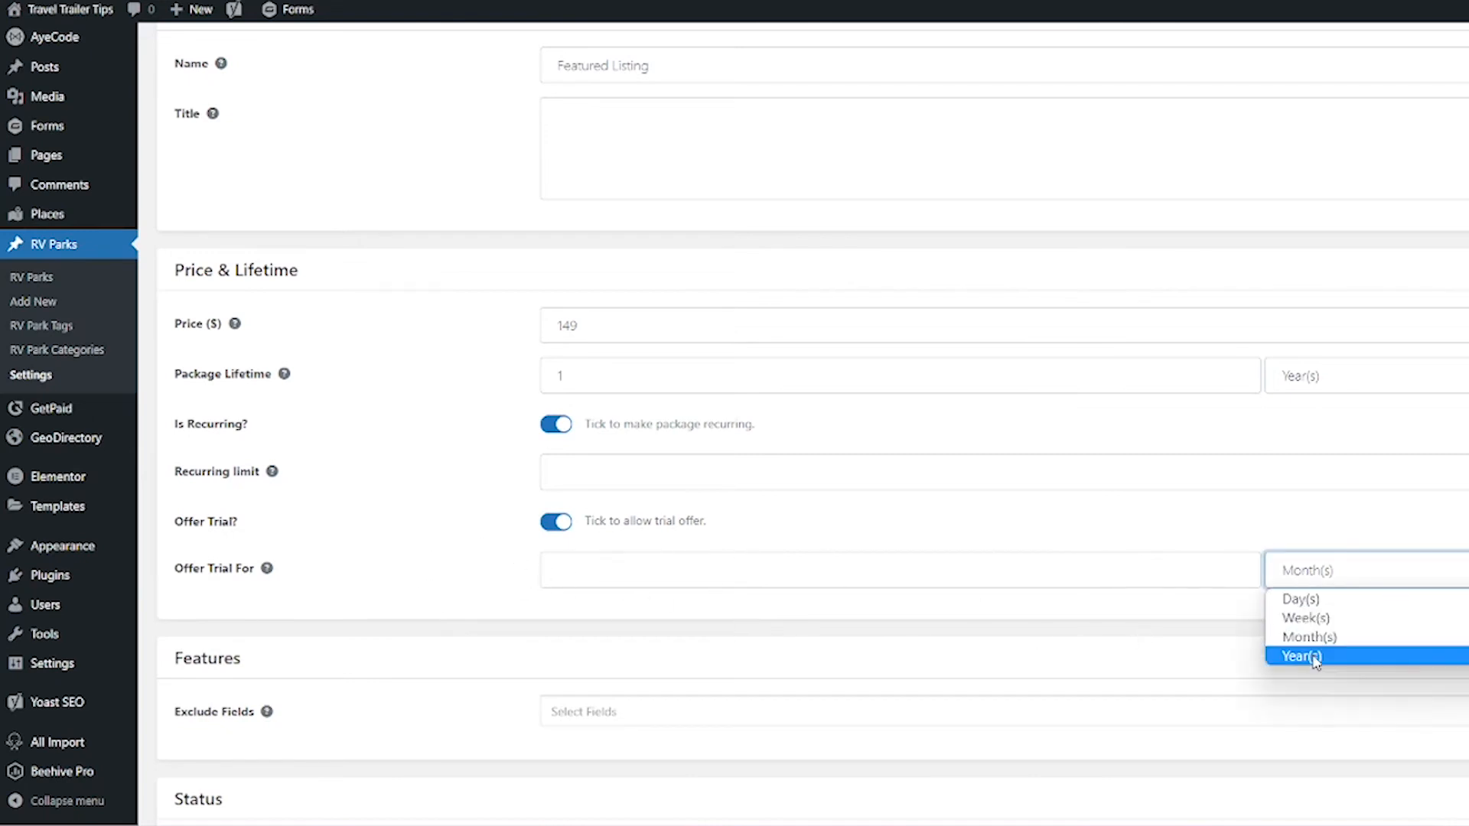
pyautogui.click(554, 520)
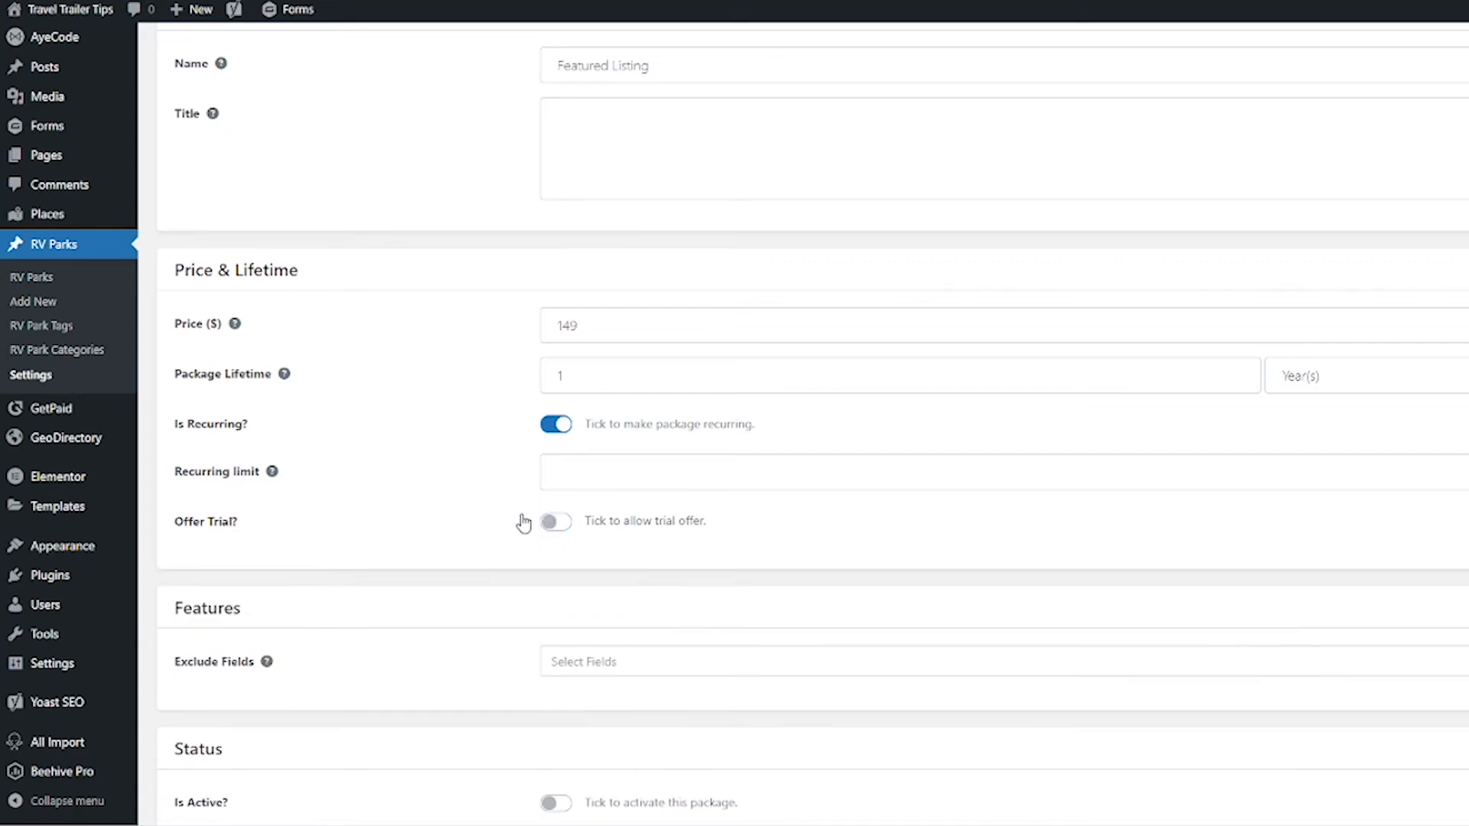
pyautogui.moveTo(367, 539)
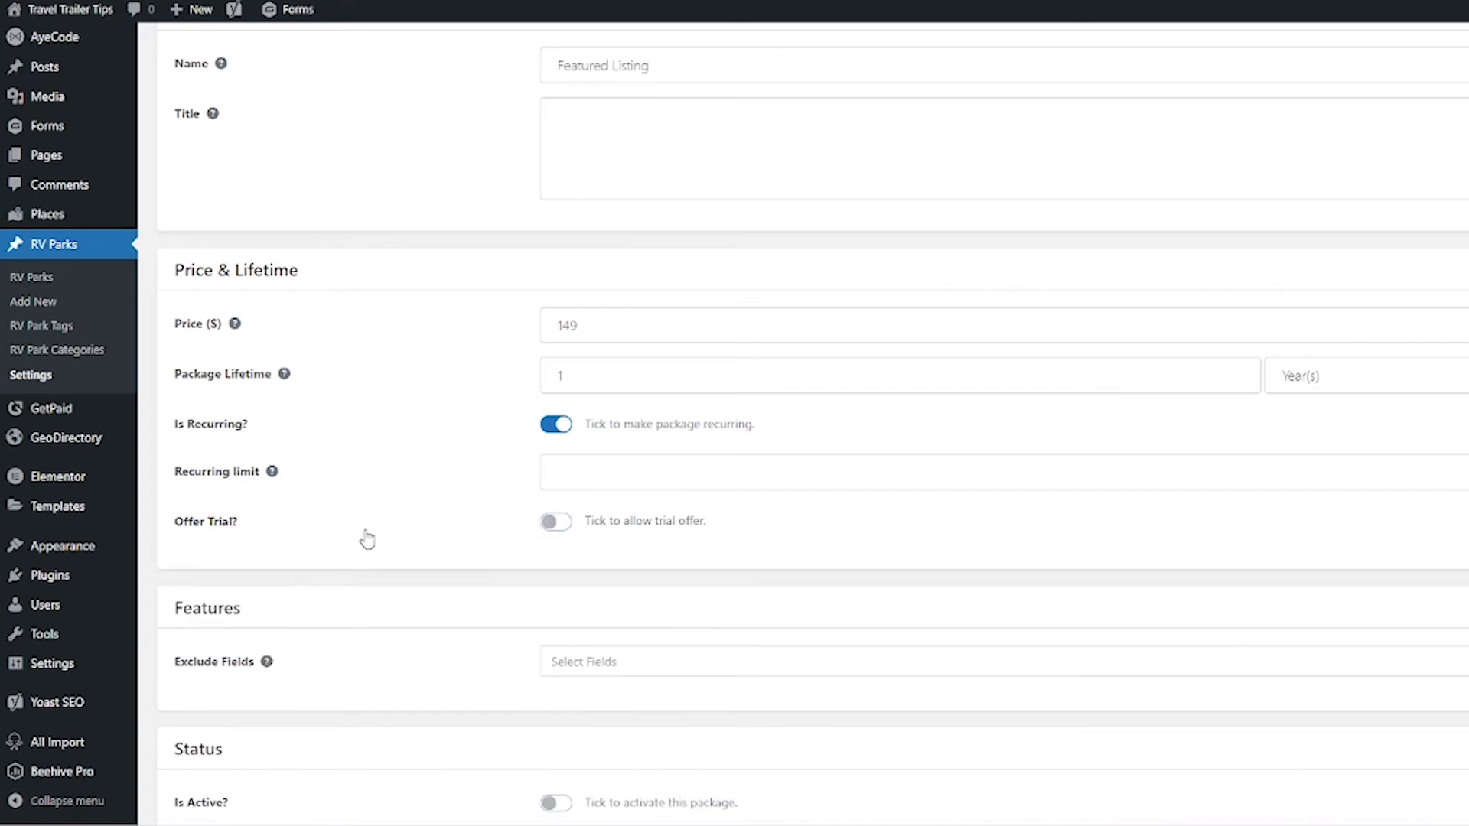
pyautogui.scroll(-3)
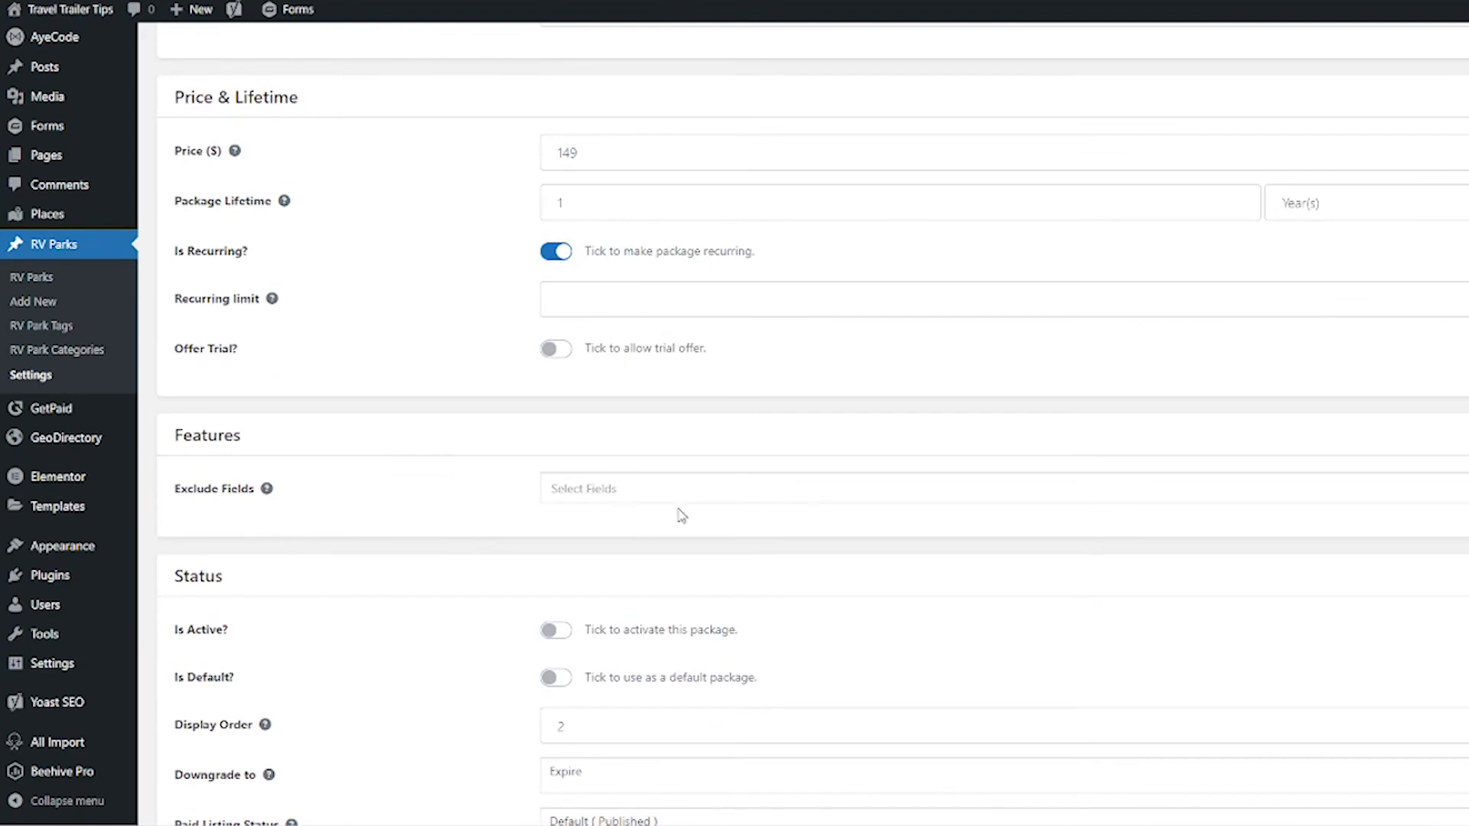
# Step: Make Featured Listing active and default, display order 1, downgrading to Free RV Park
pyautogui.scroll(-3)
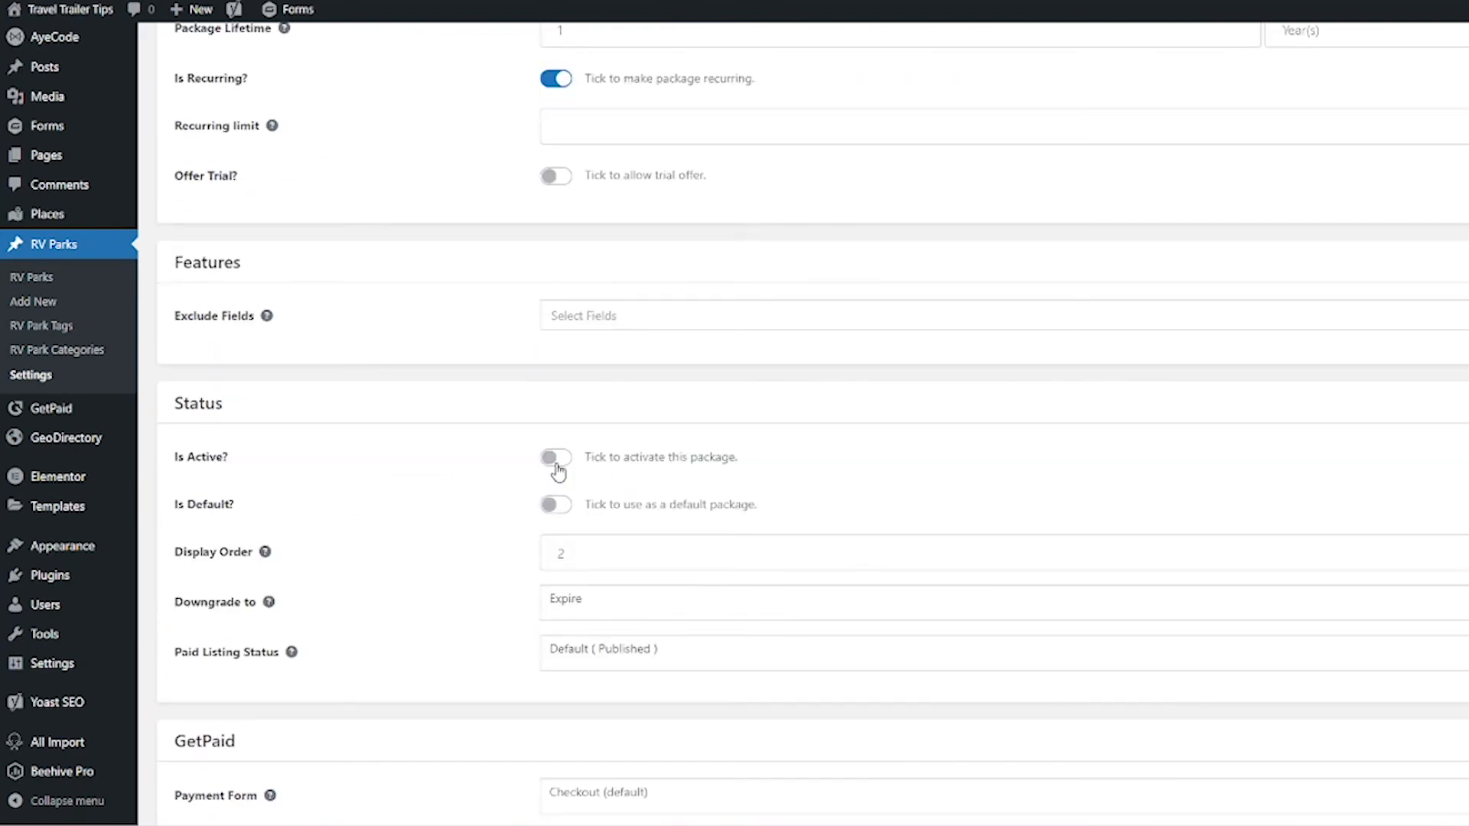
pyautogui.click(554, 458)
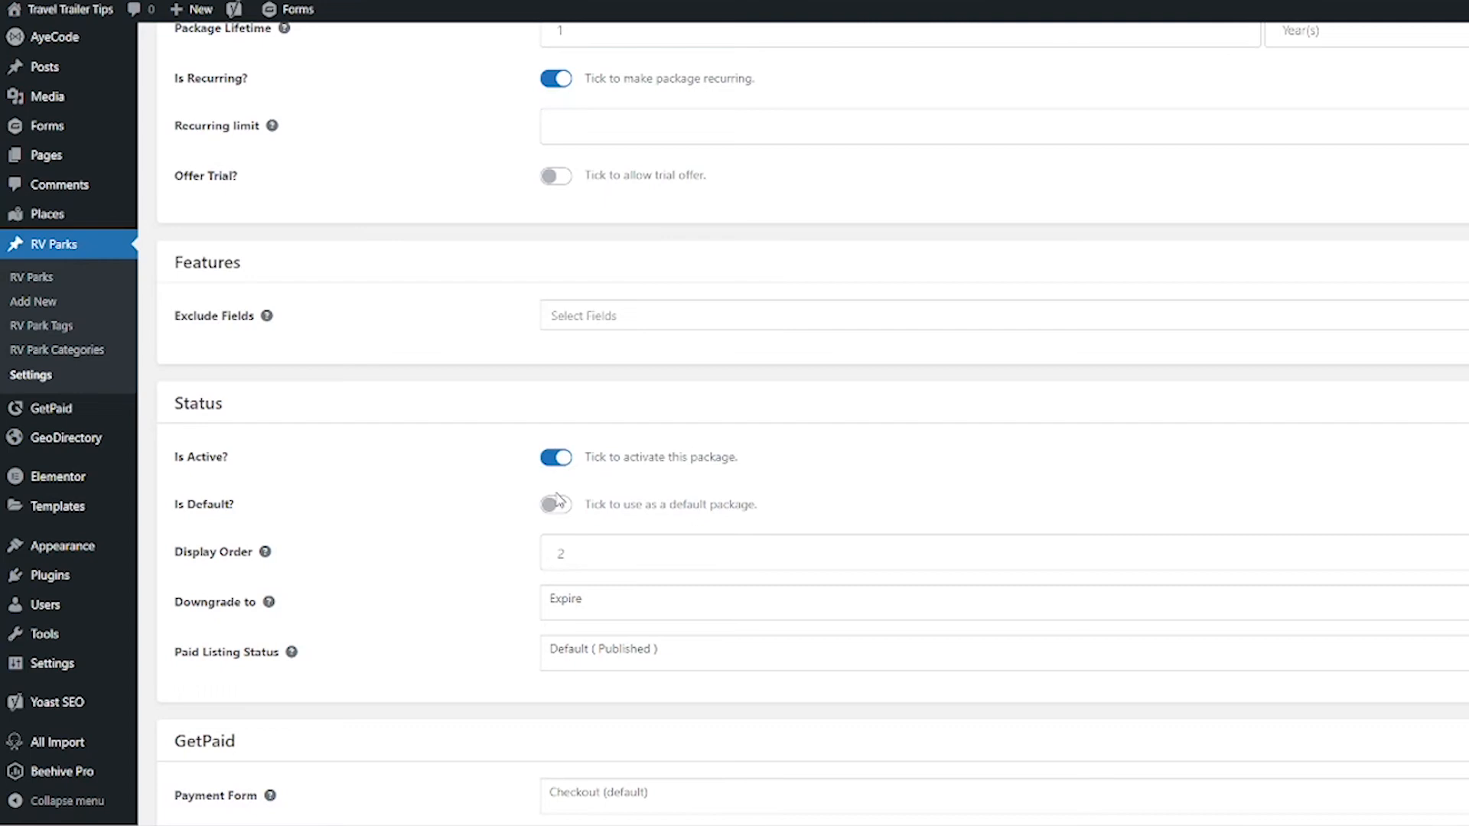
pyautogui.click(554, 504)
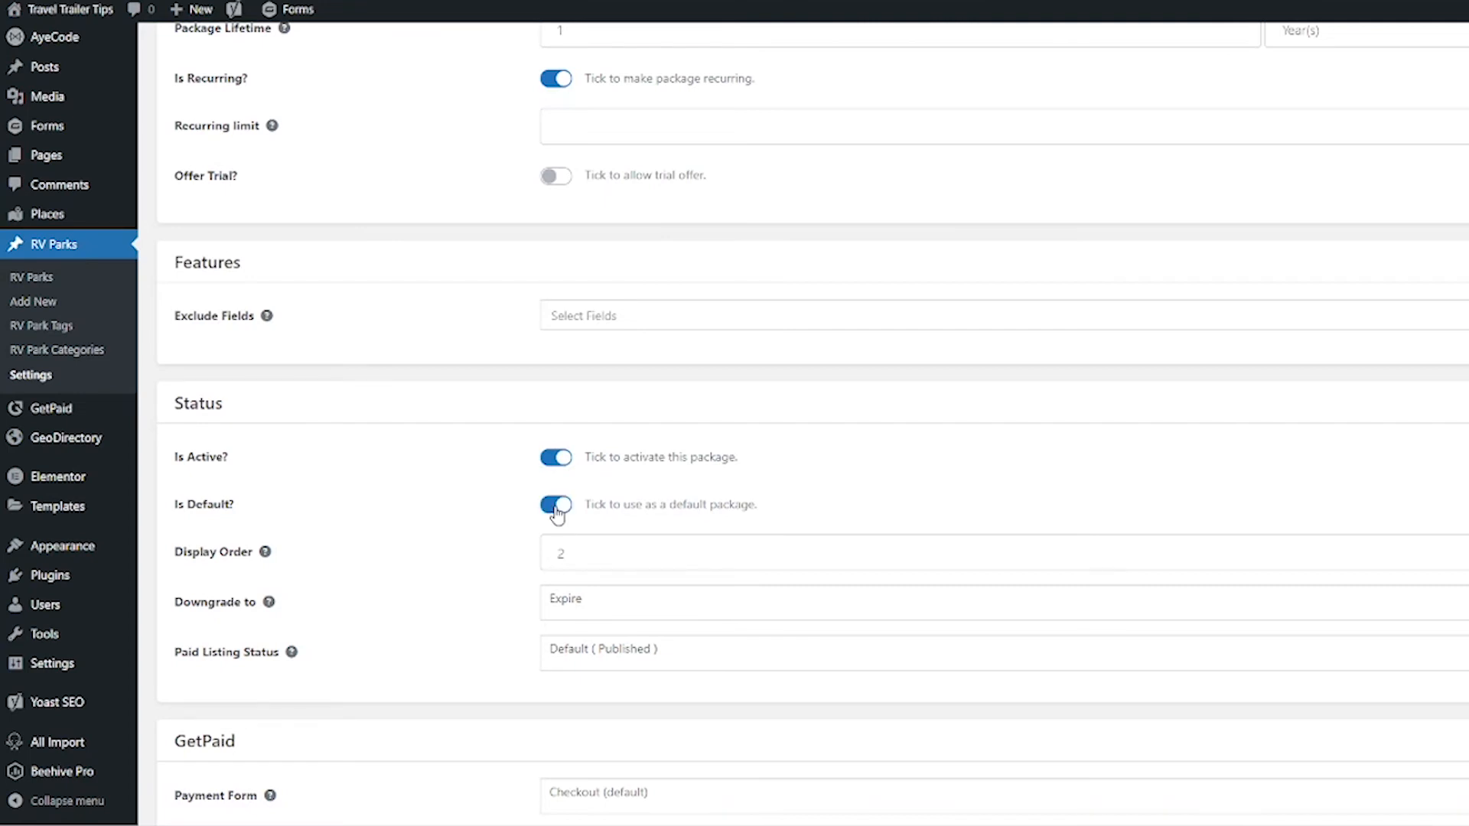
pyautogui.click(554, 503)
pyautogui.write('1')
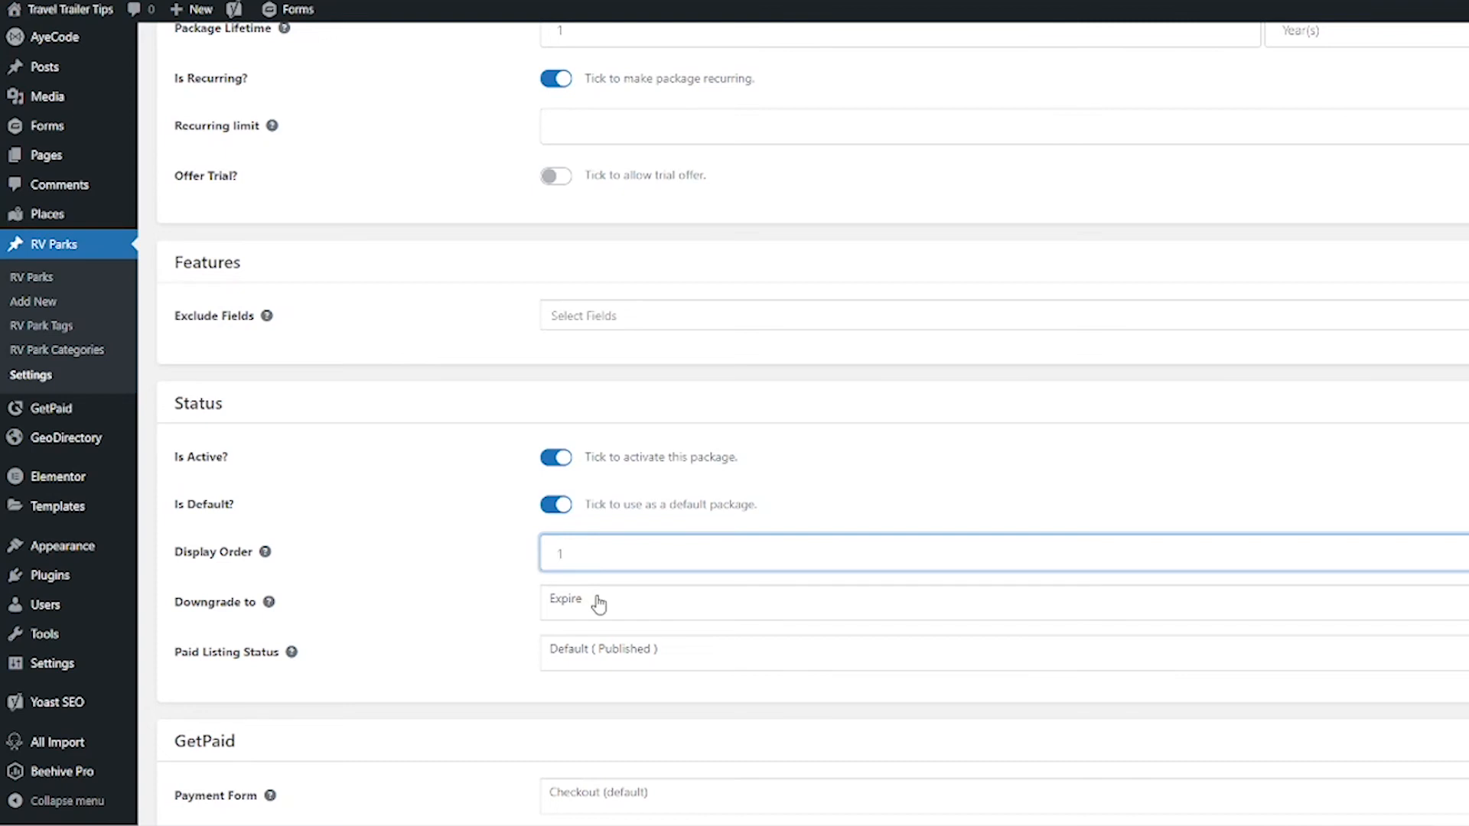
pyautogui.click(600, 600)
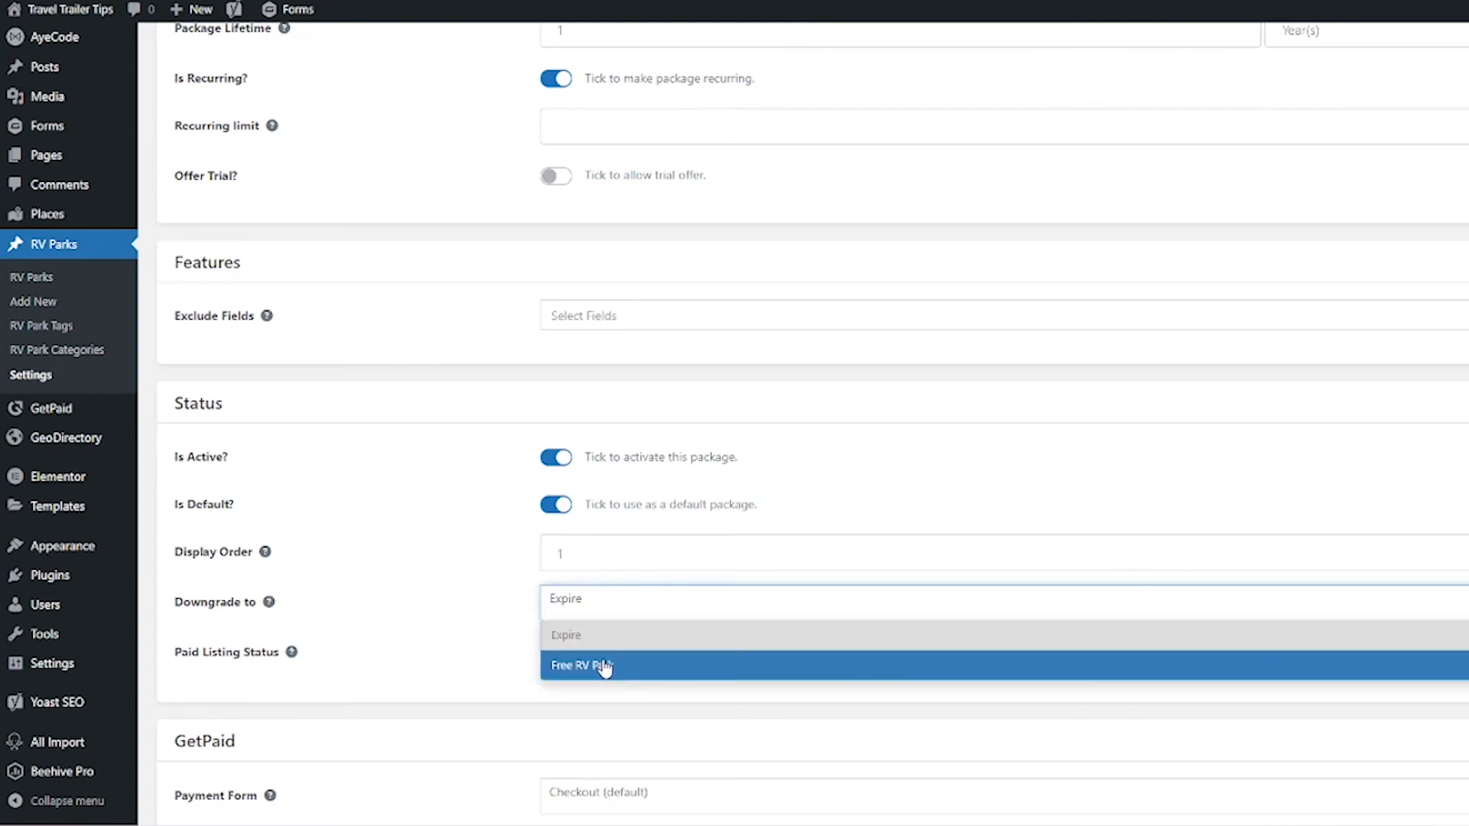
pyautogui.click(582, 666)
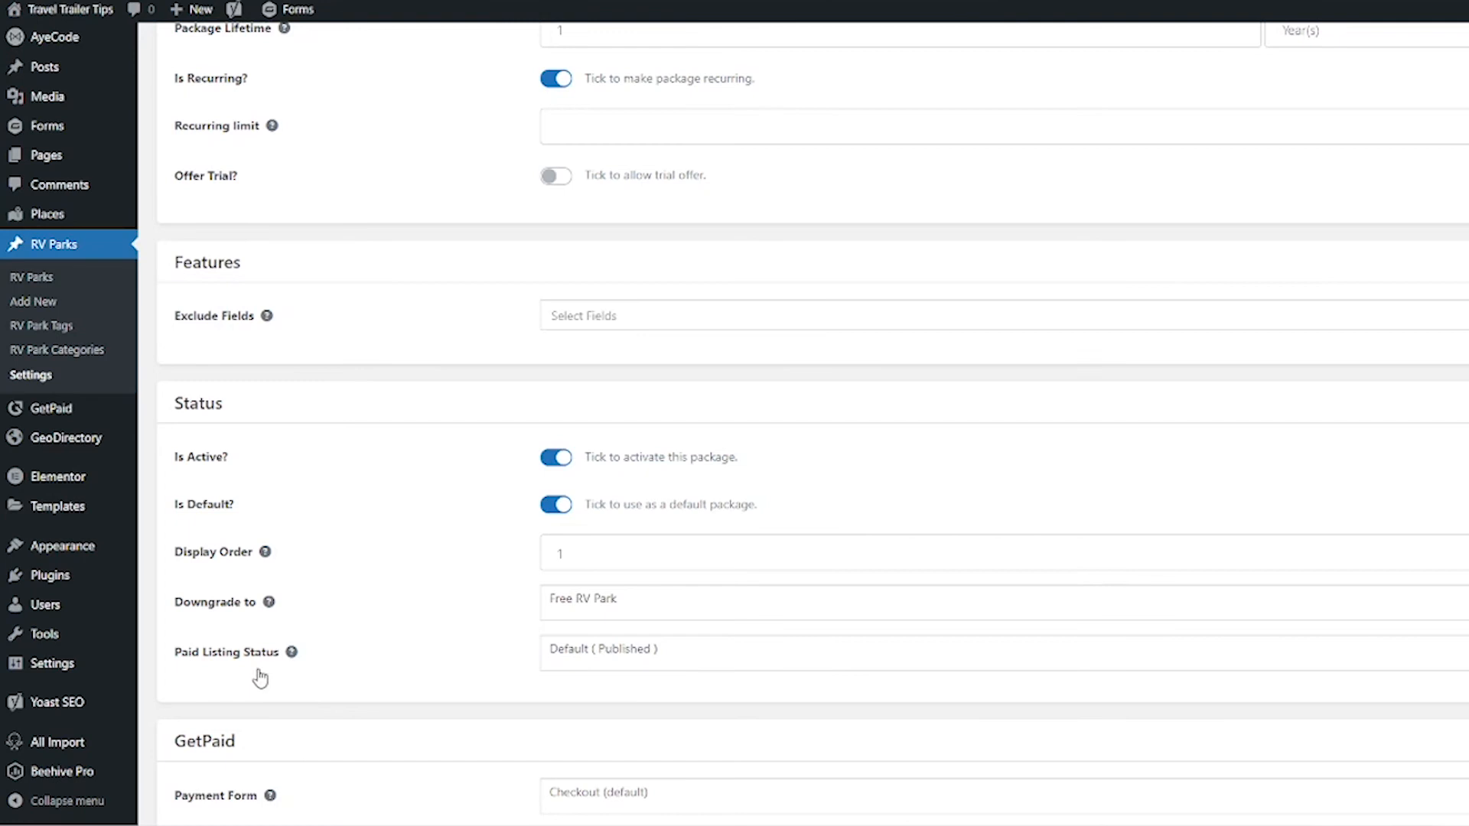
pyautogui.moveTo(626, 683)
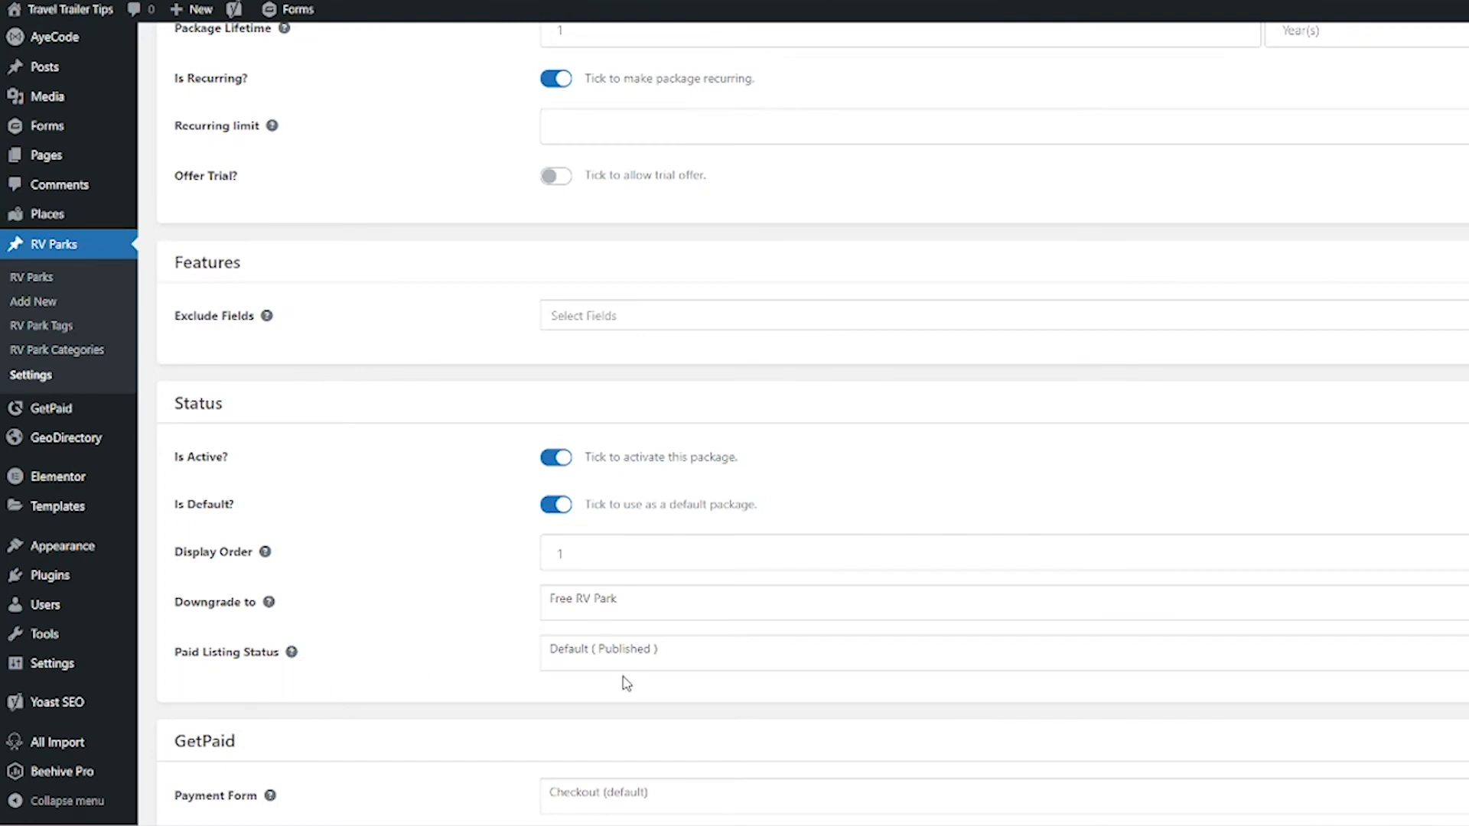
pyautogui.moveTo(747, 672)
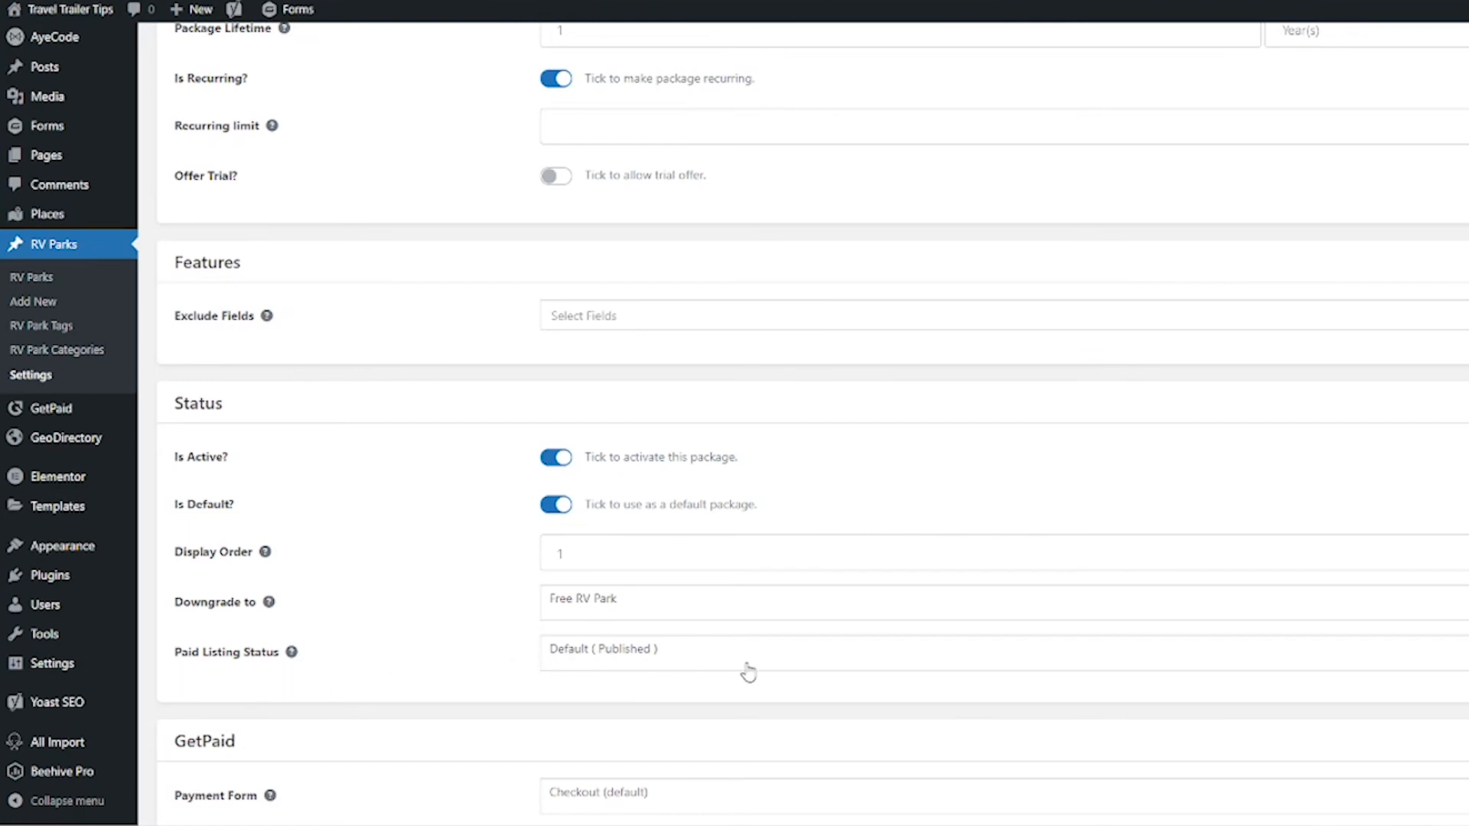
# Step: Review GetPaid settings with Custom Prices off and save Featured Listing as item 2921
pyautogui.scroll(-3)
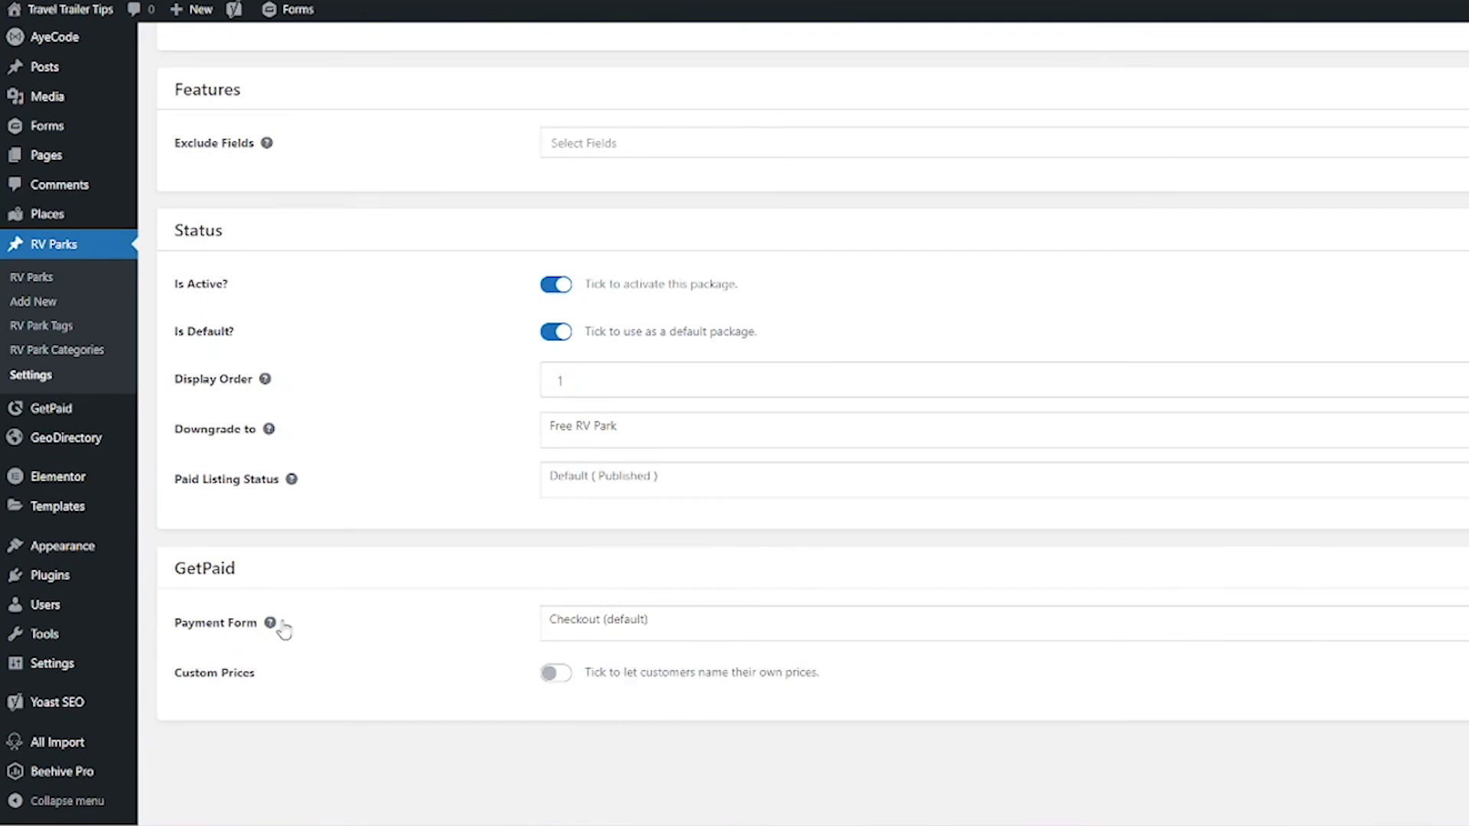
pyautogui.moveTo(654, 637)
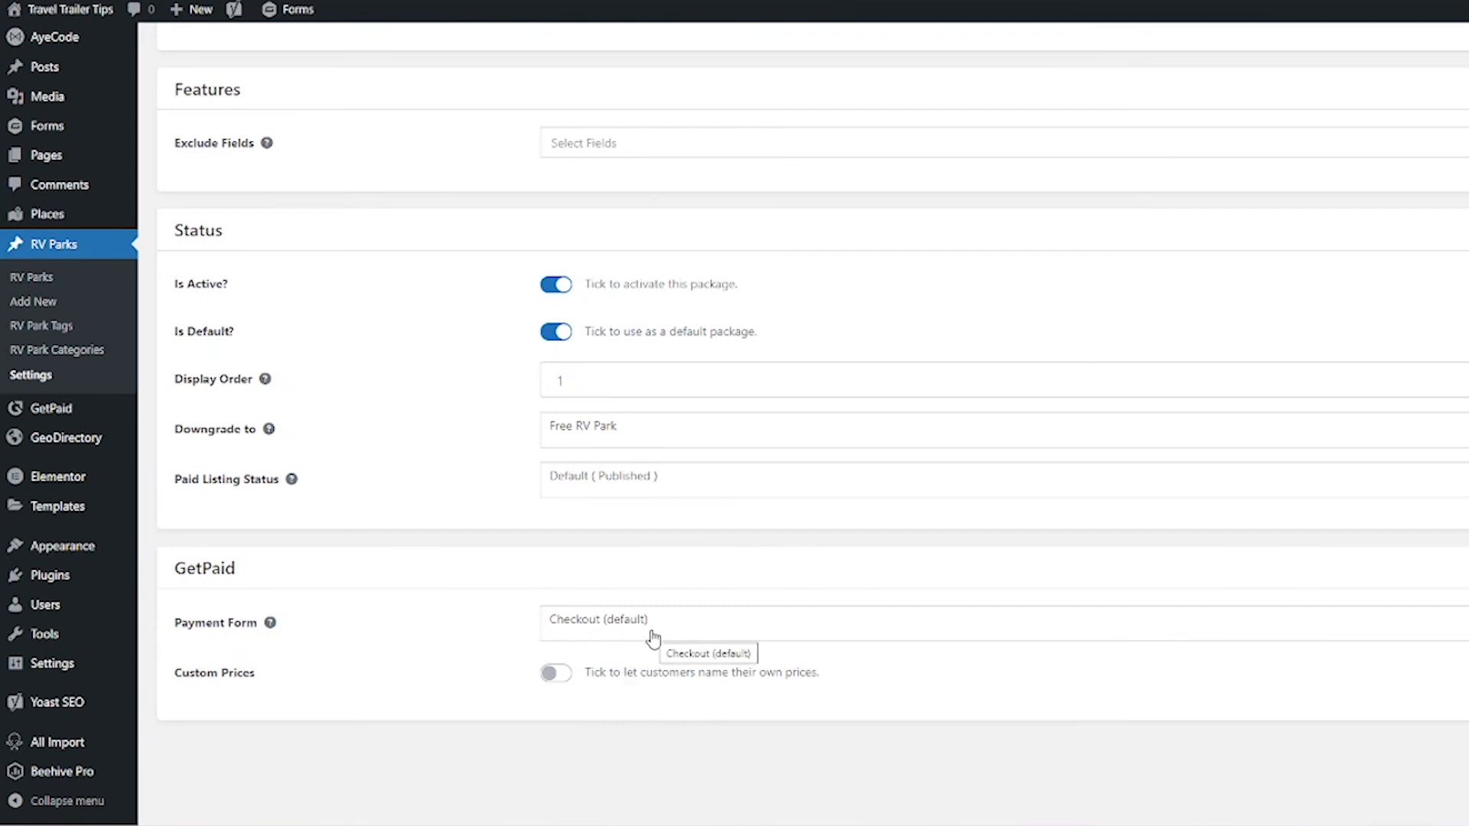
pyautogui.moveTo(367, 620)
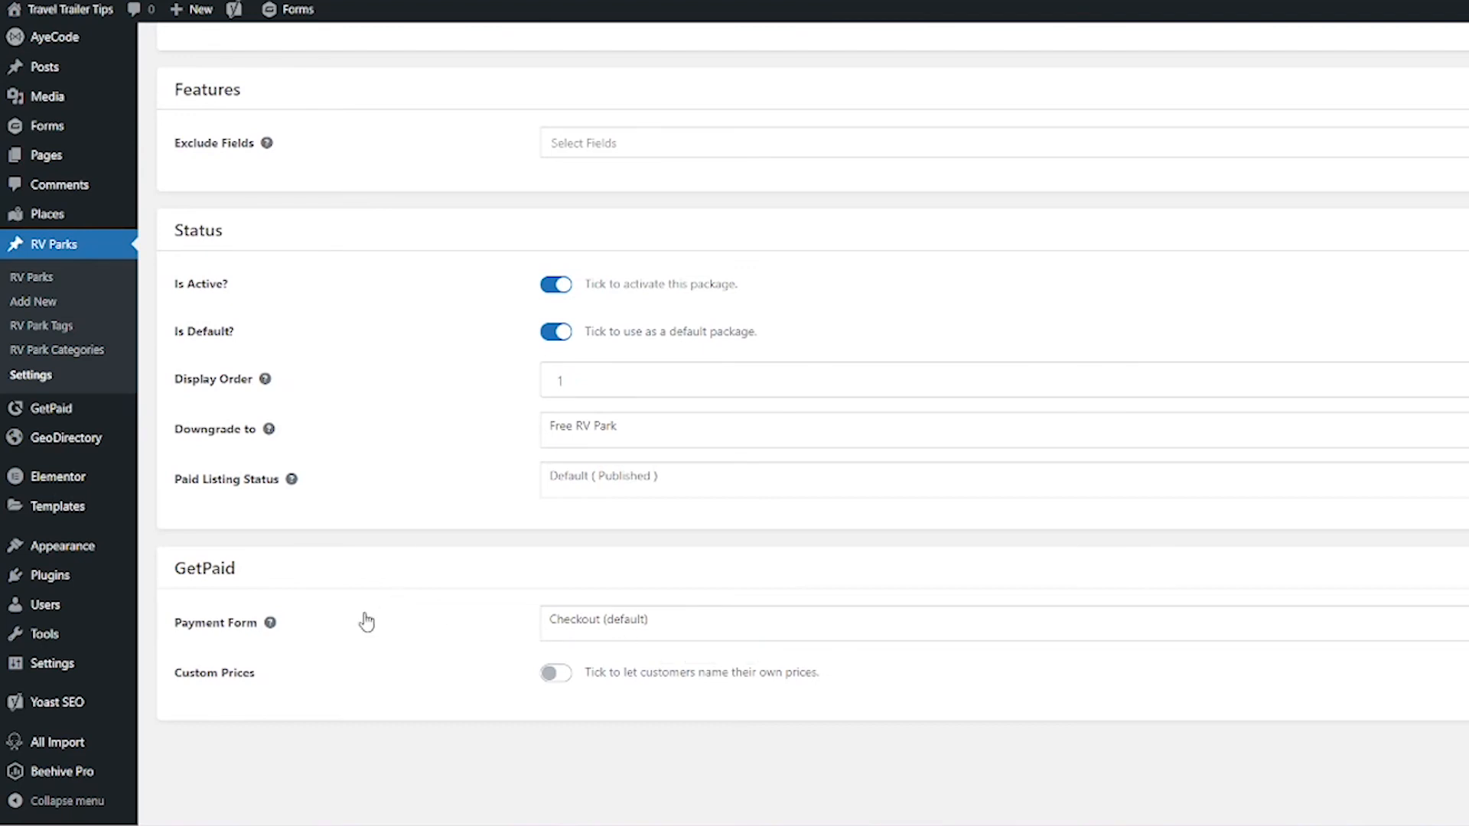
pyautogui.moveTo(300, 582)
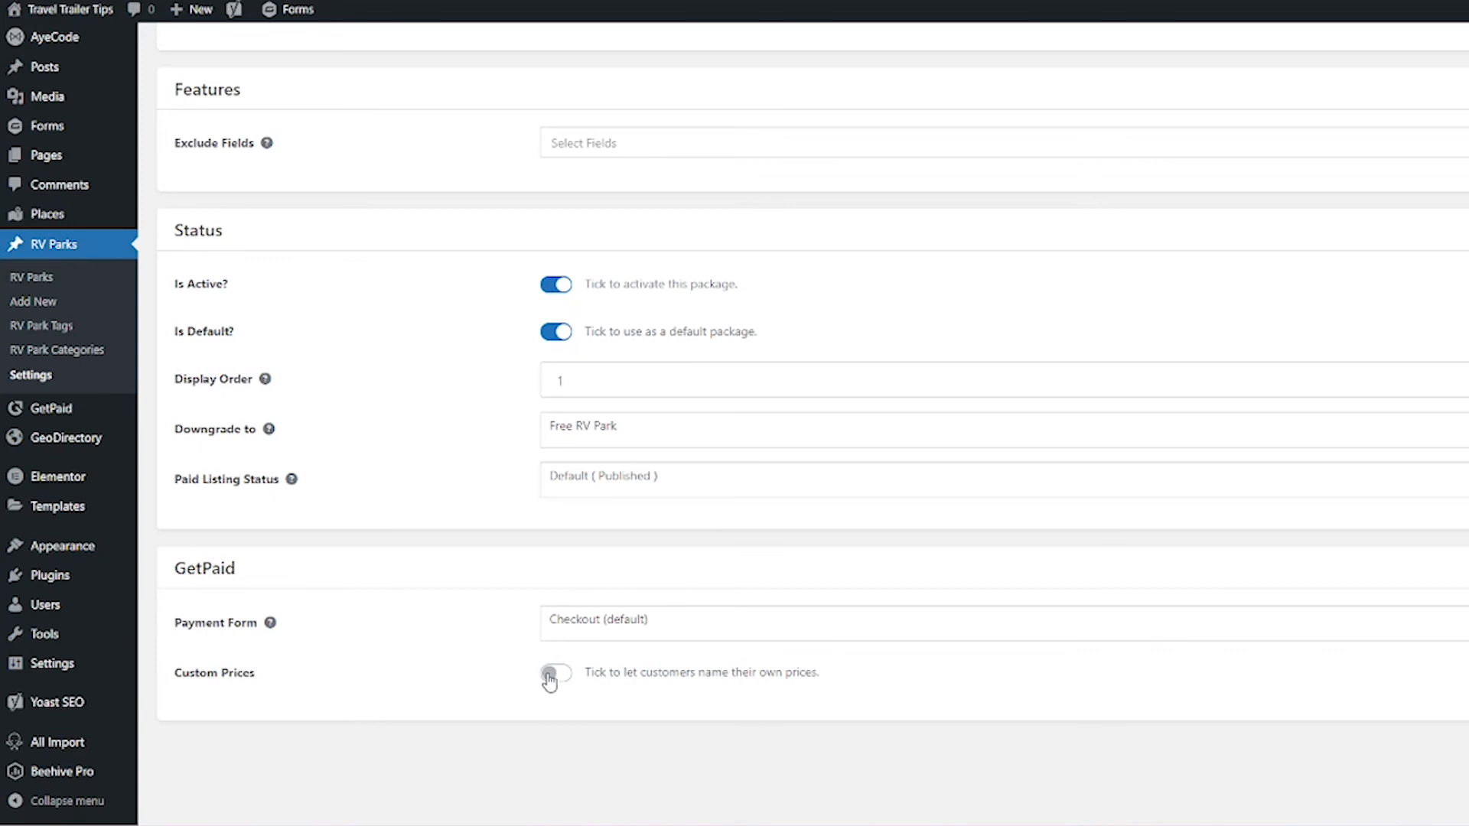
pyautogui.moveTo(512, 677)
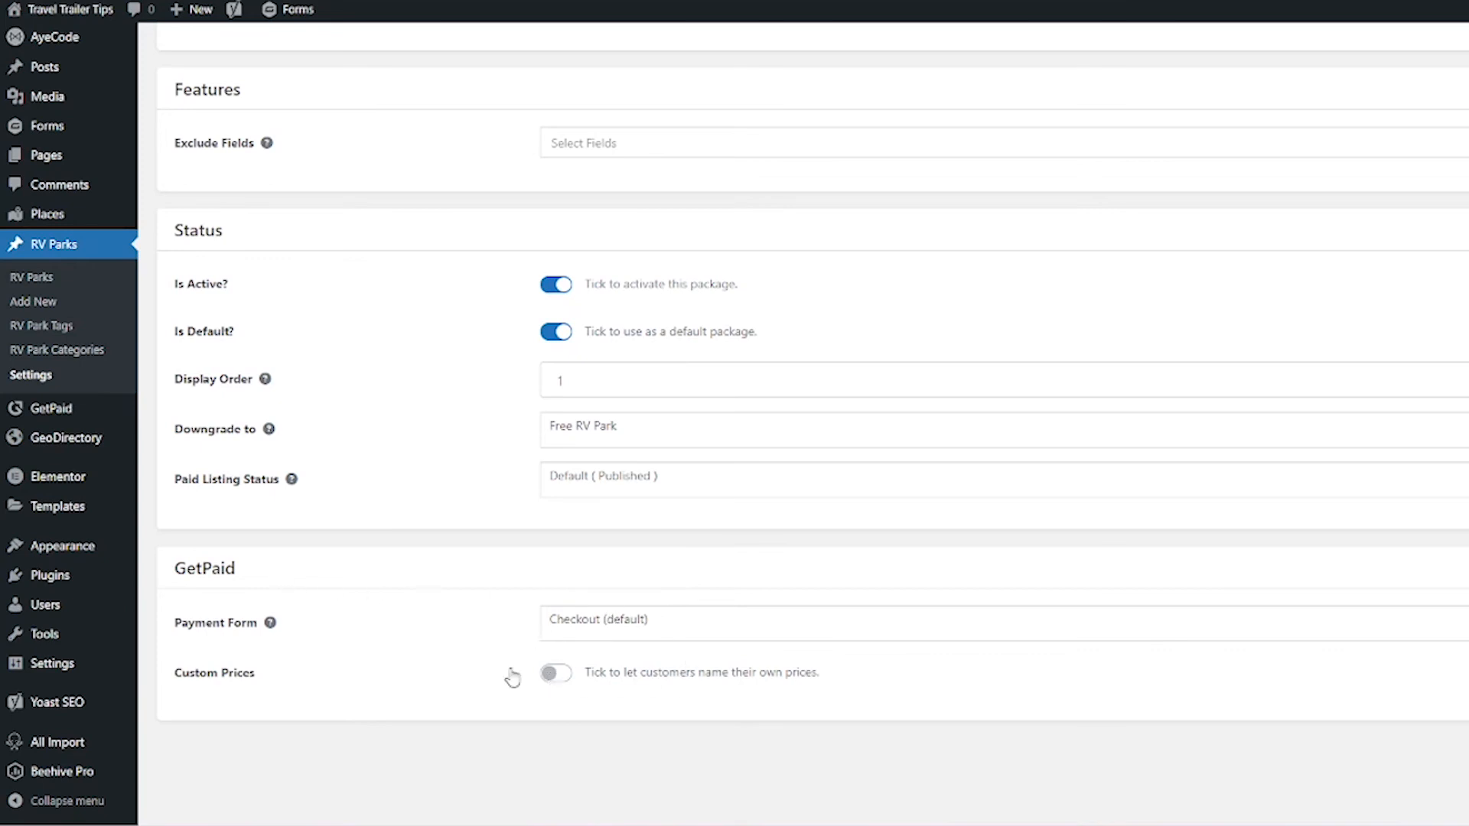
pyautogui.moveTo(303, 571)
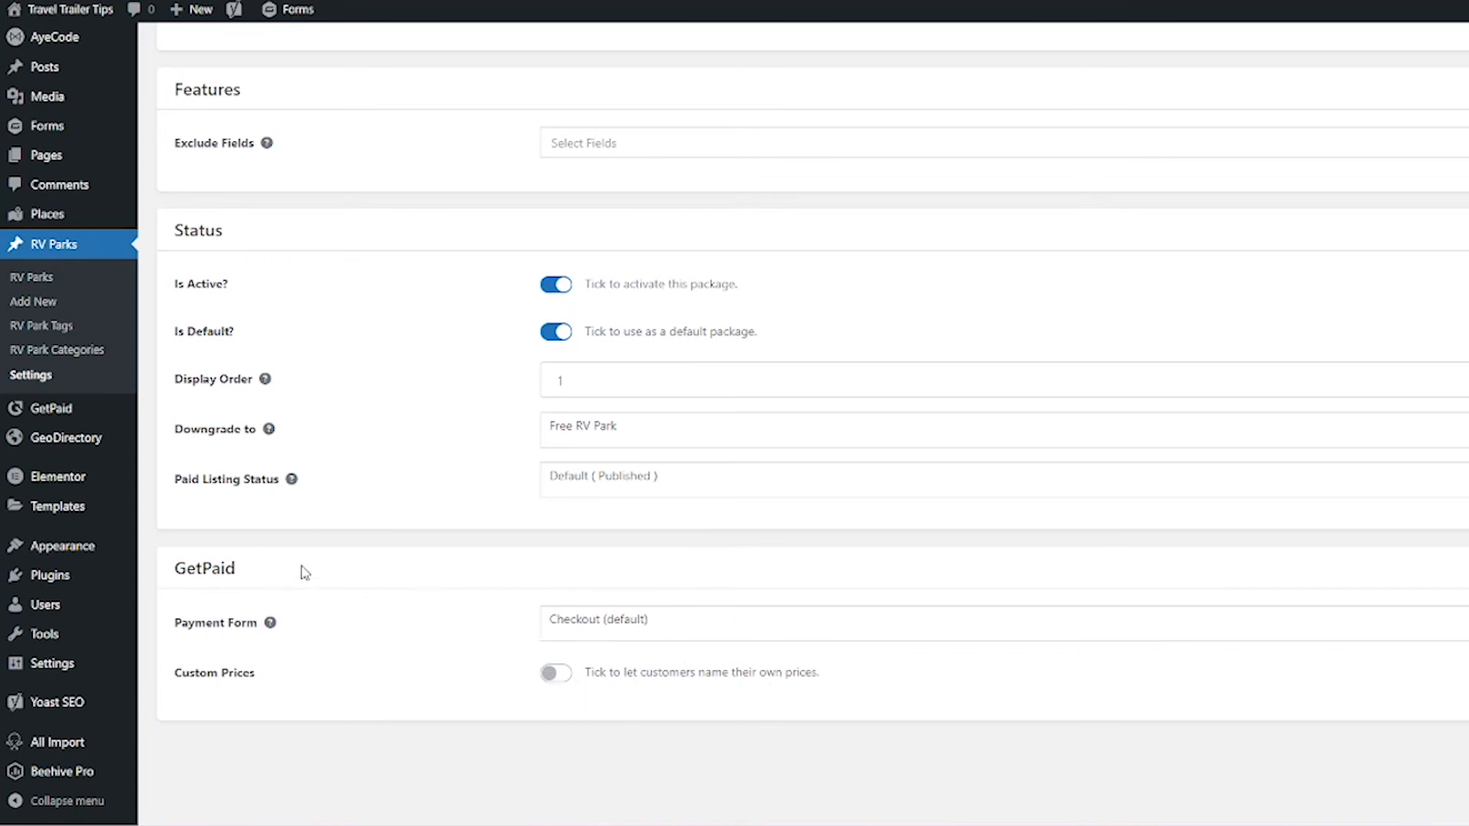
pyautogui.moveTo(653, 672)
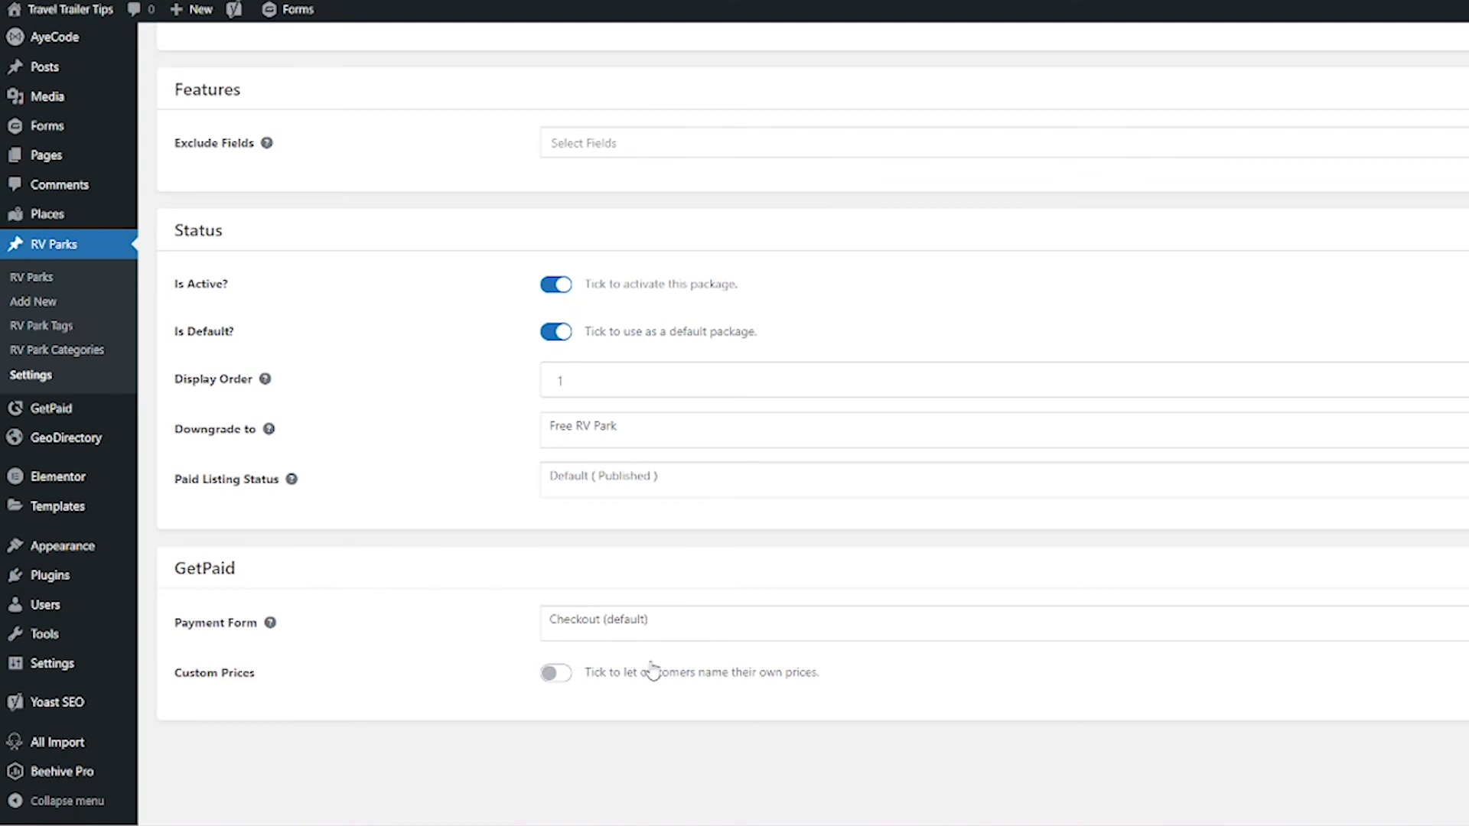
pyautogui.moveTo(797, 625)
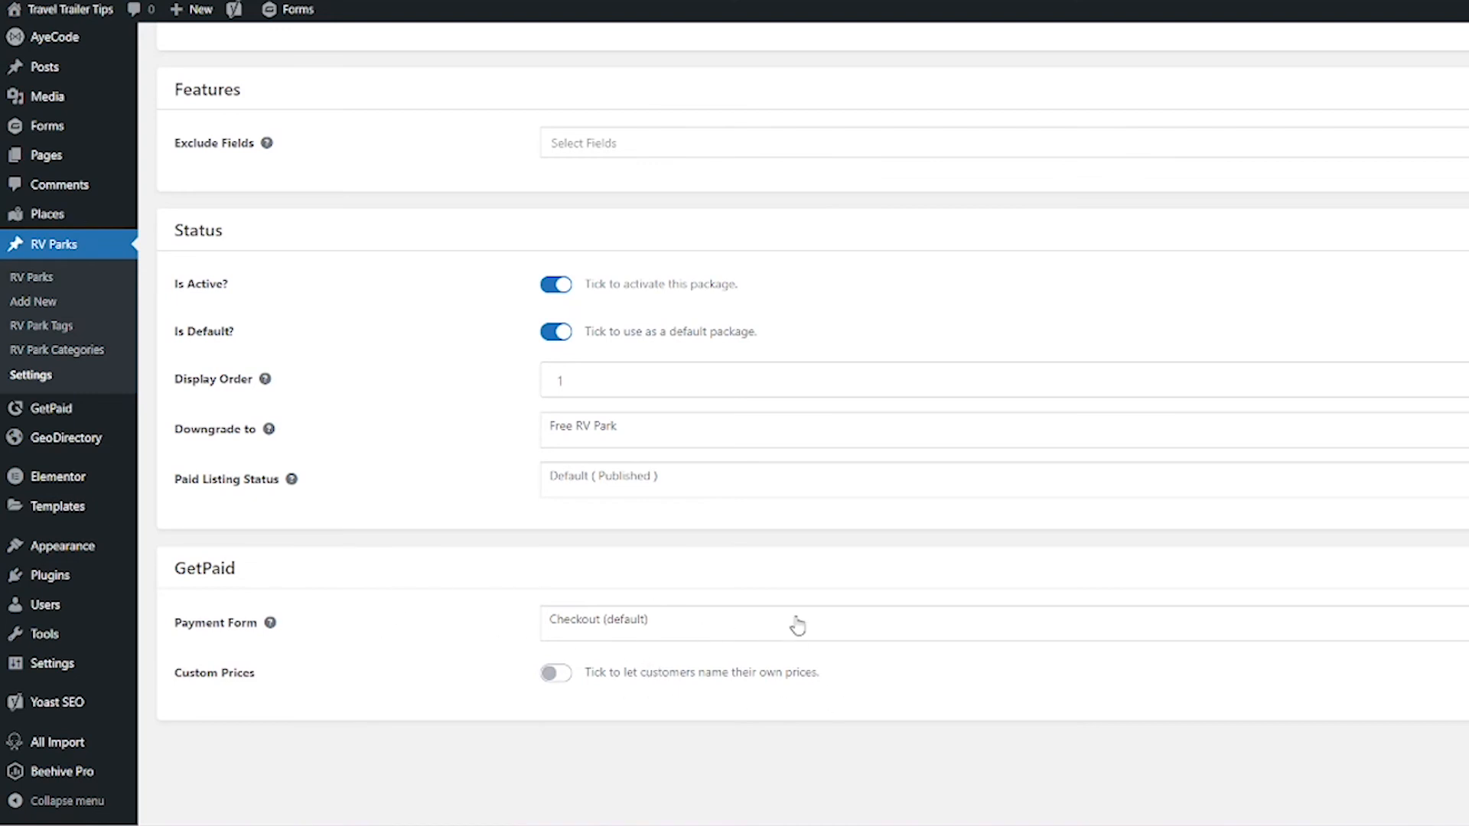
pyautogui.moveTo(608, 549)
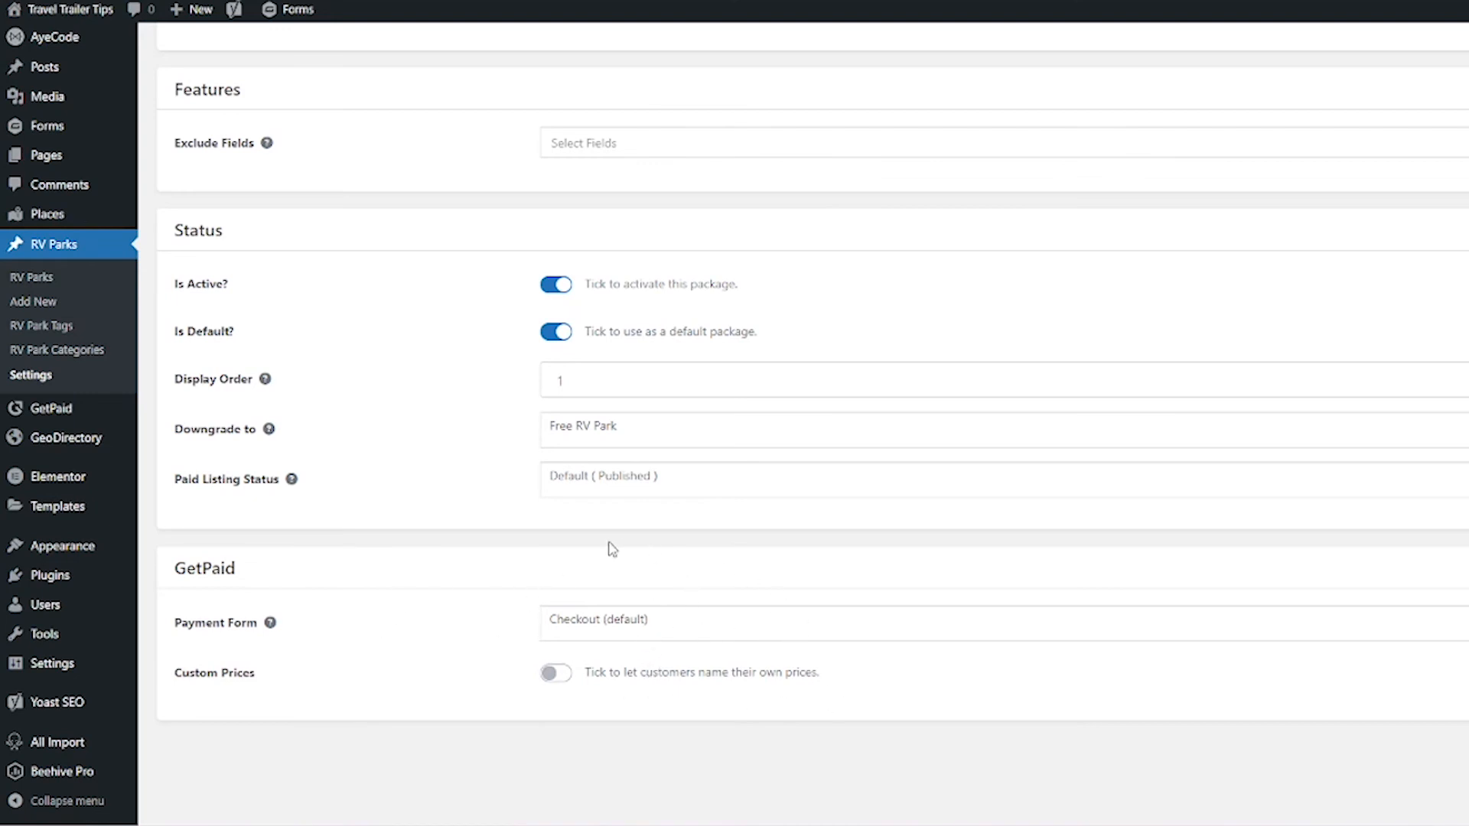
pyautogui.moveTo(605, 549)
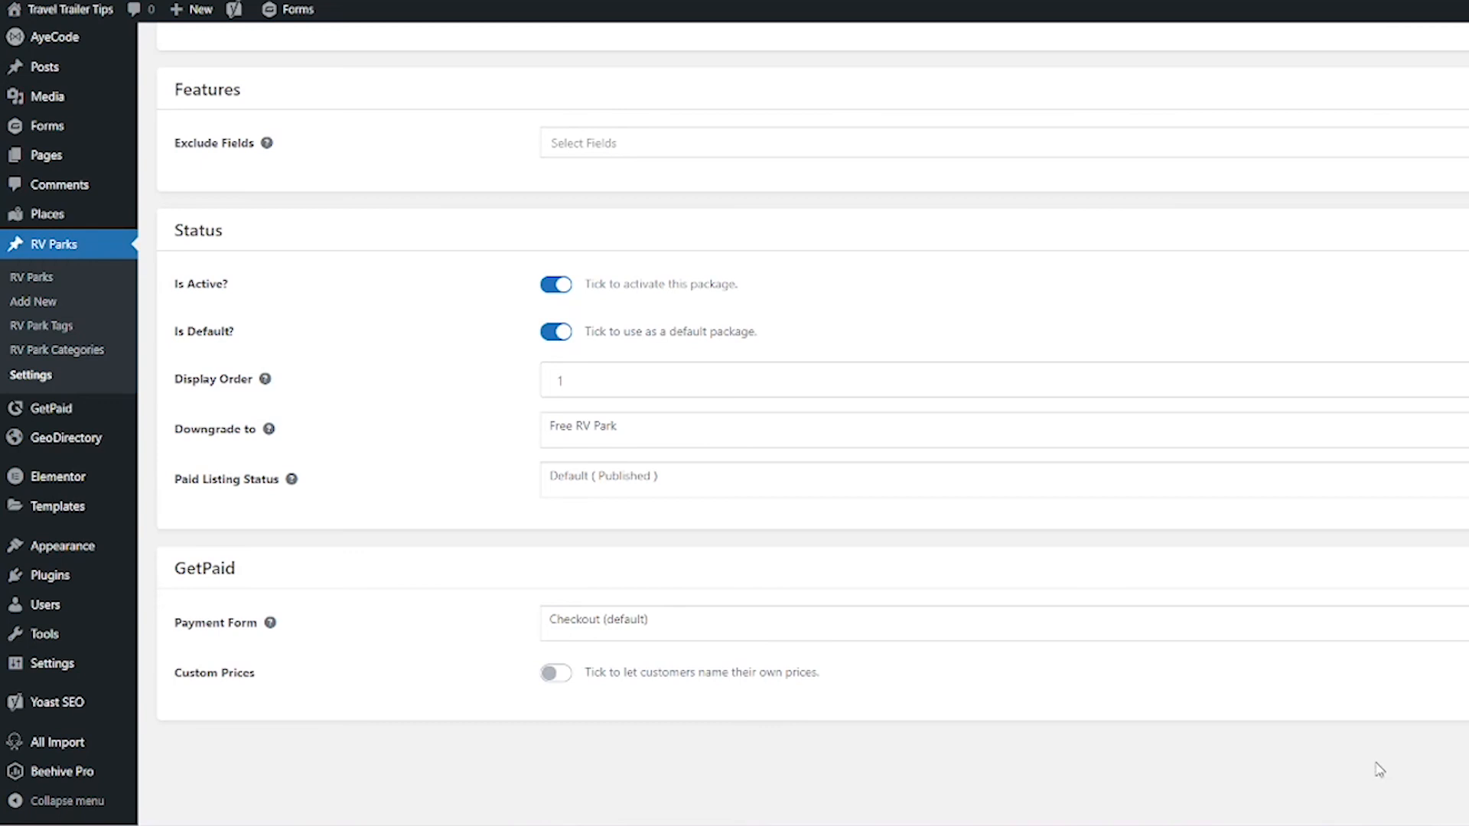
pyautogui.scroll(3)
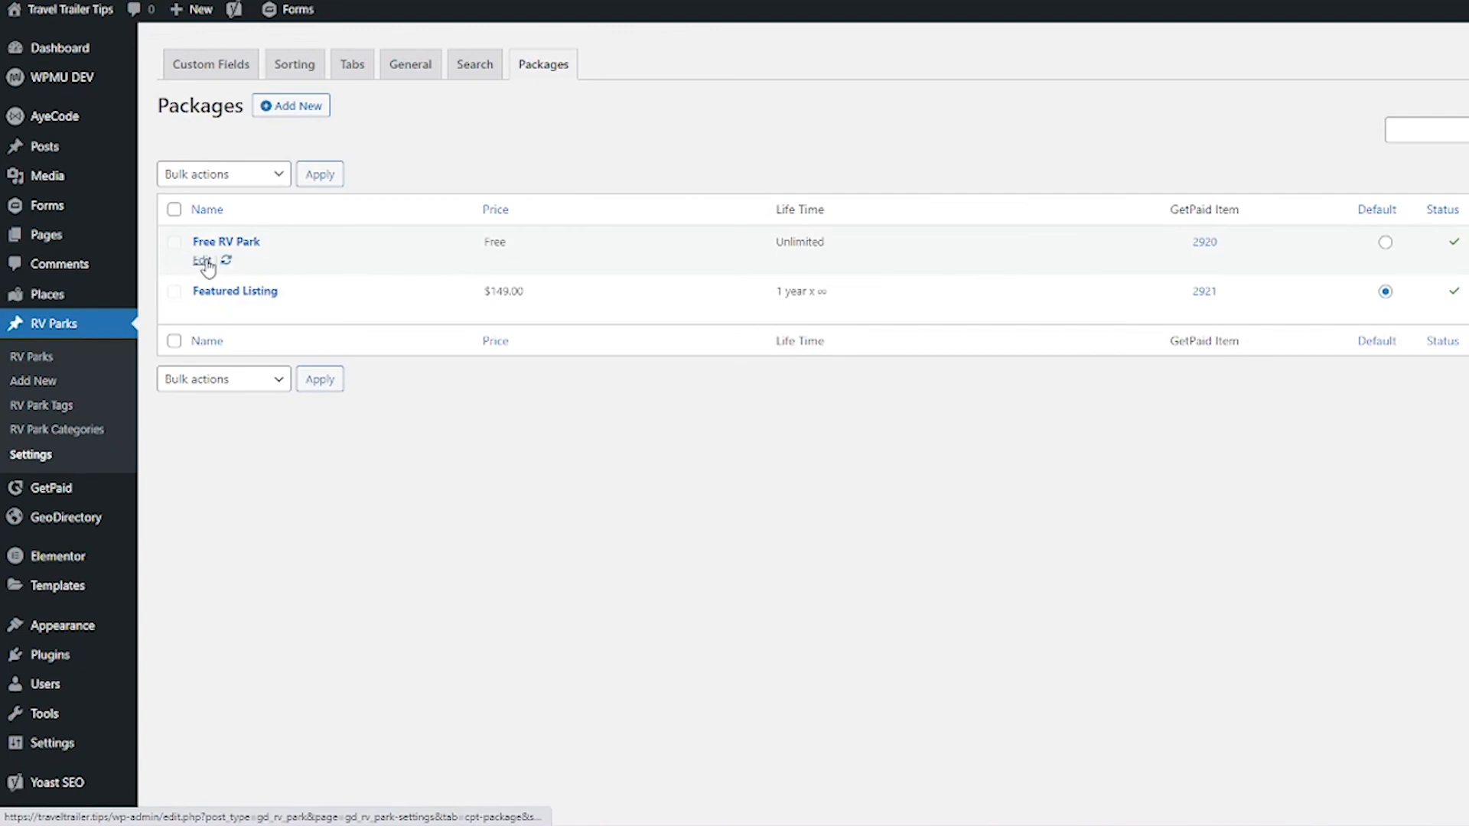
# Step: Unset Free RV Park as default, give it display order 2 and return to the packages list
pyautogui.click(199, 261)
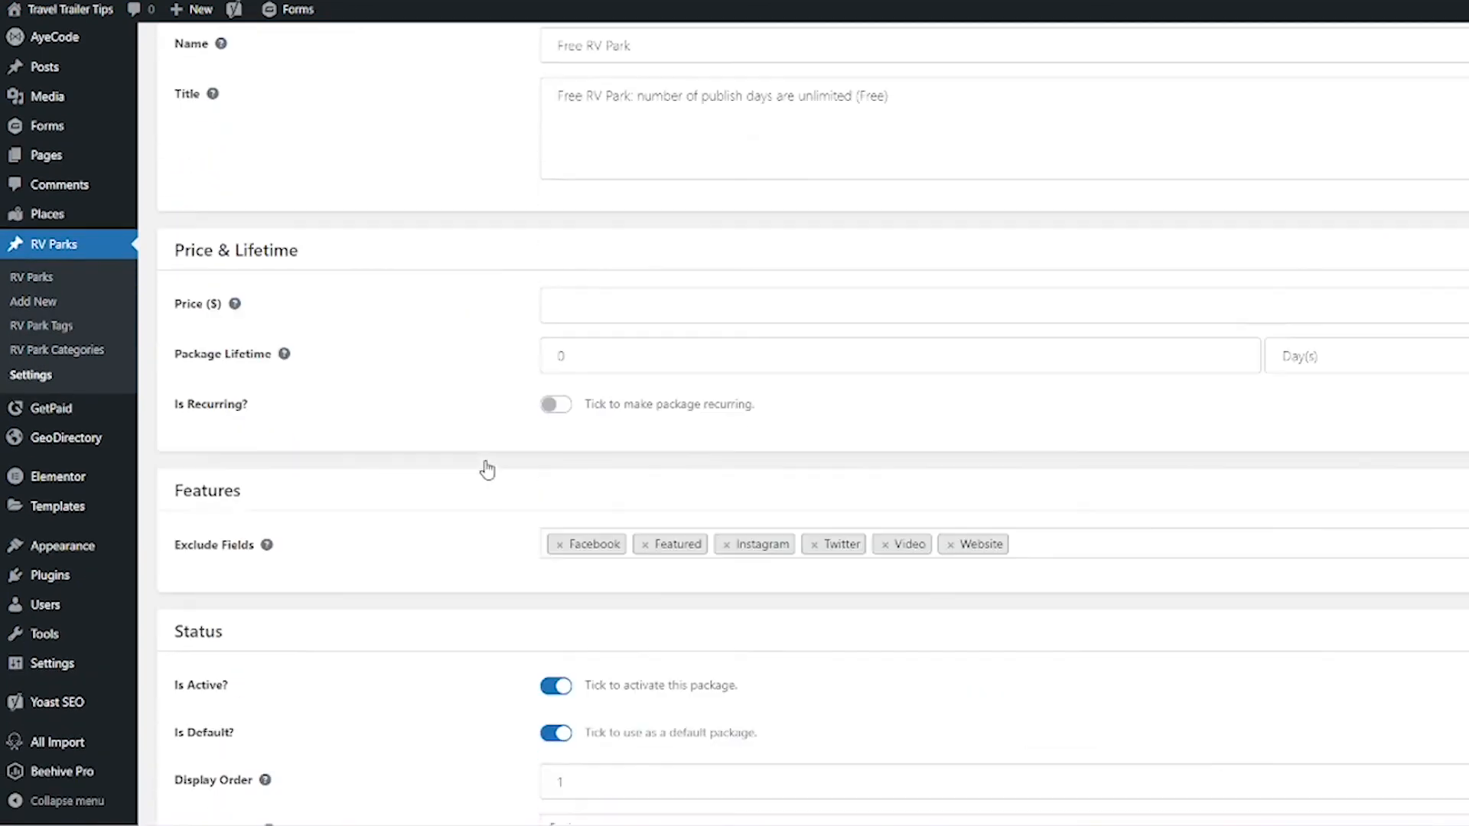
pyautogui.scroll(-3)
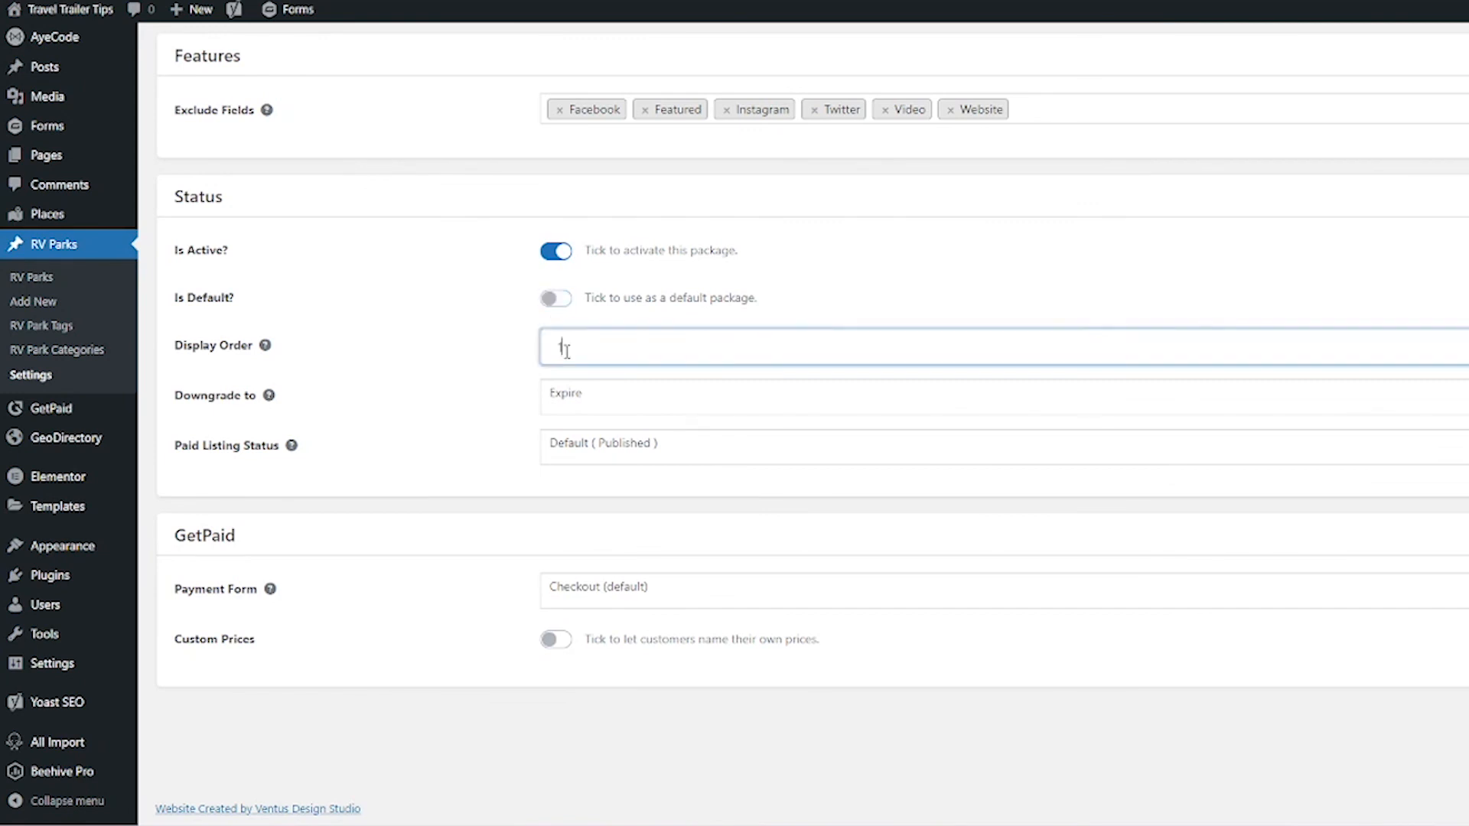
pyautogui.write('2')
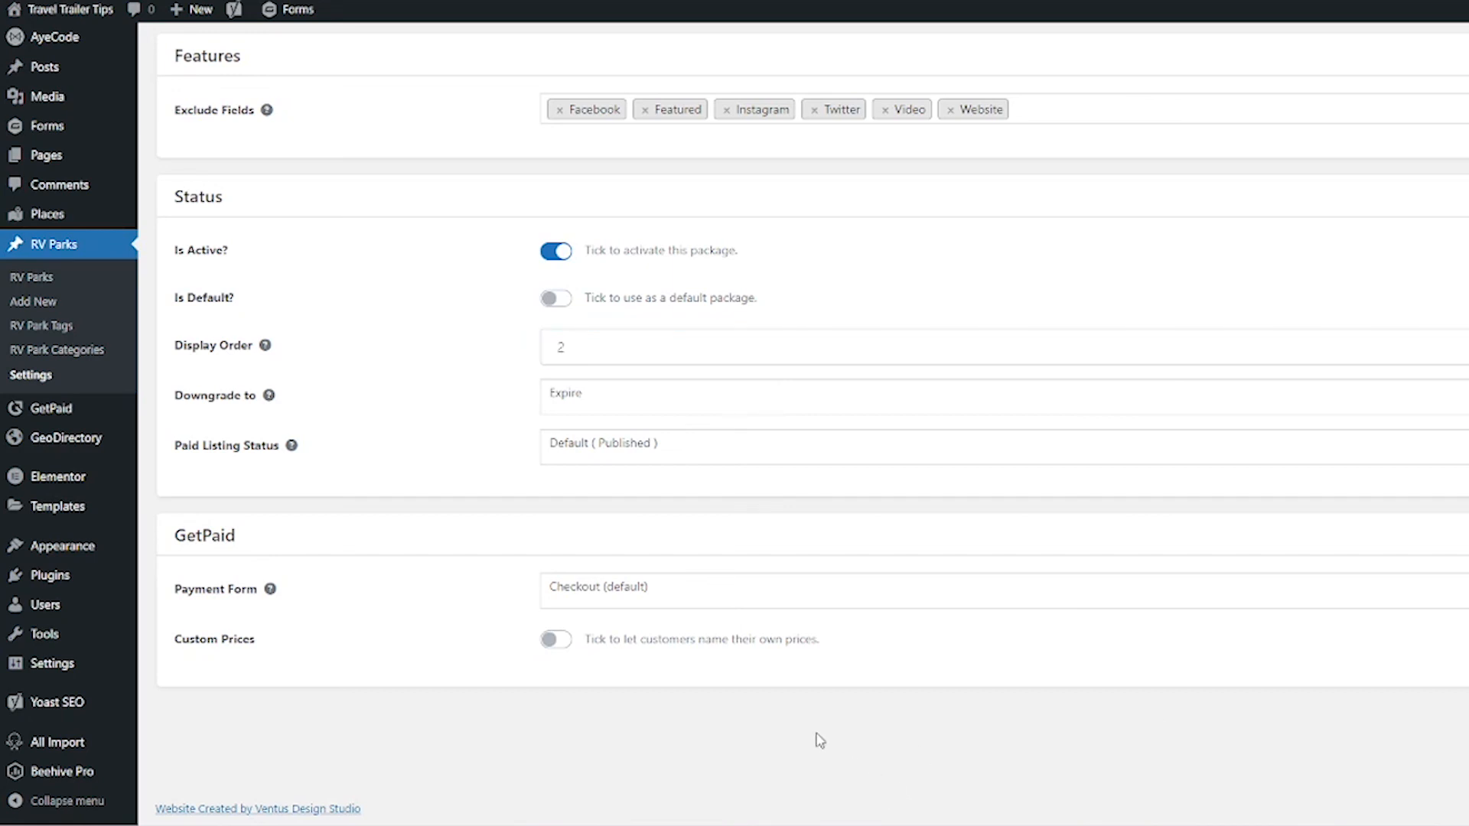
pyautogui.click(542, 65)
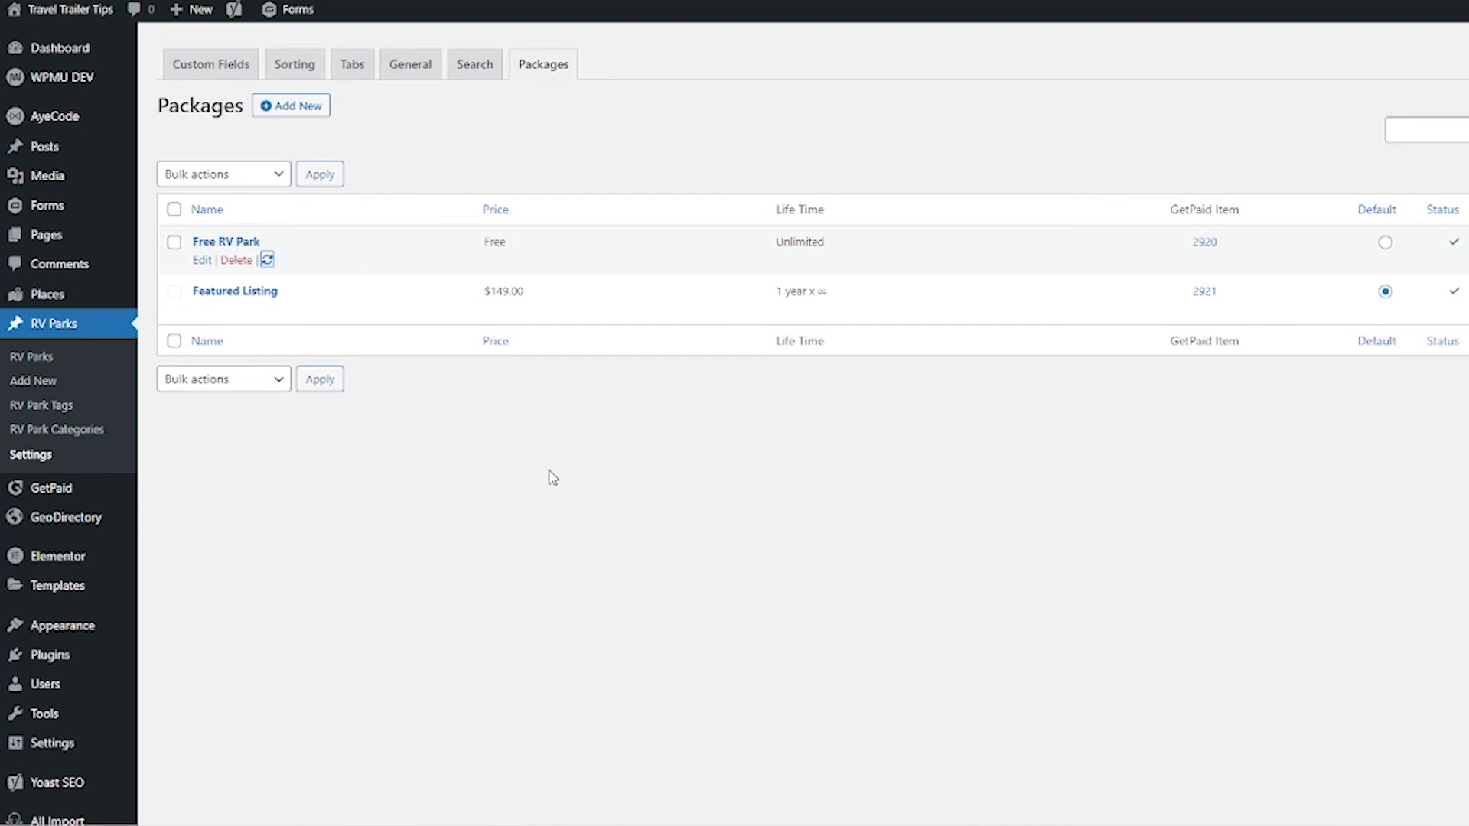
pyautogui.moveTo(1251, 552)
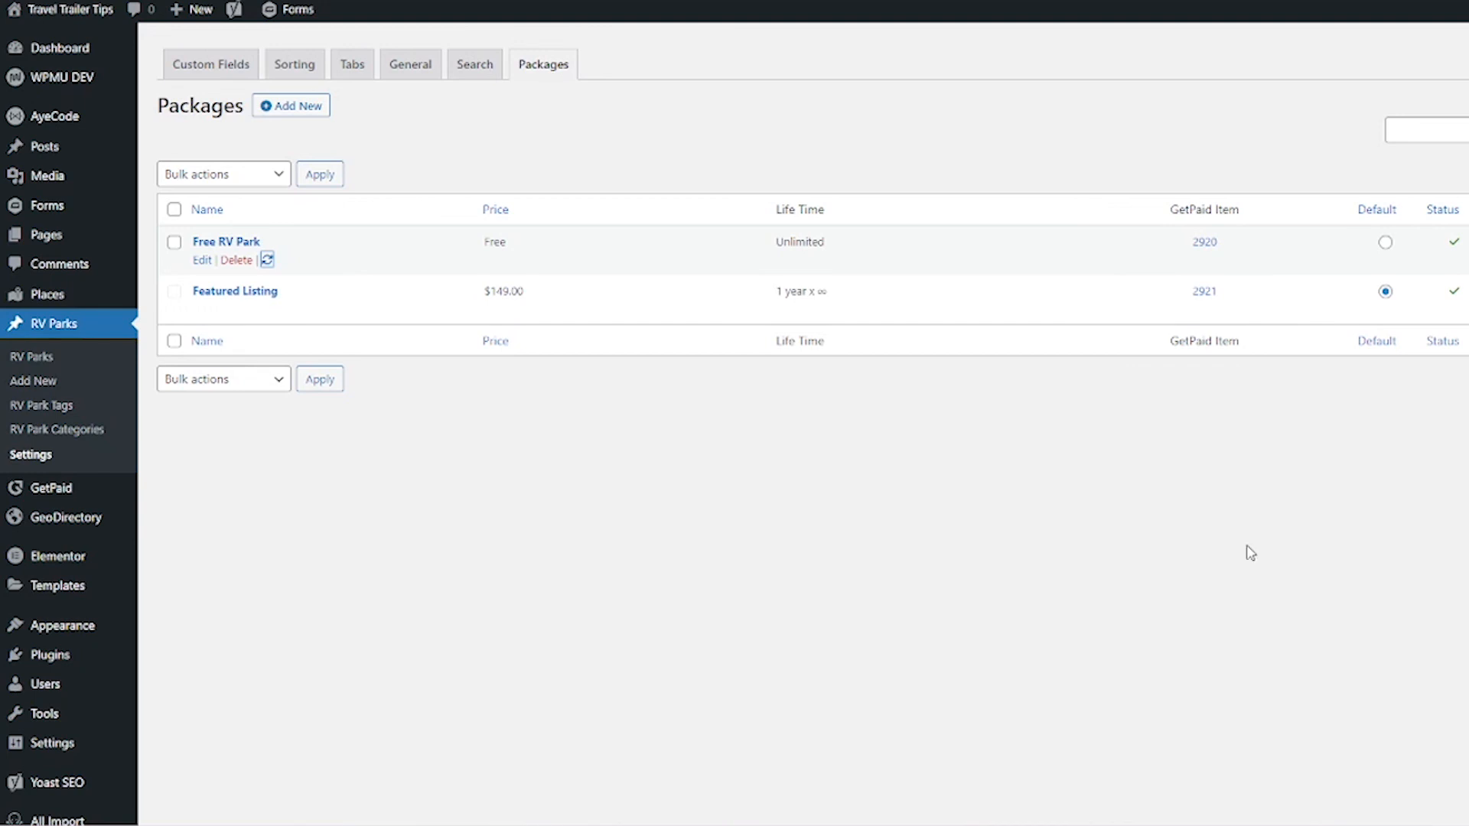